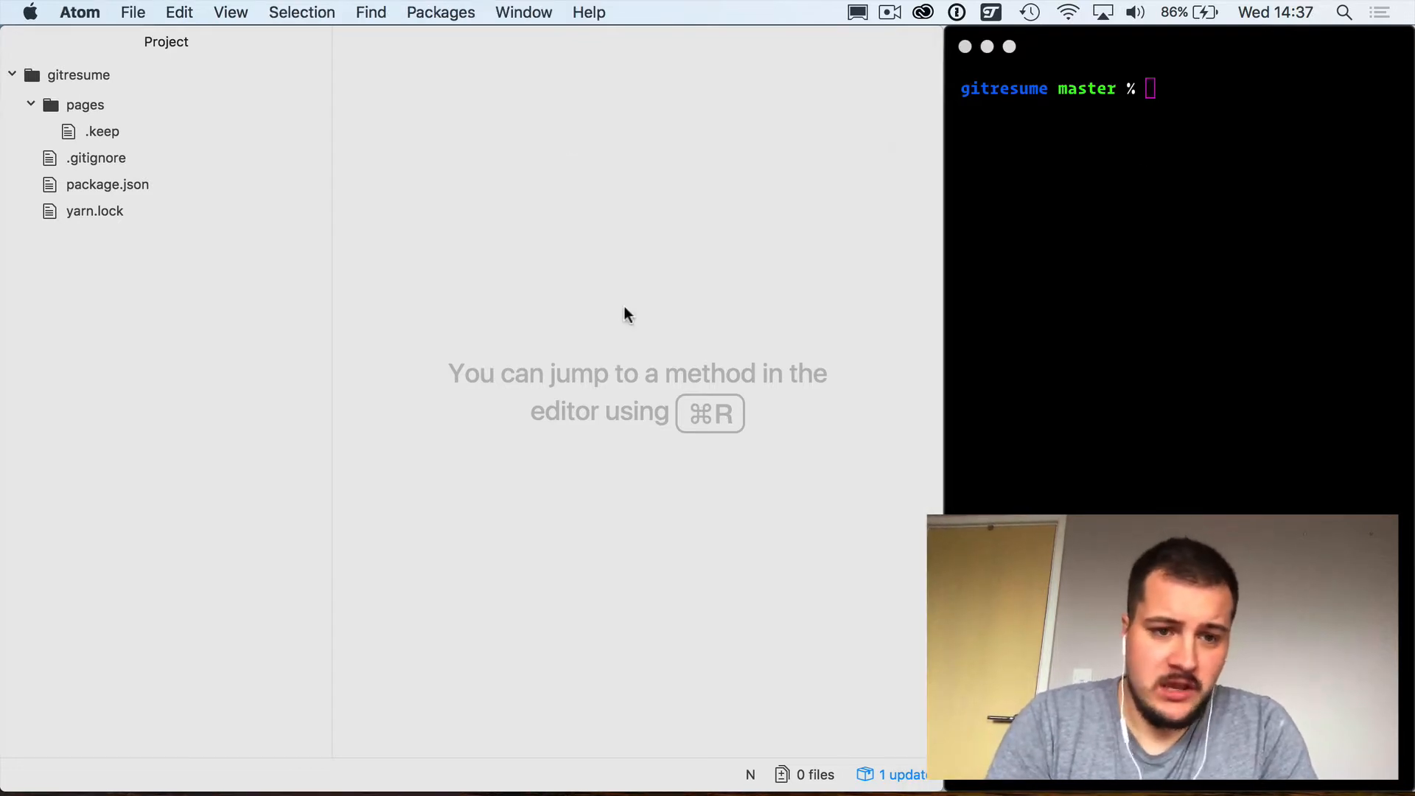
Step: Open package.json from the project tree to view its dependencies and dev script
click(106, 184)
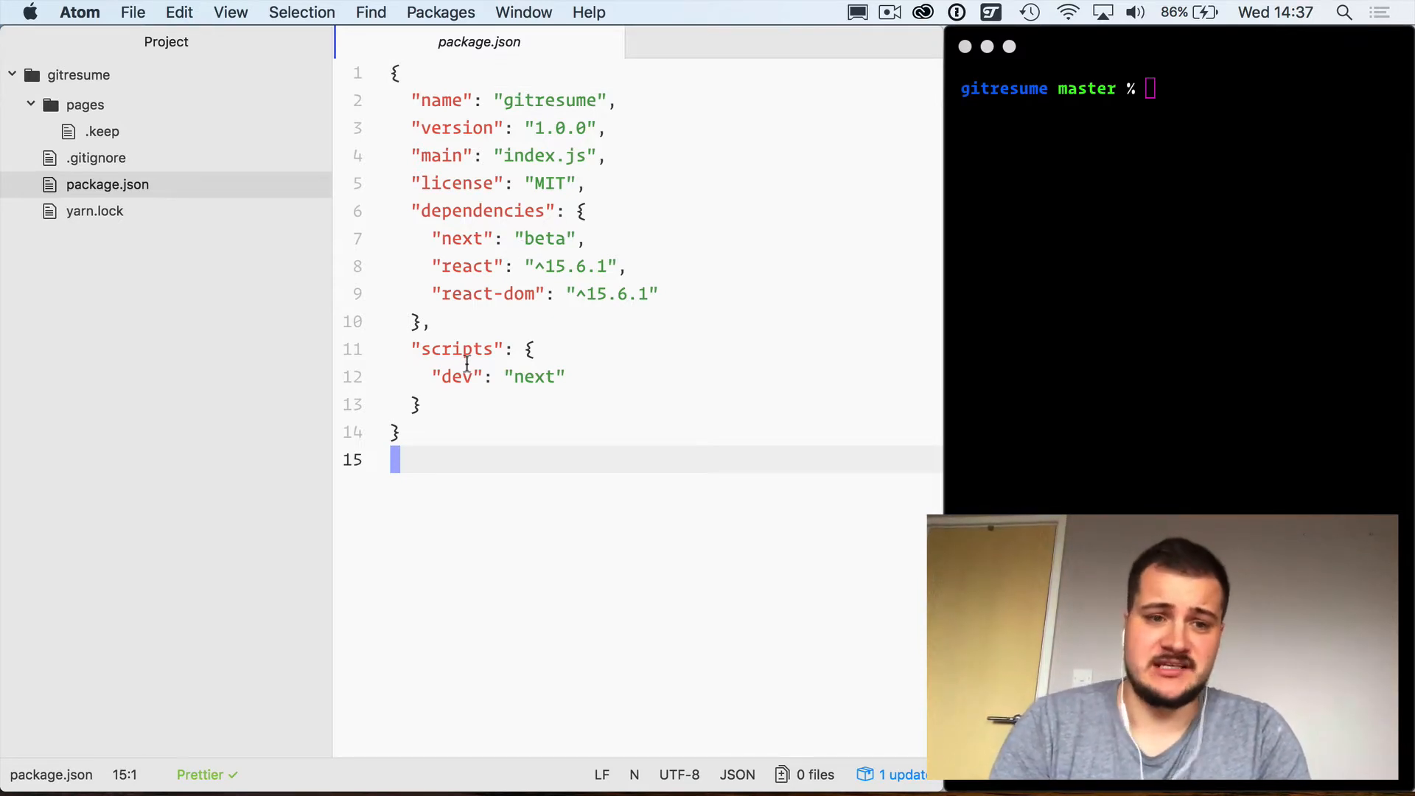
mouse_move(1072, 315)
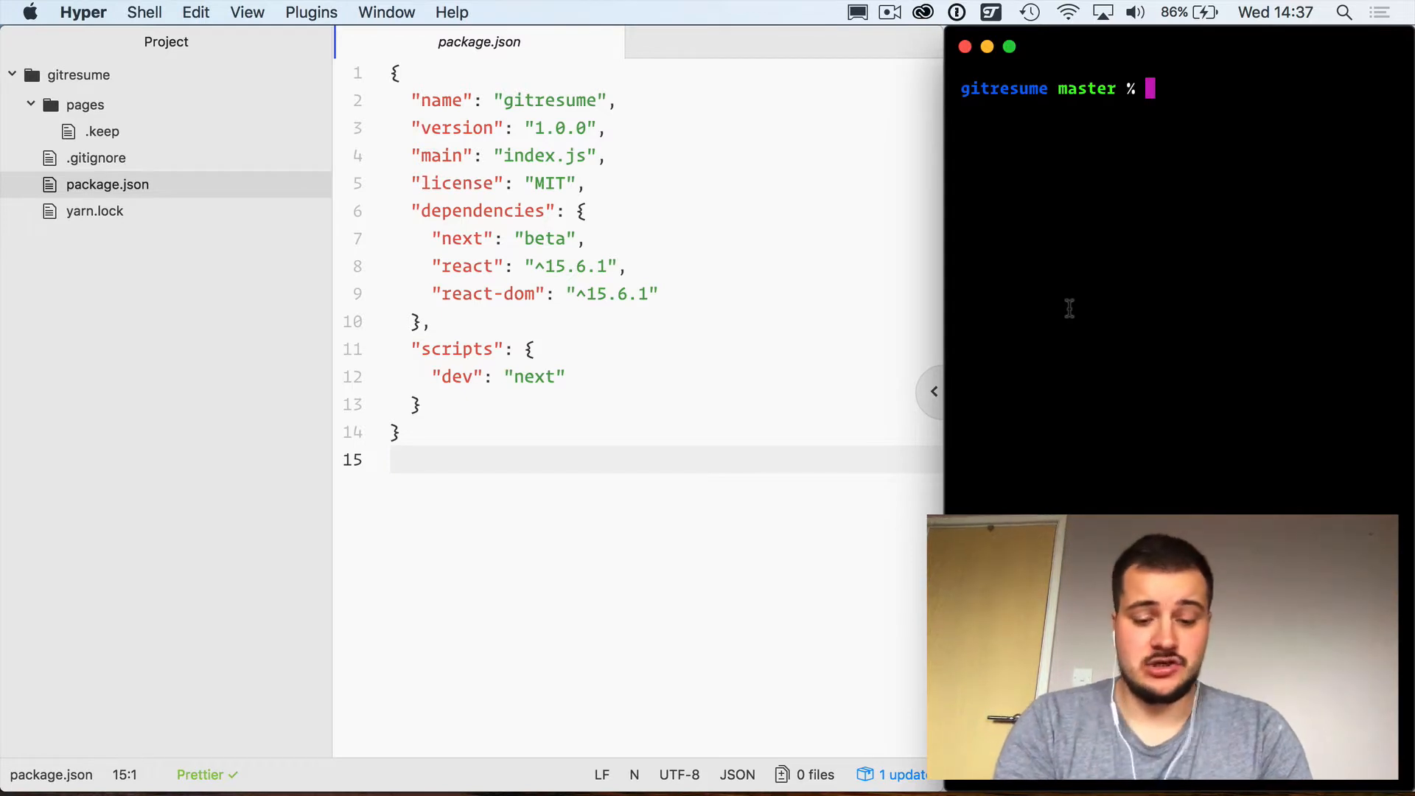
Step: Install isomorphic-fetch as a dependency by running yarn add isomorphic-fetch
text(yarn add isomorphic-fetch)
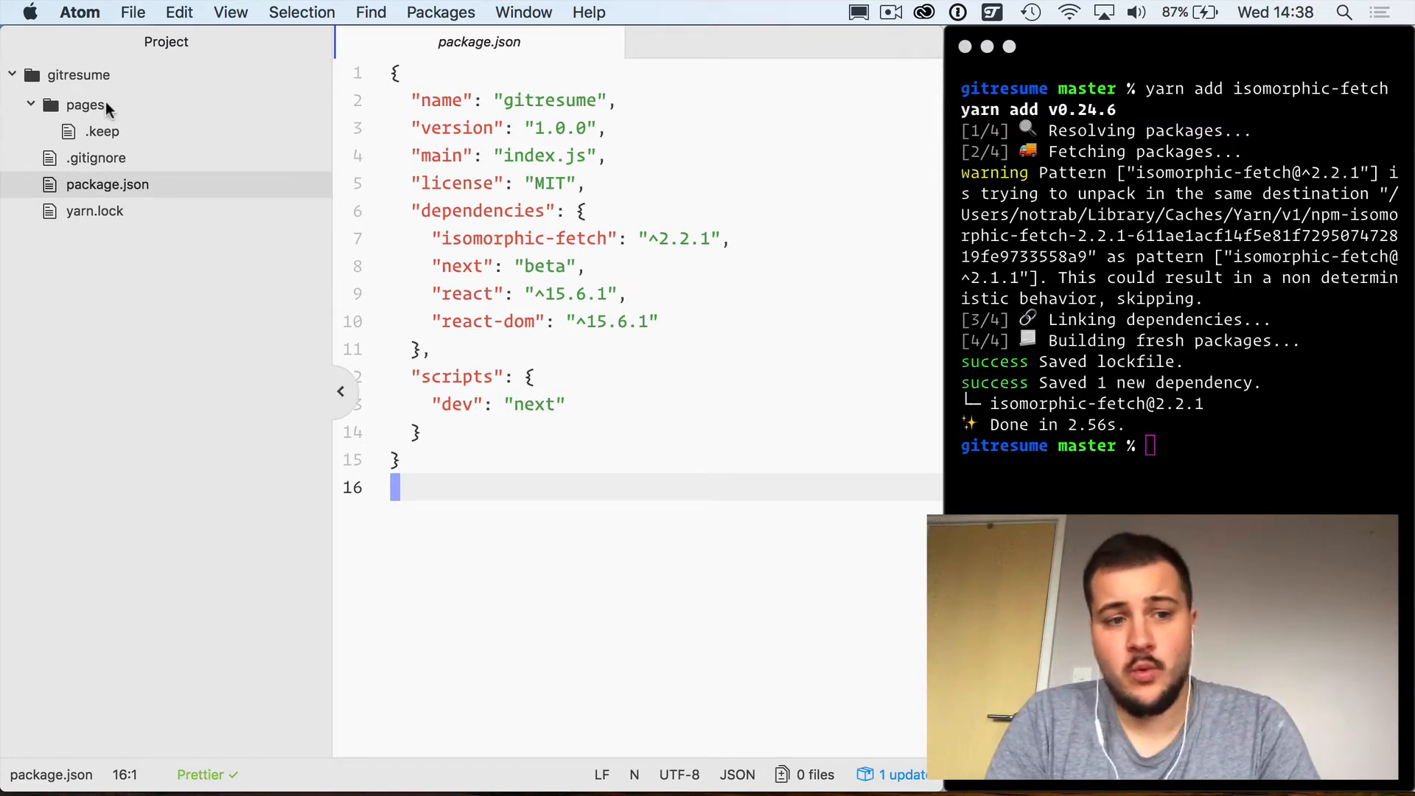
Step: Create a new empty index.js file inside the pages folder
right_click(84, 104)
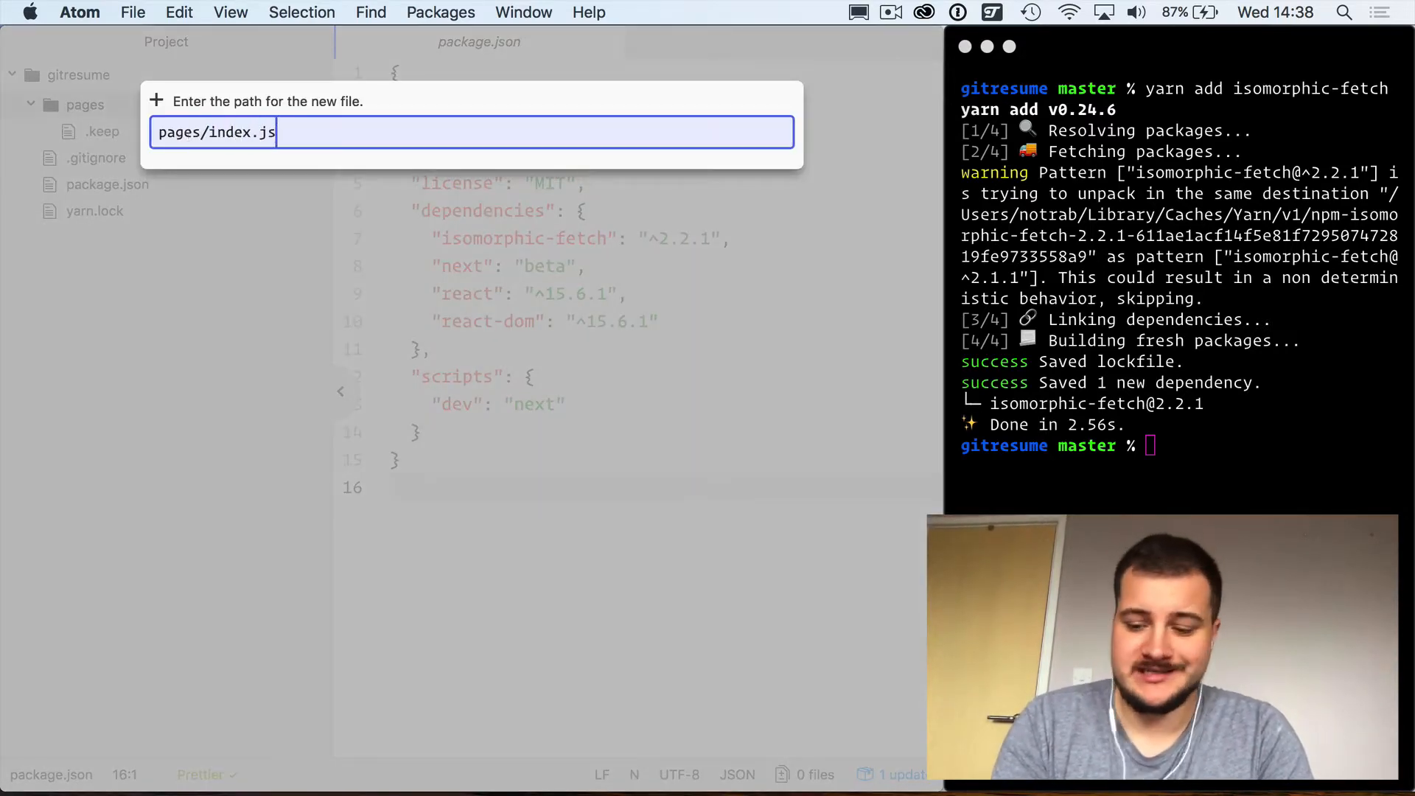
key(enter)
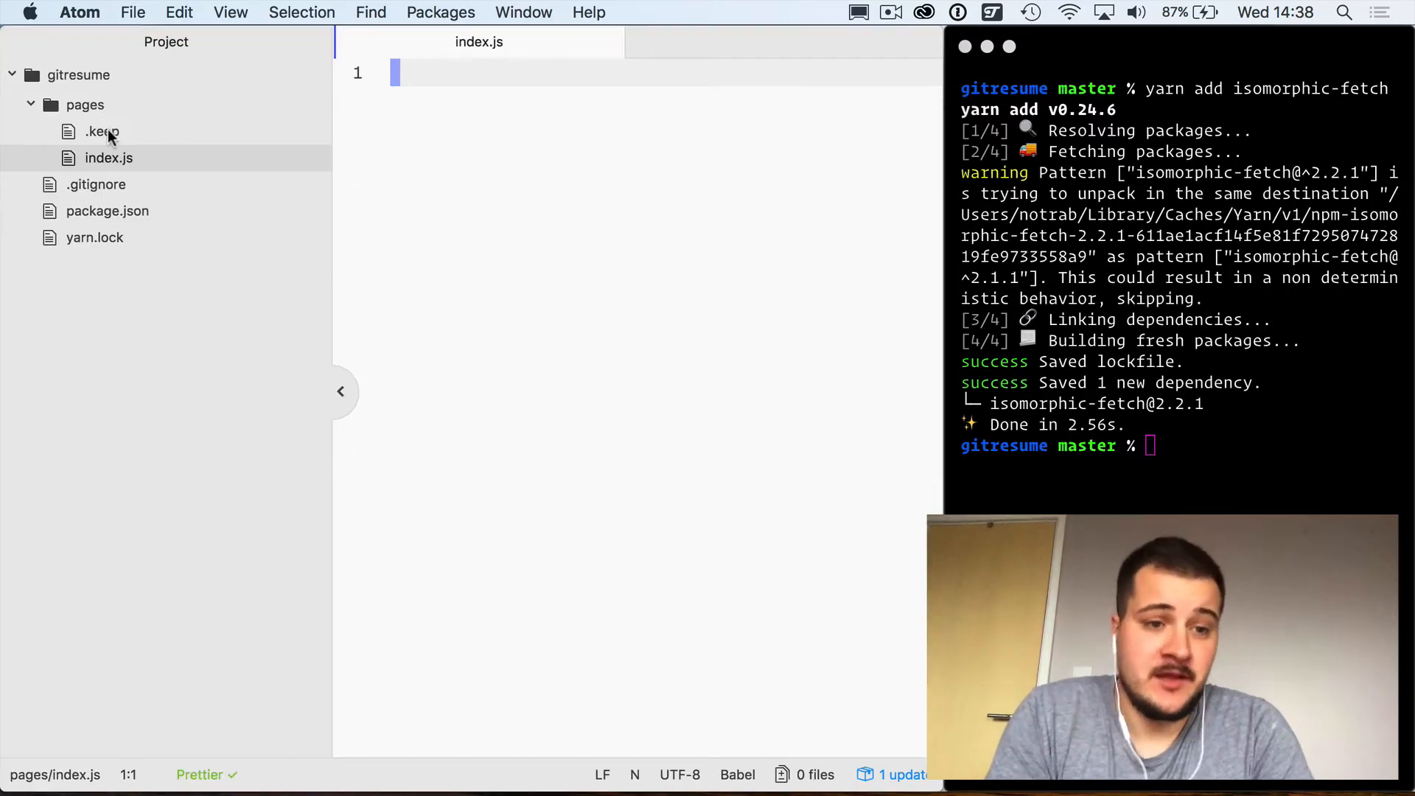
mouse_move(158, 353)
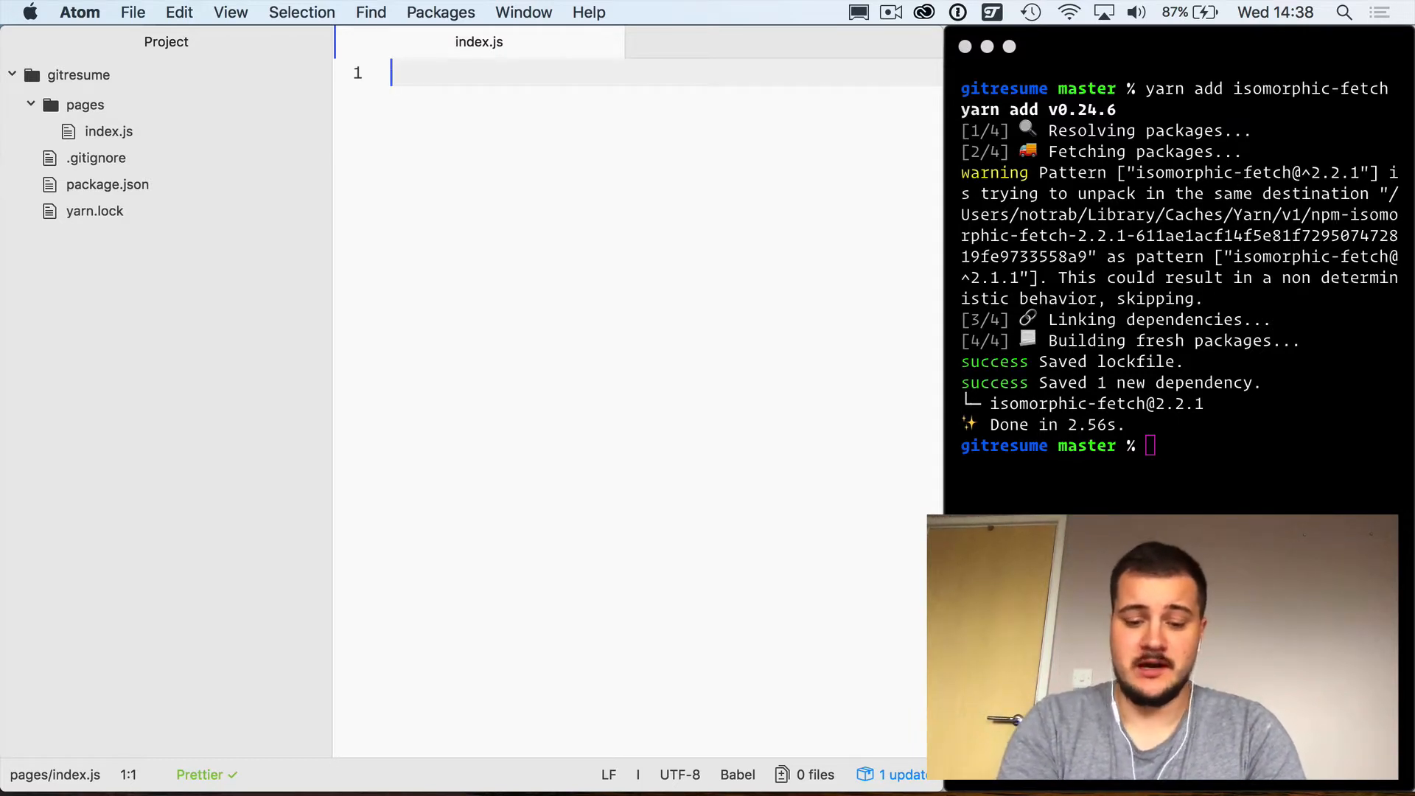
Step: Write export default class Home extends React.Component with a render() method returning ( )
text(expor)
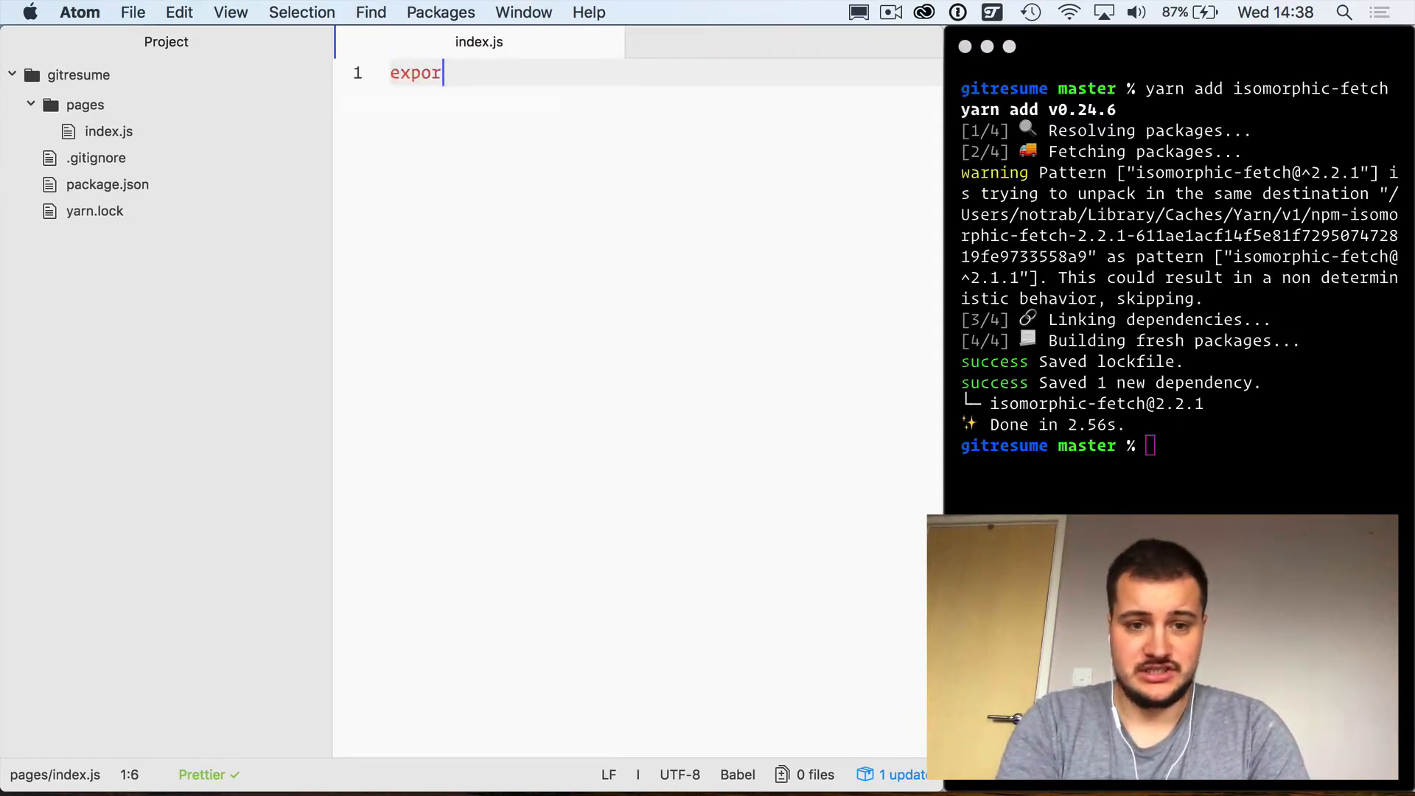
text(t)
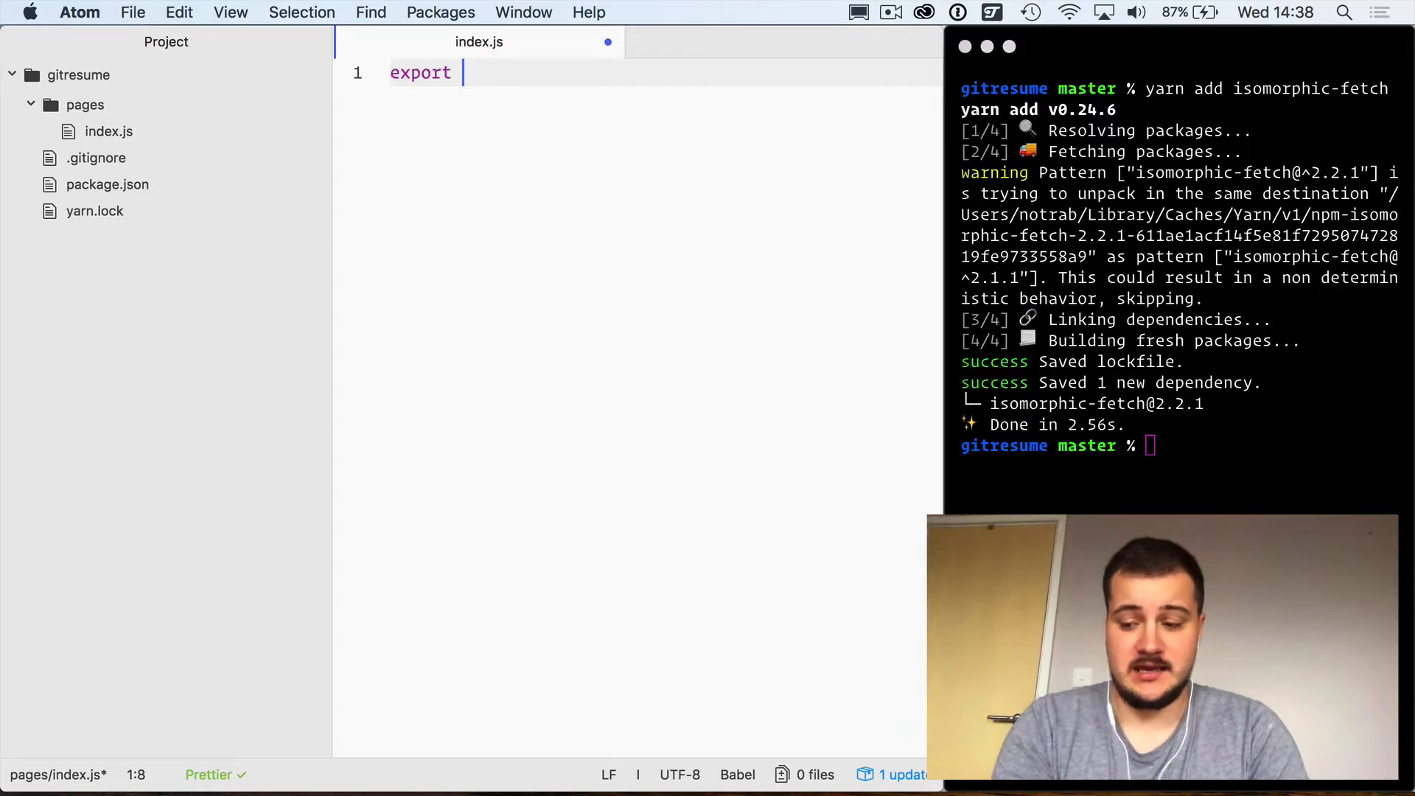
text(default)
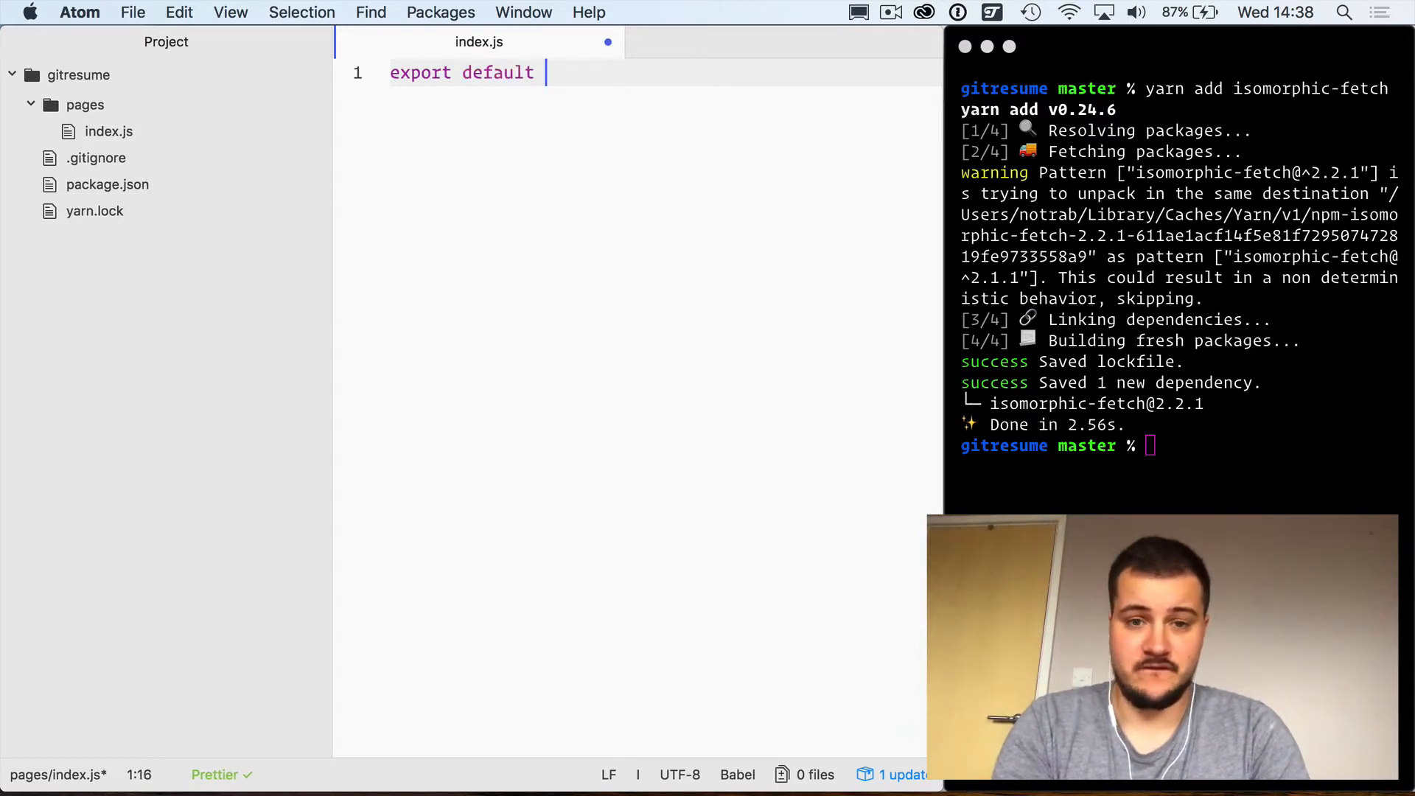
text(class Home exte)
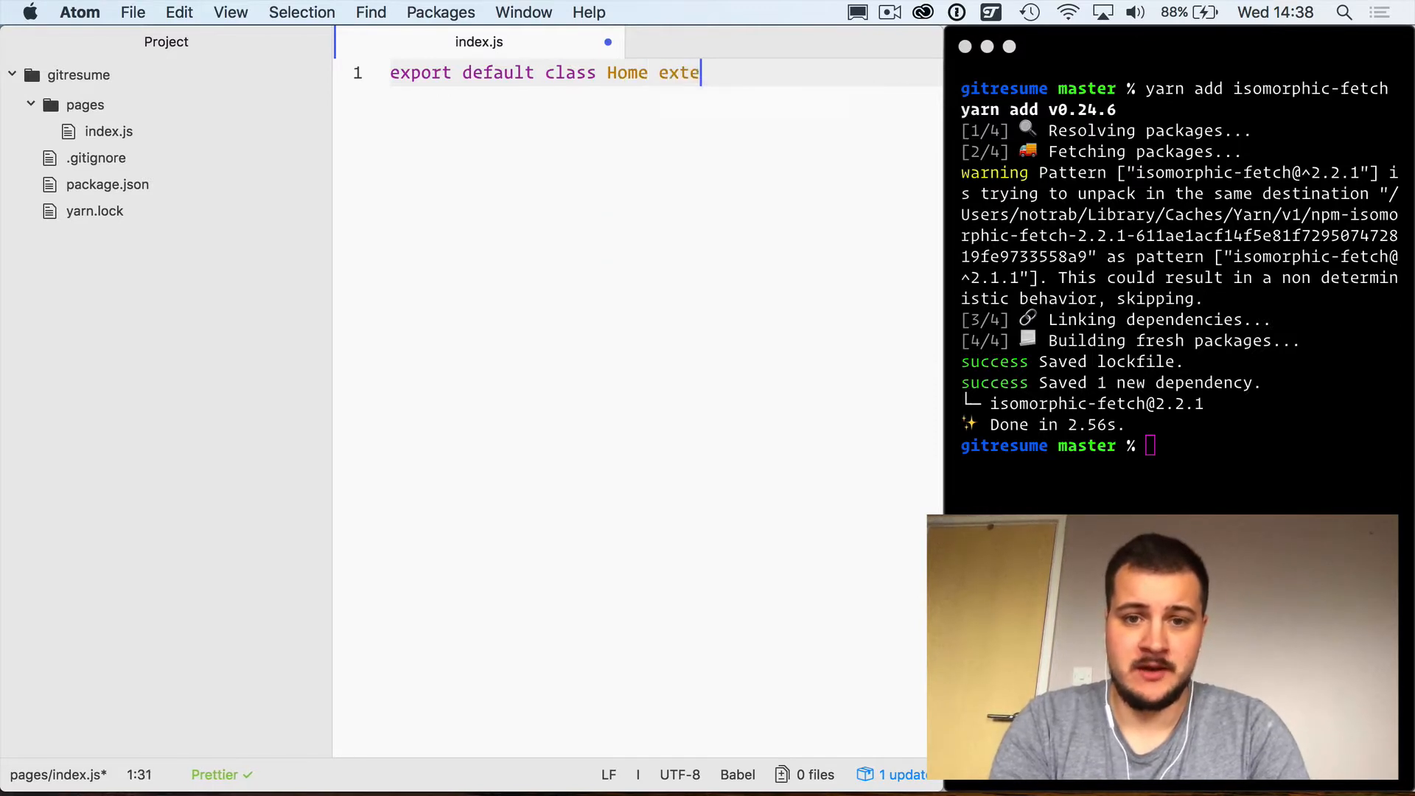
text(nds React.)
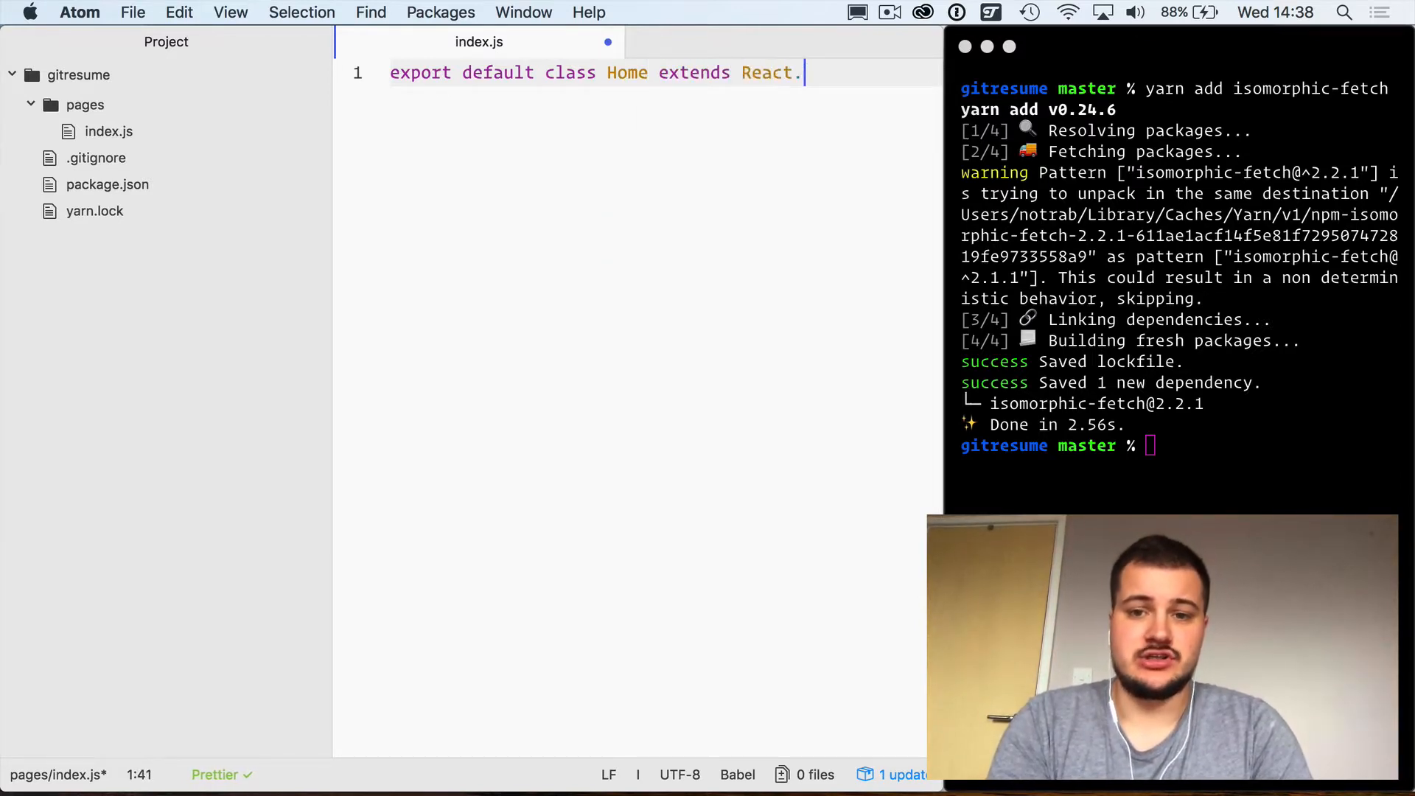
text(Component {)
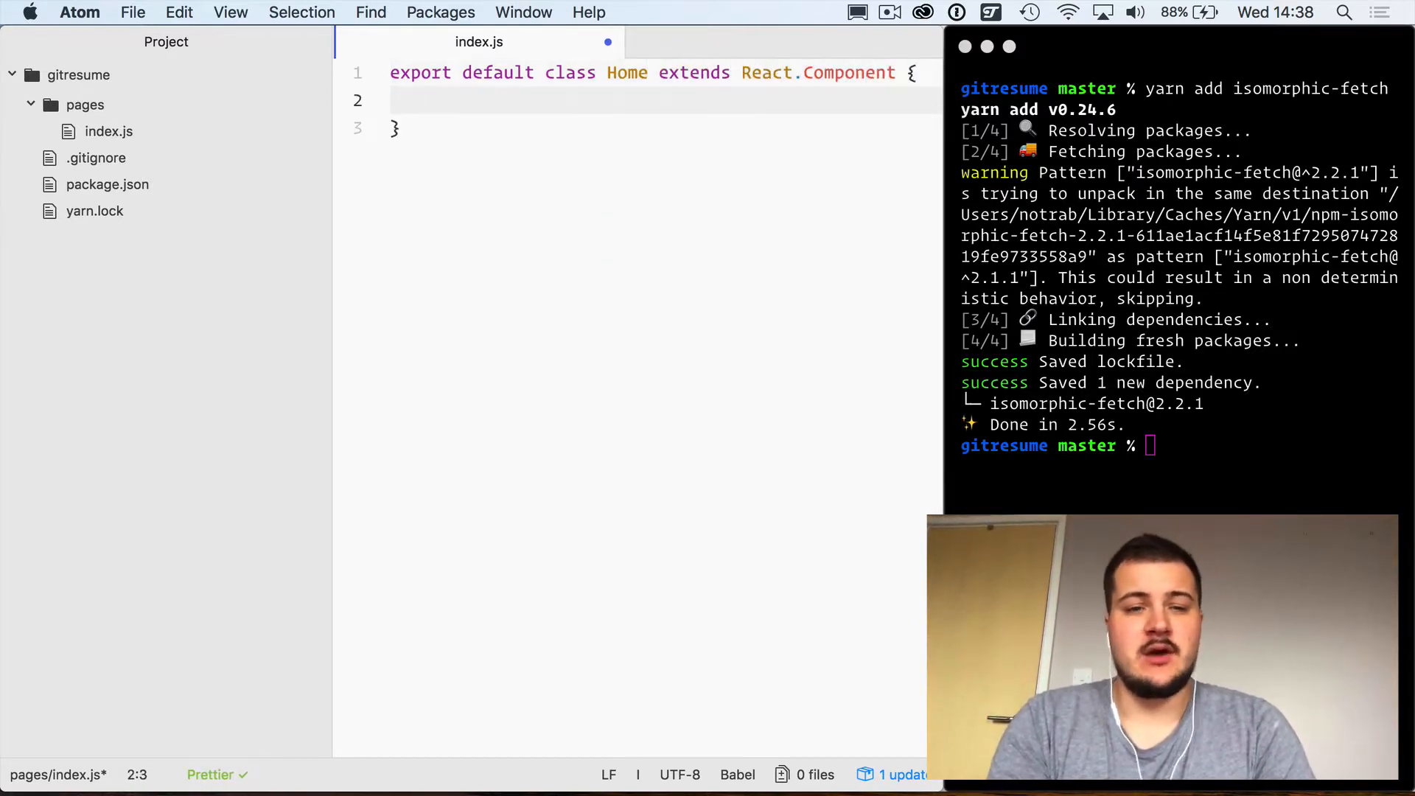
text(render())
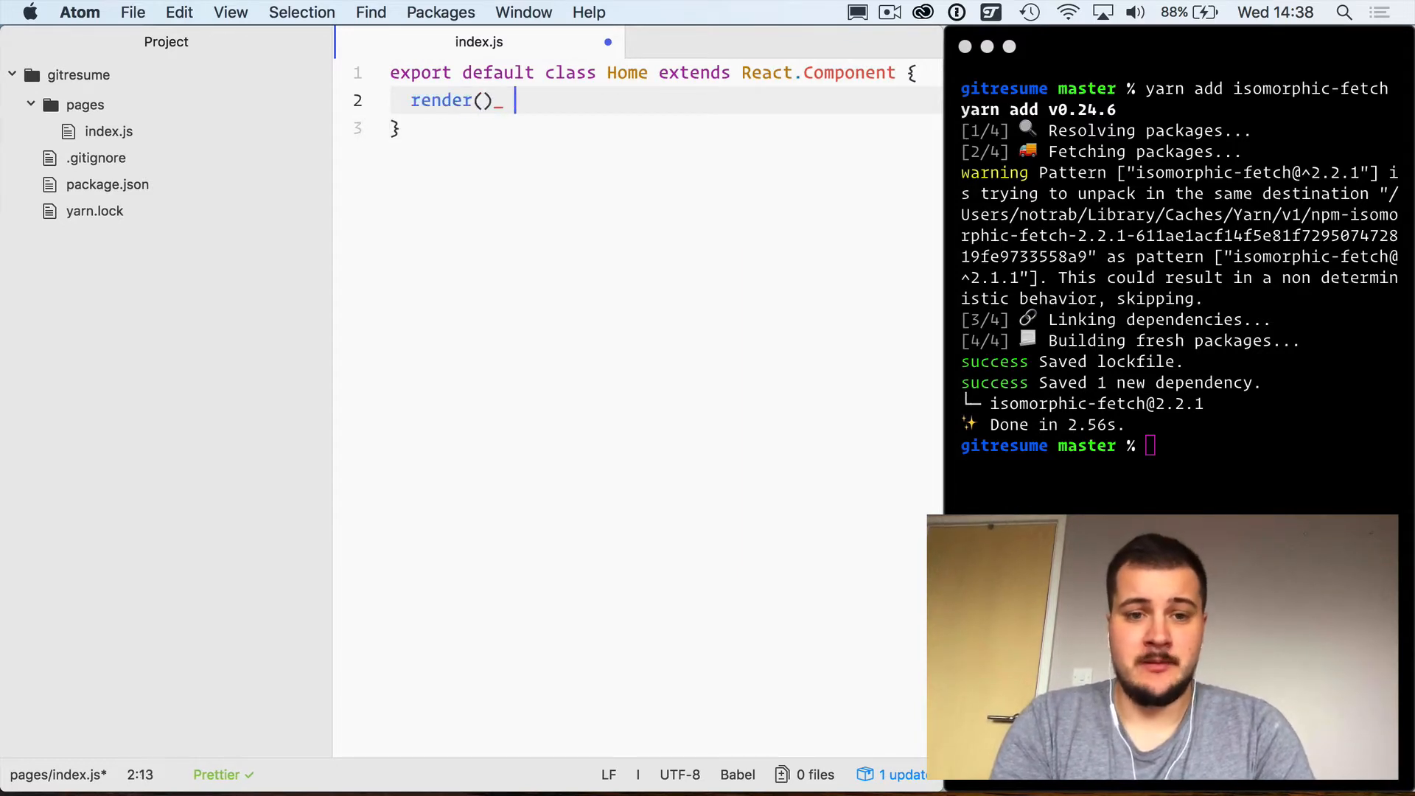
text({ return ()
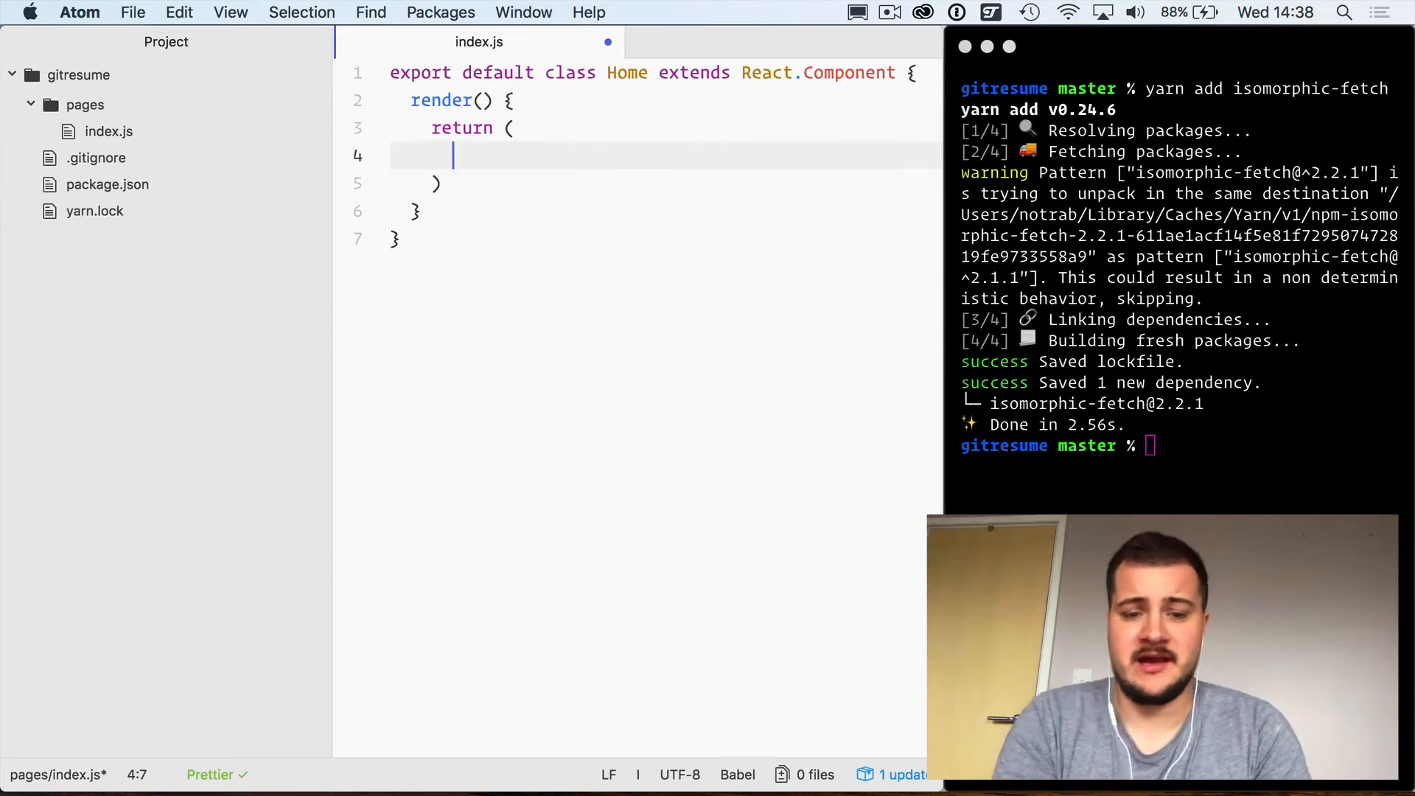
Step: Return a div wrapping a form with onSubmit={this.handleSubmit}
text(<form)
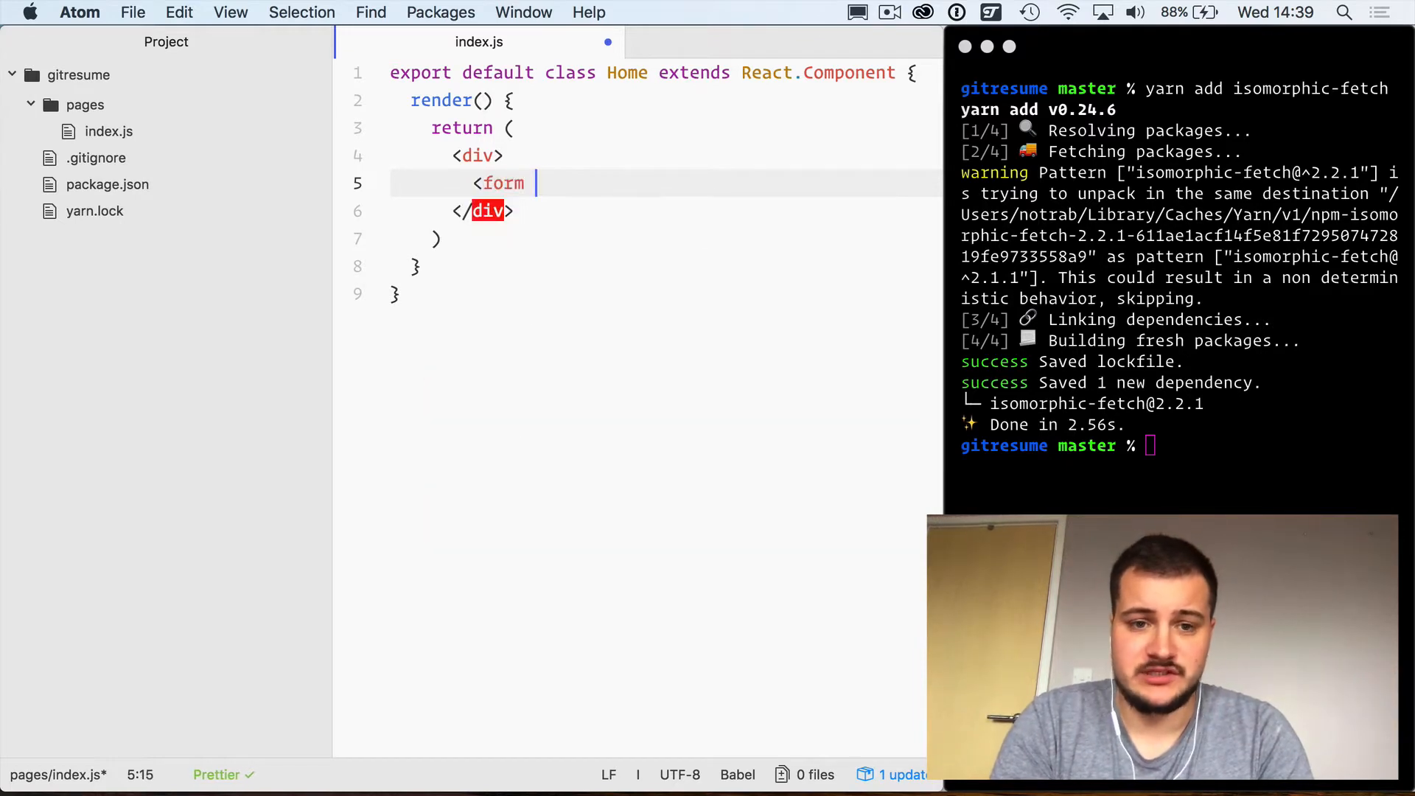
text(onSubmi)
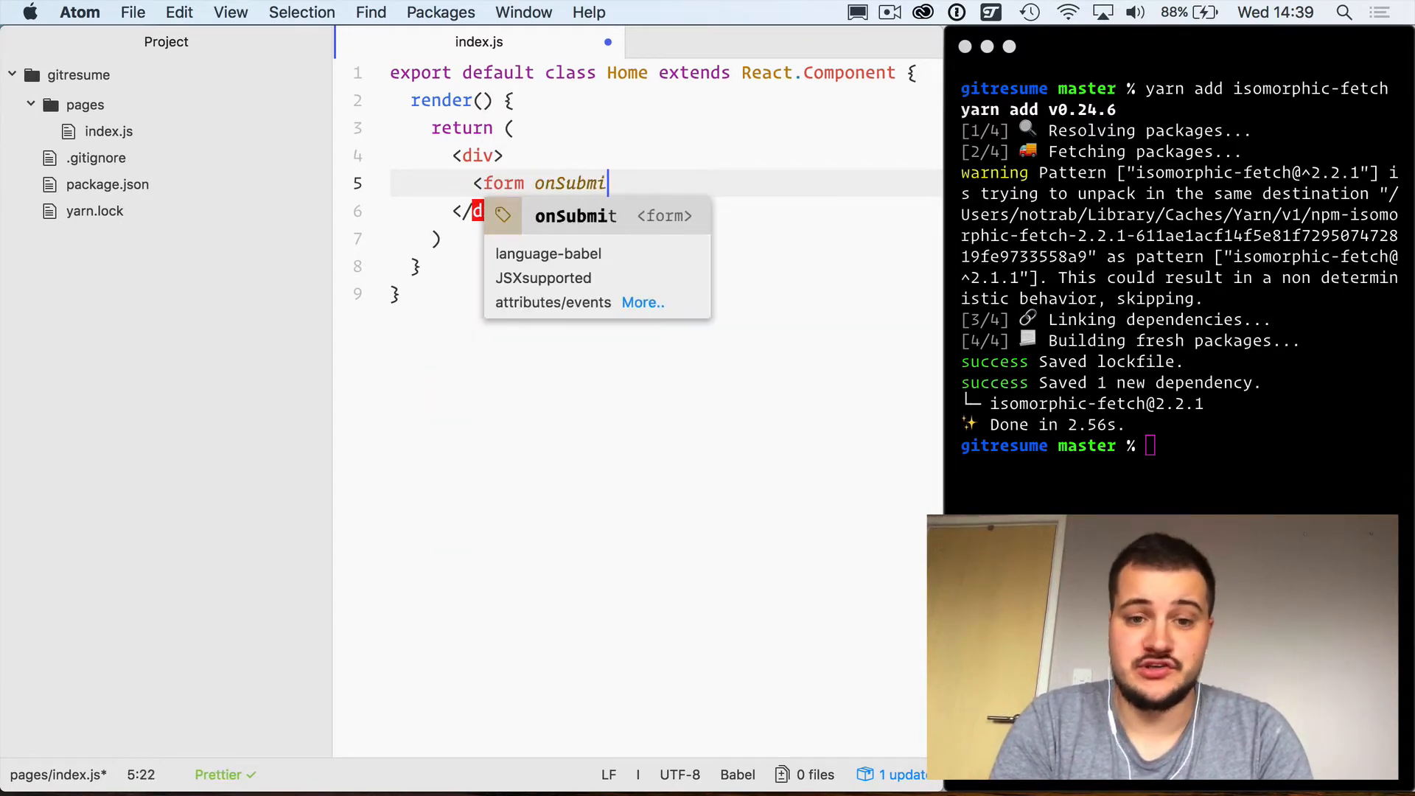
text(t={this.})
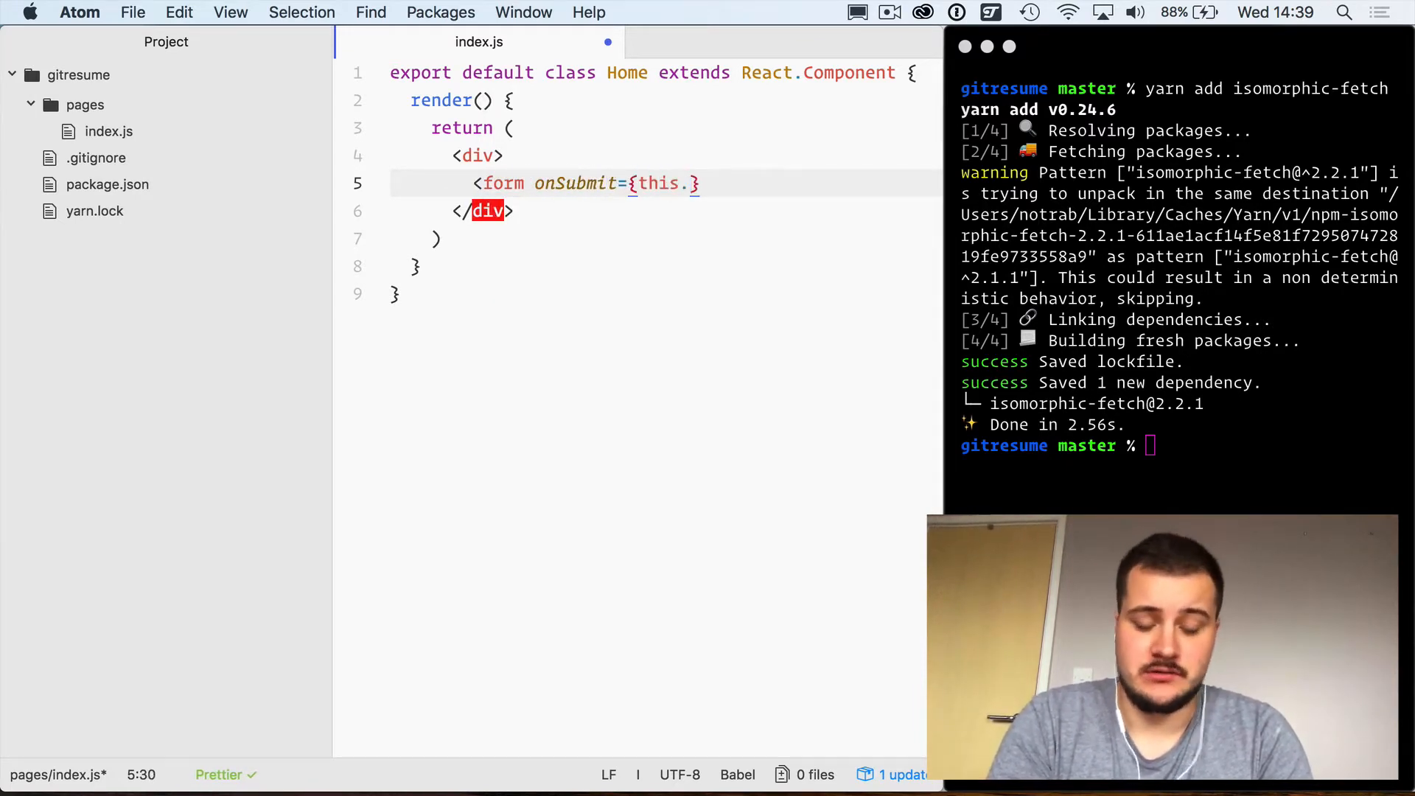
text(handleSubmit)
text(<)
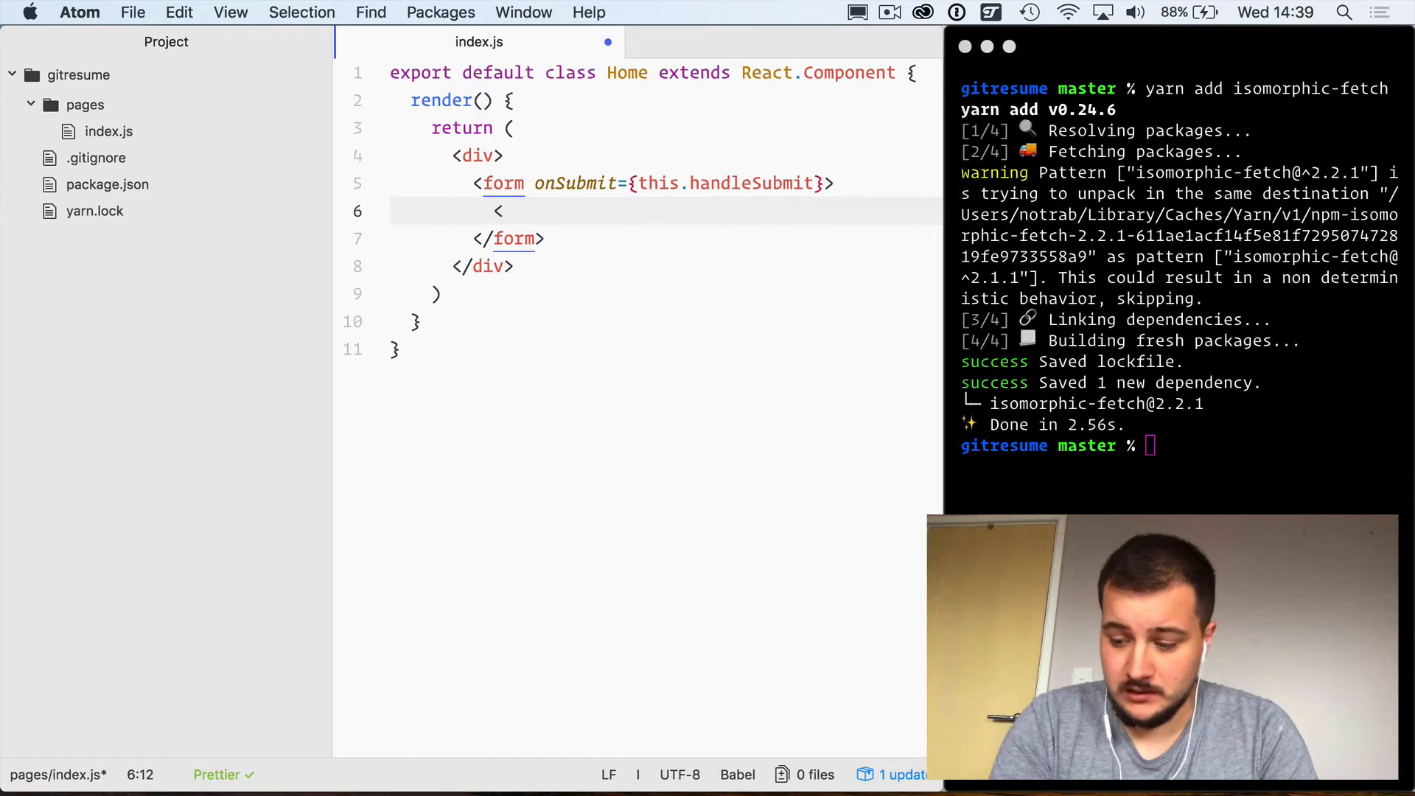
Step: Add a text input with placeholder "Type GitHub username..." inside the form
text(input type)
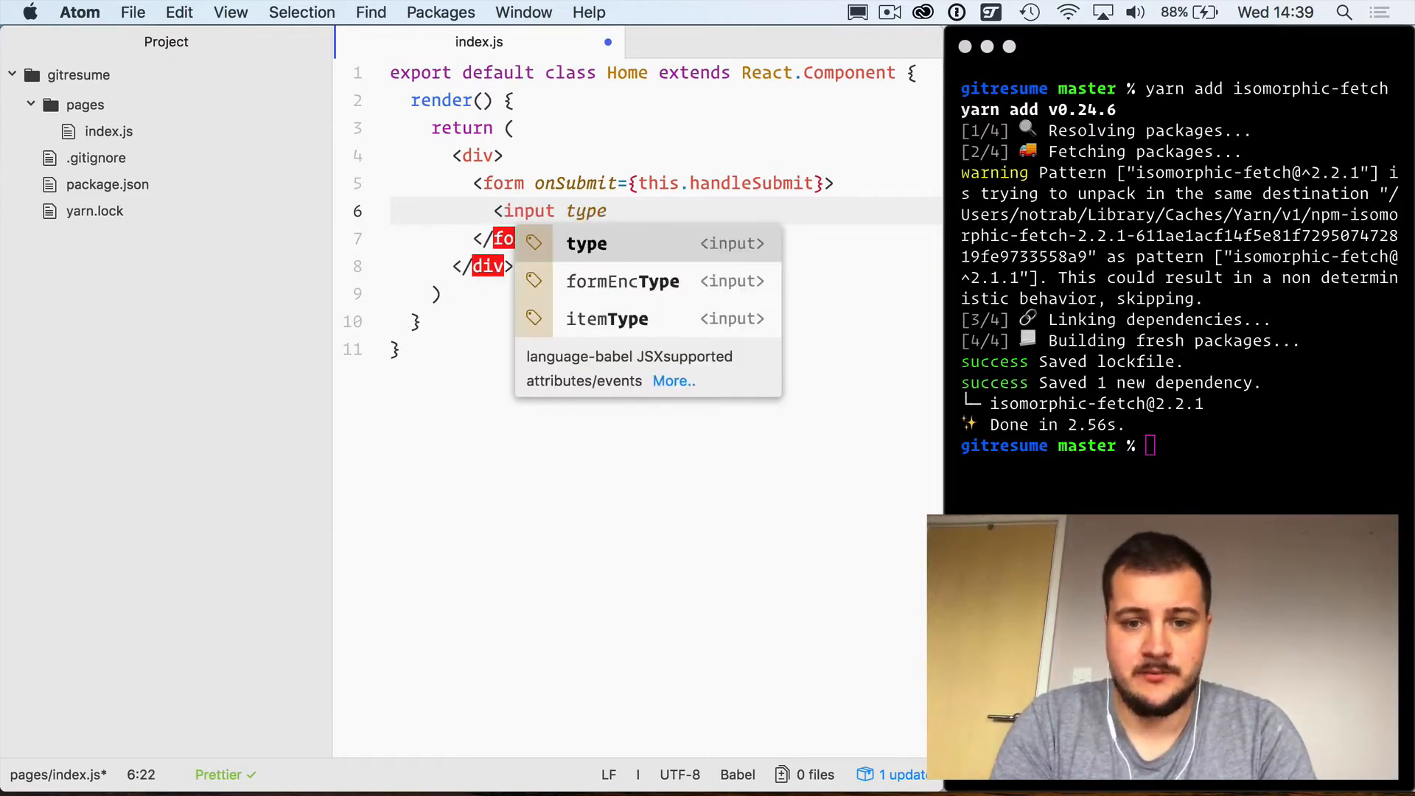
text(="tex")
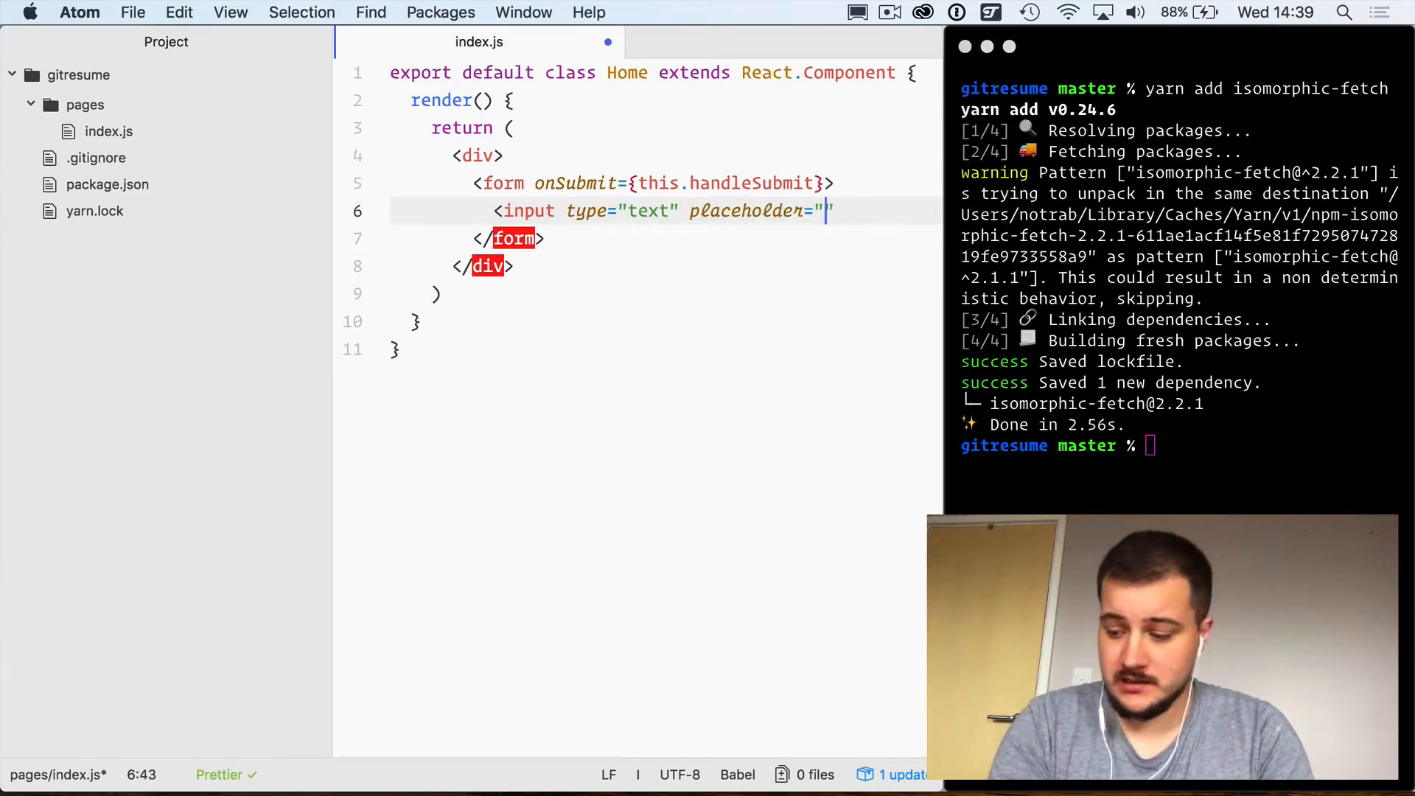
text(Type GitHub username...)
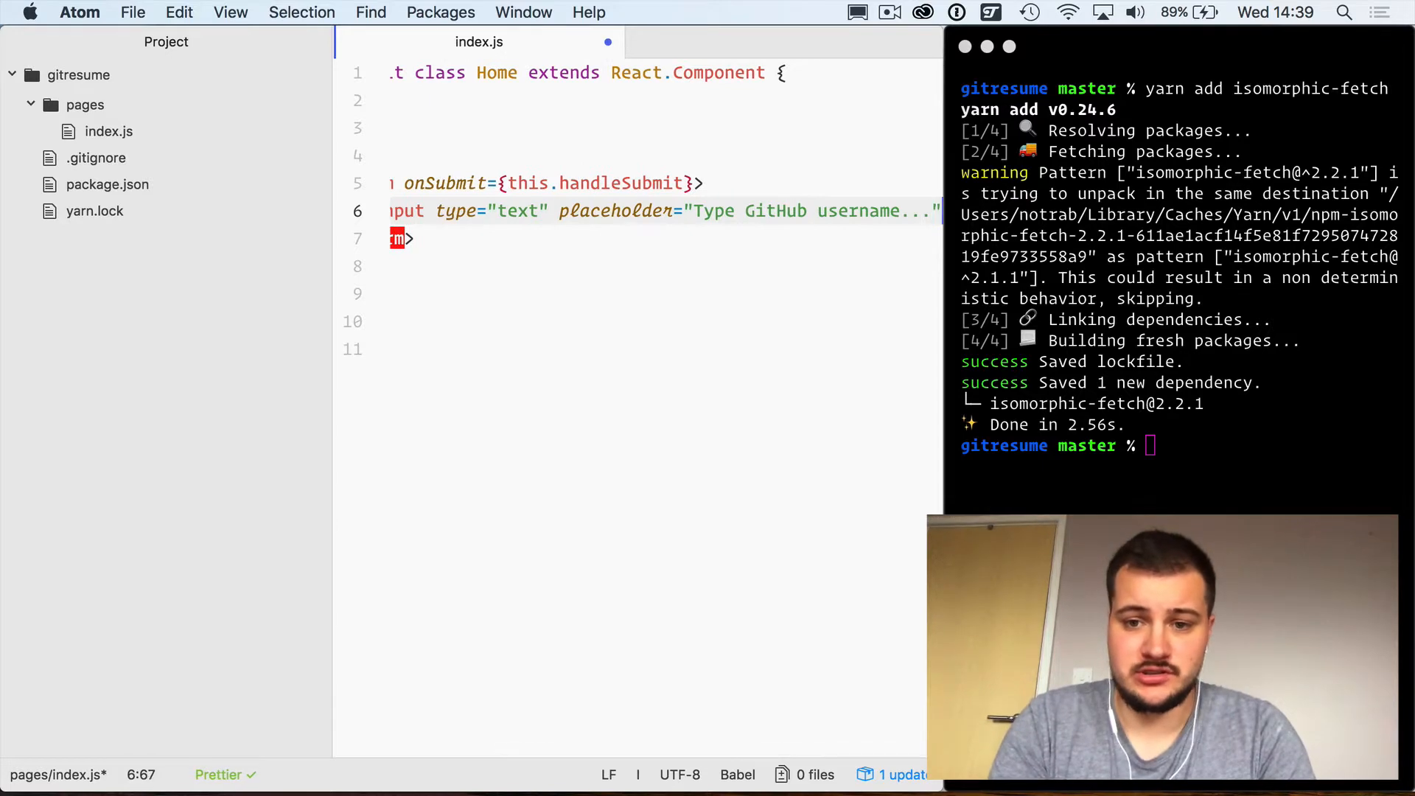
Step: Give the input an onChange handler that sets state username to e.target.value
text(onChange={e =>)
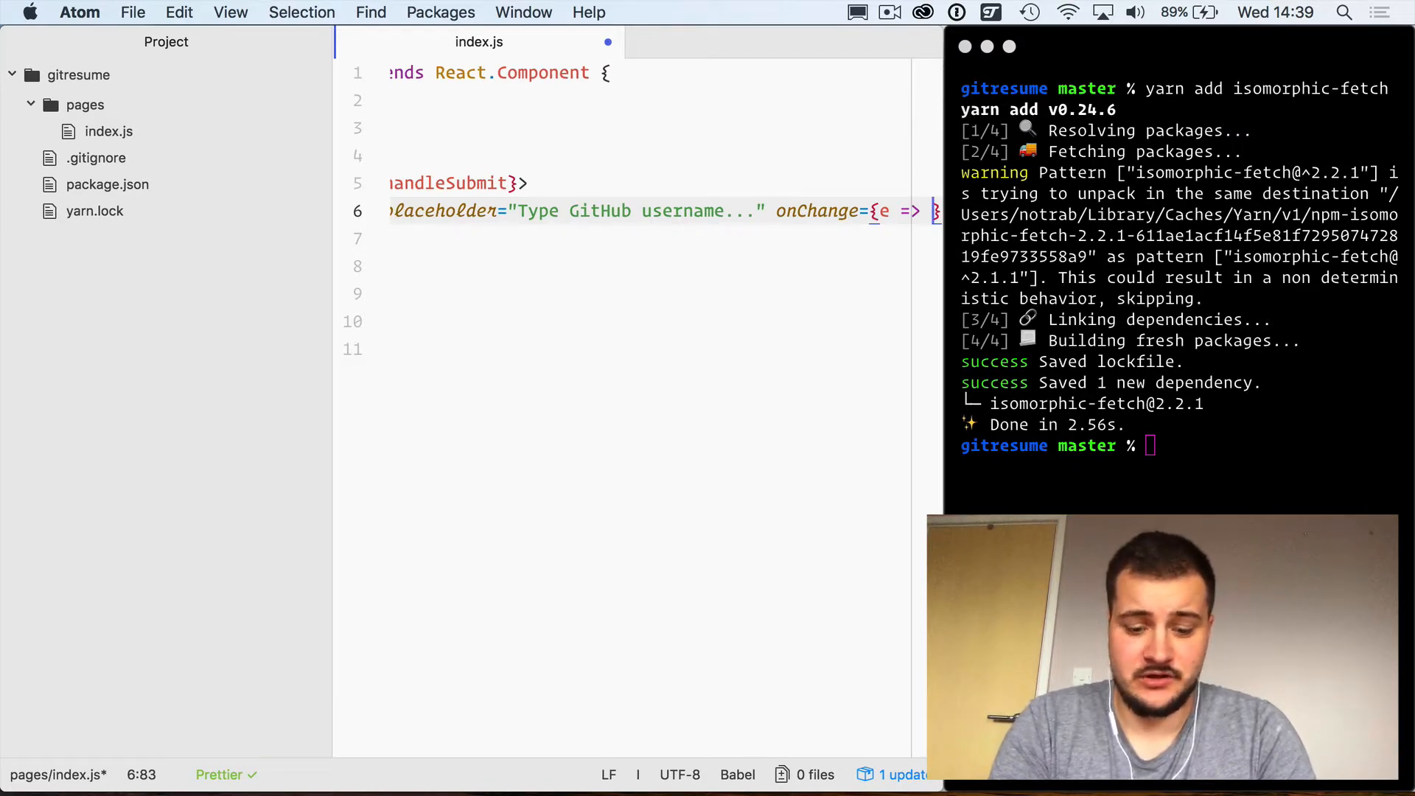
text(this.setState()
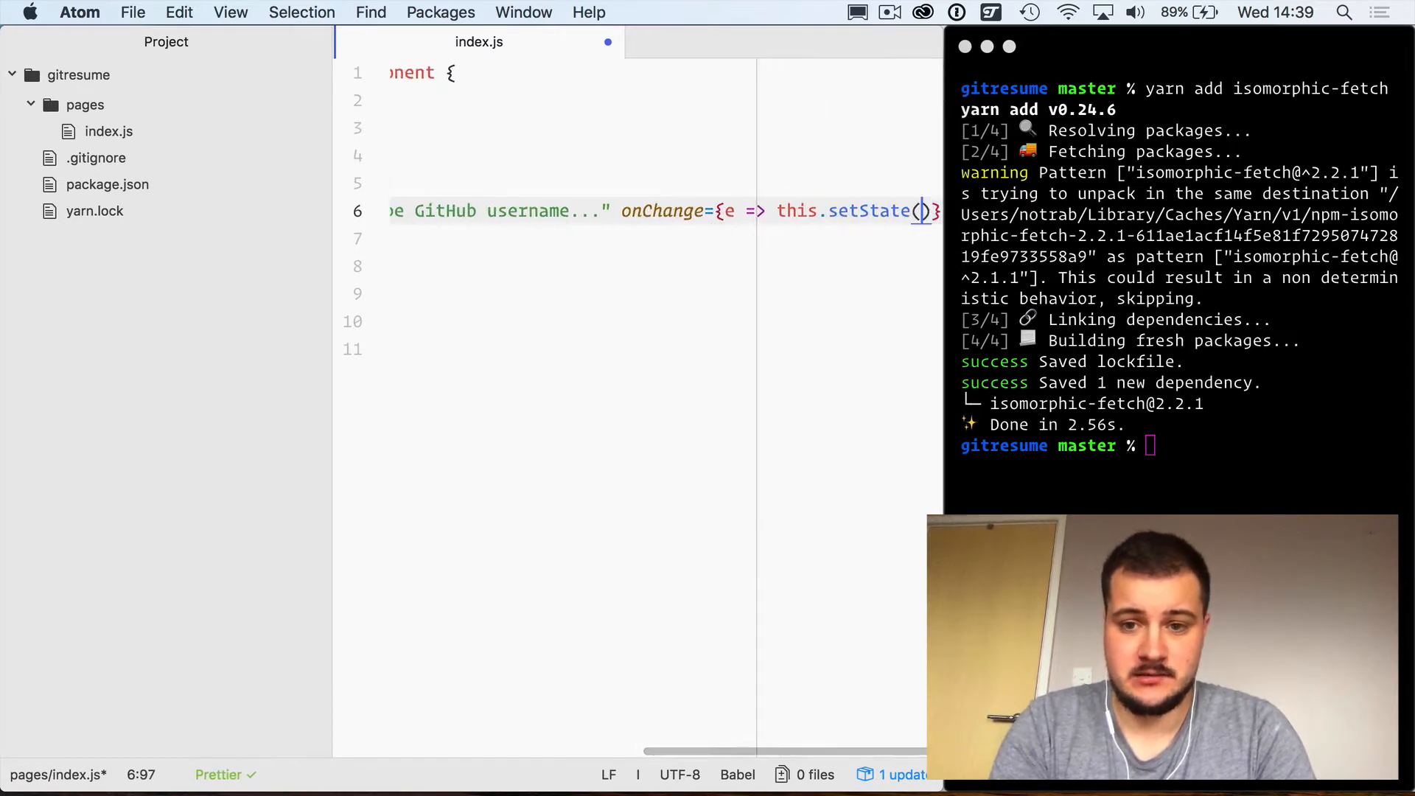
text(username: e.target.value)
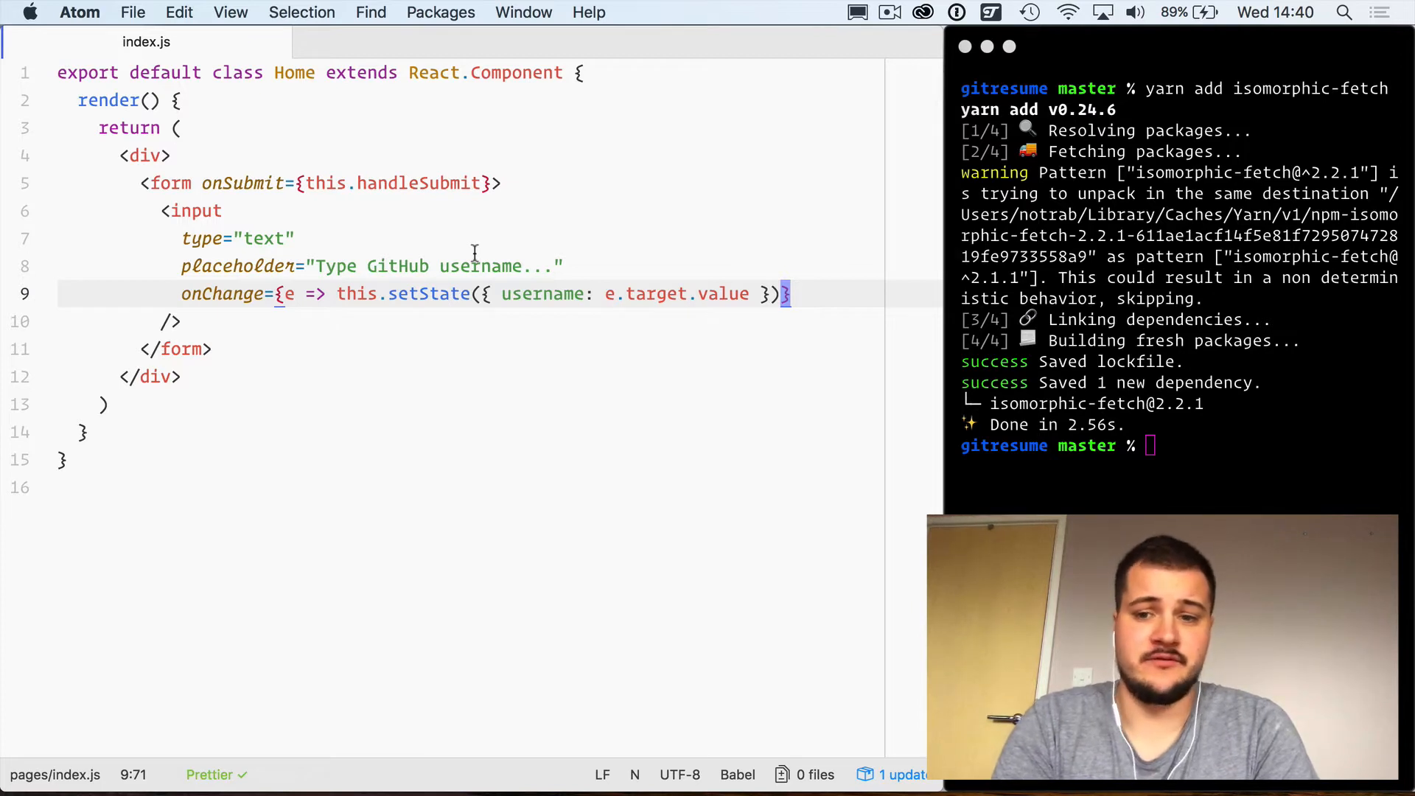
Step: Start the Next.js dev server with yarn dev and switch to the browser
text(yarn de)
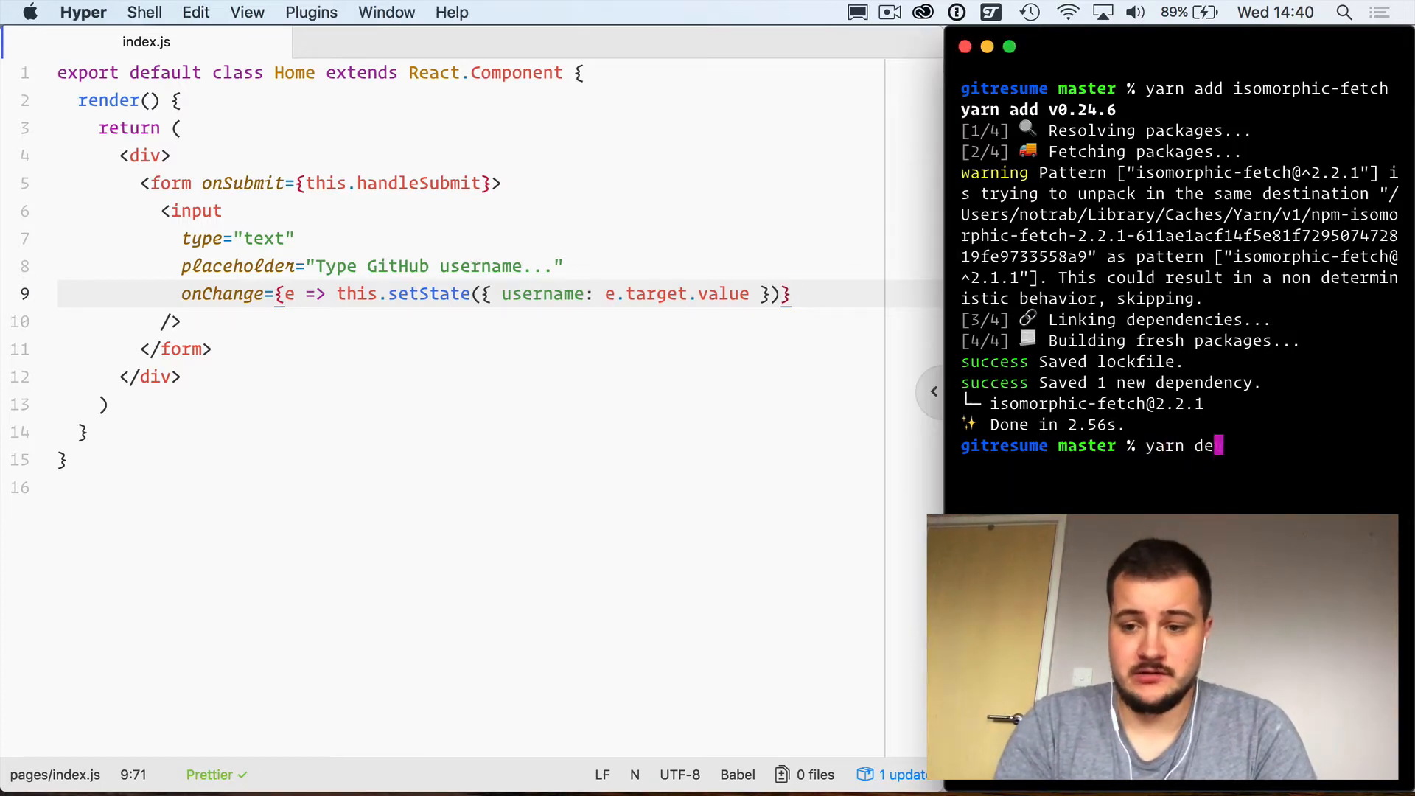
key(Return)
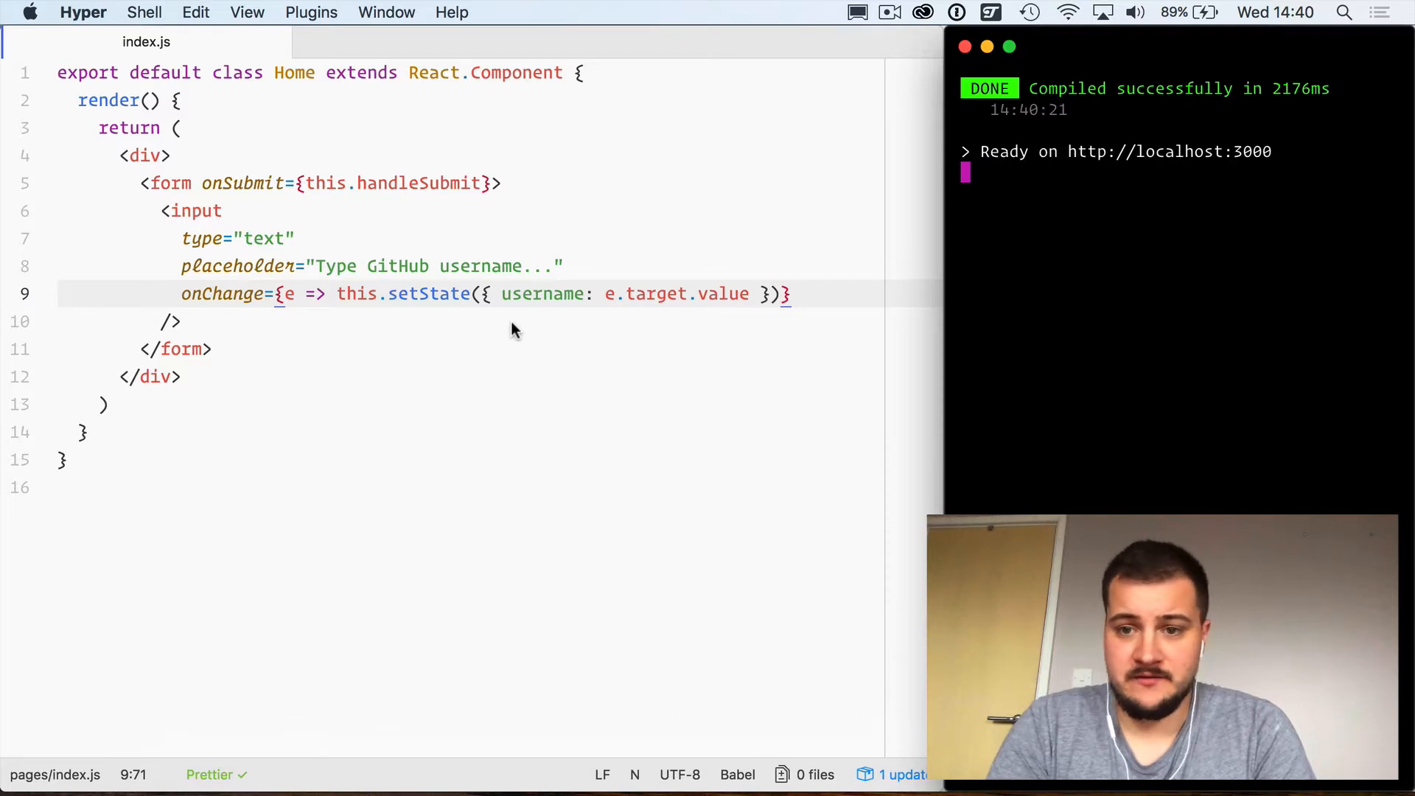
key(cmd+tab)
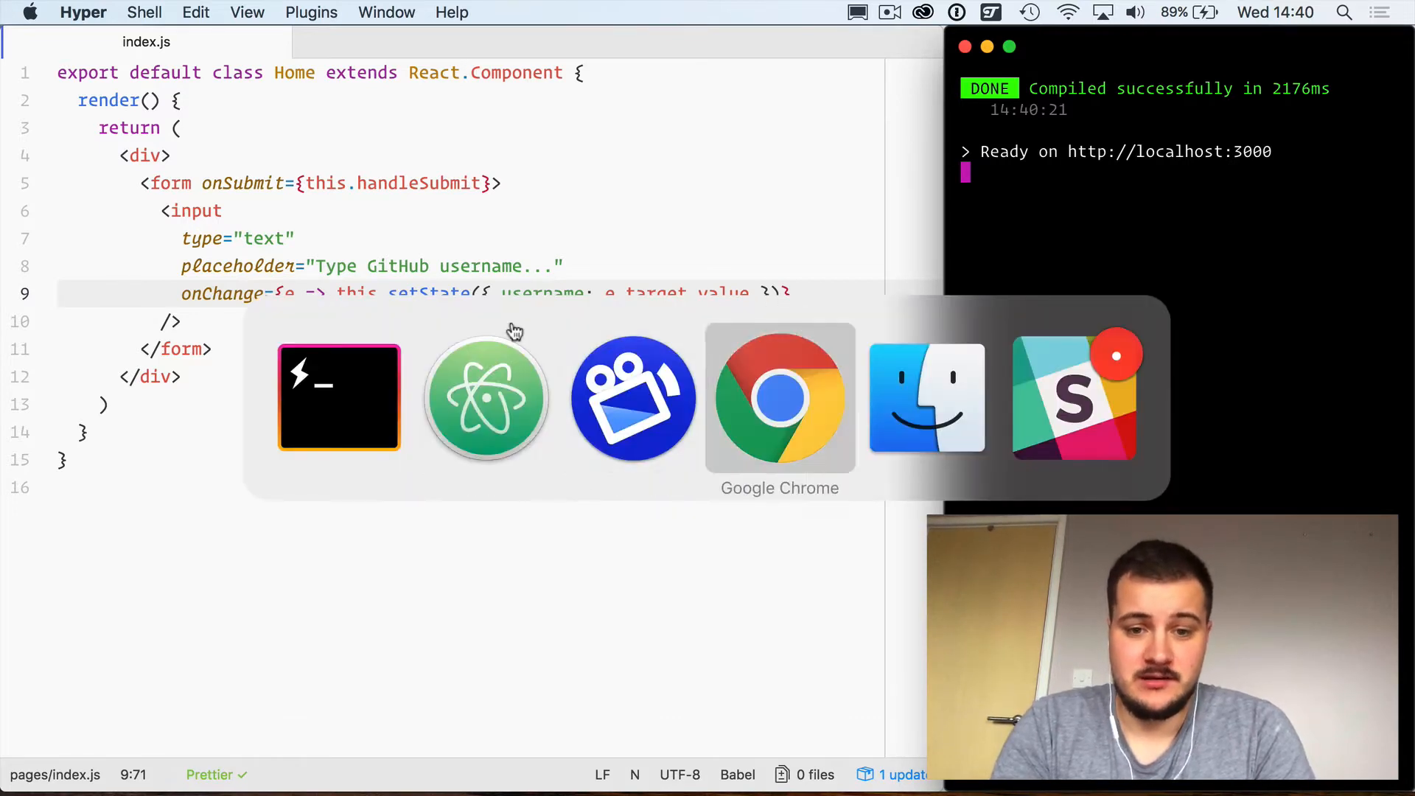
click(778, 396)
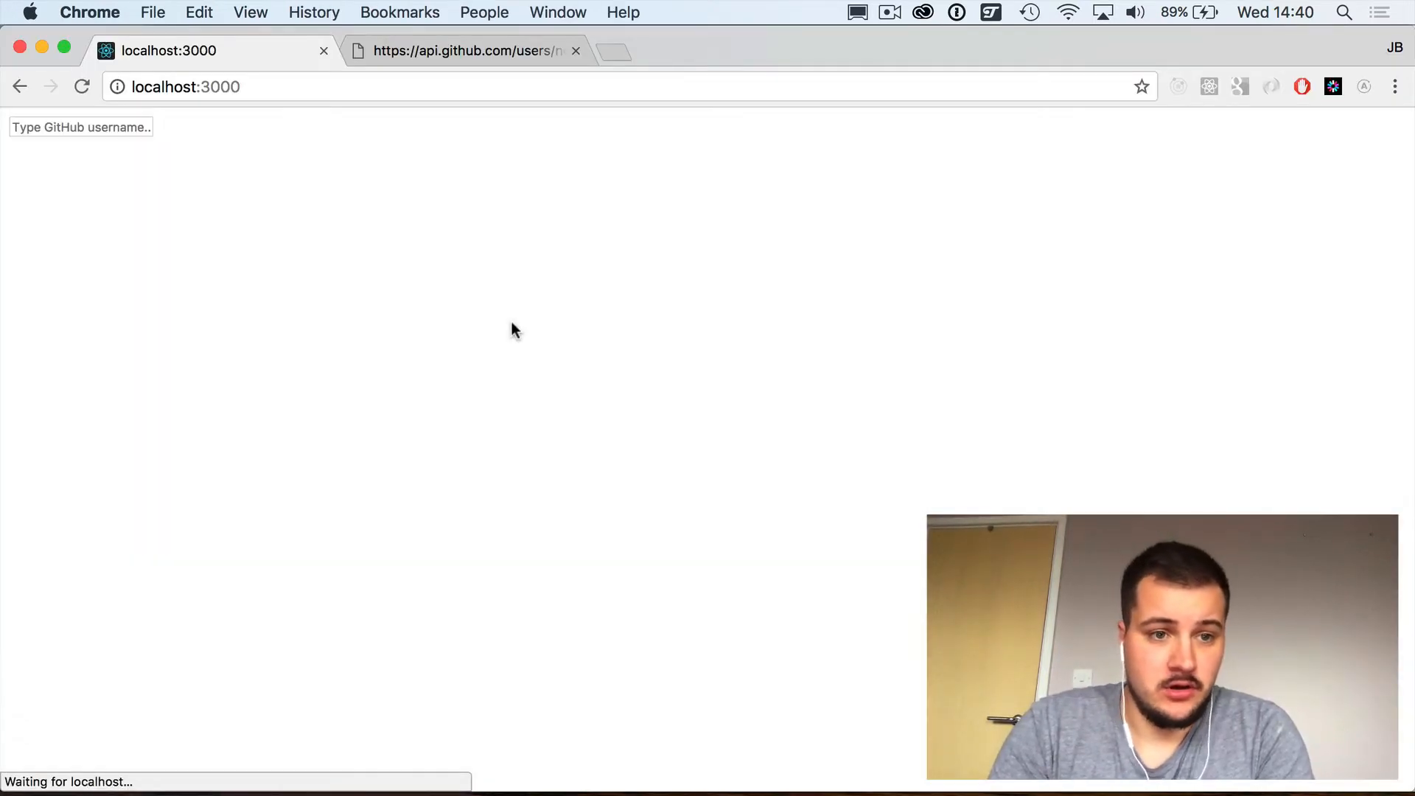
click(80, 127)
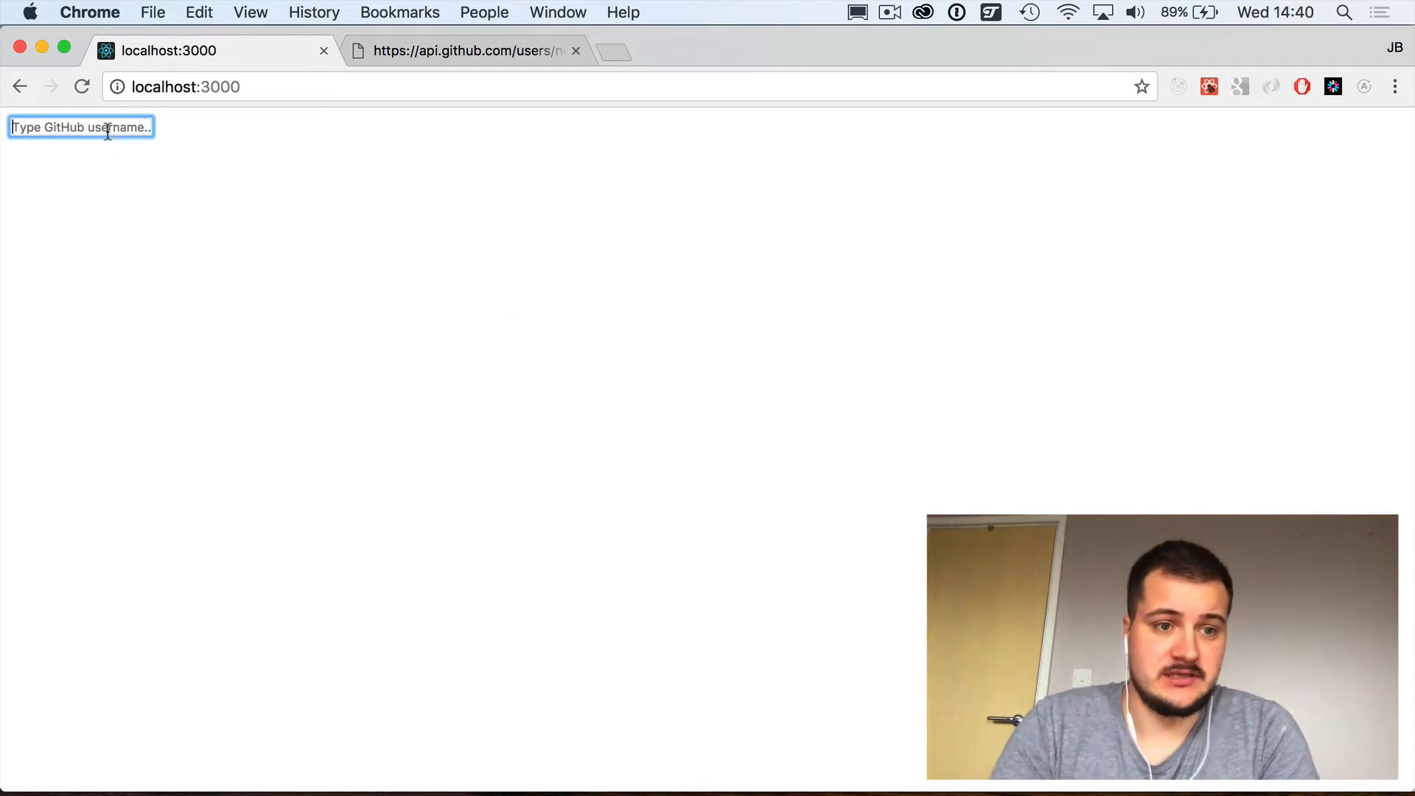
text(jamie)
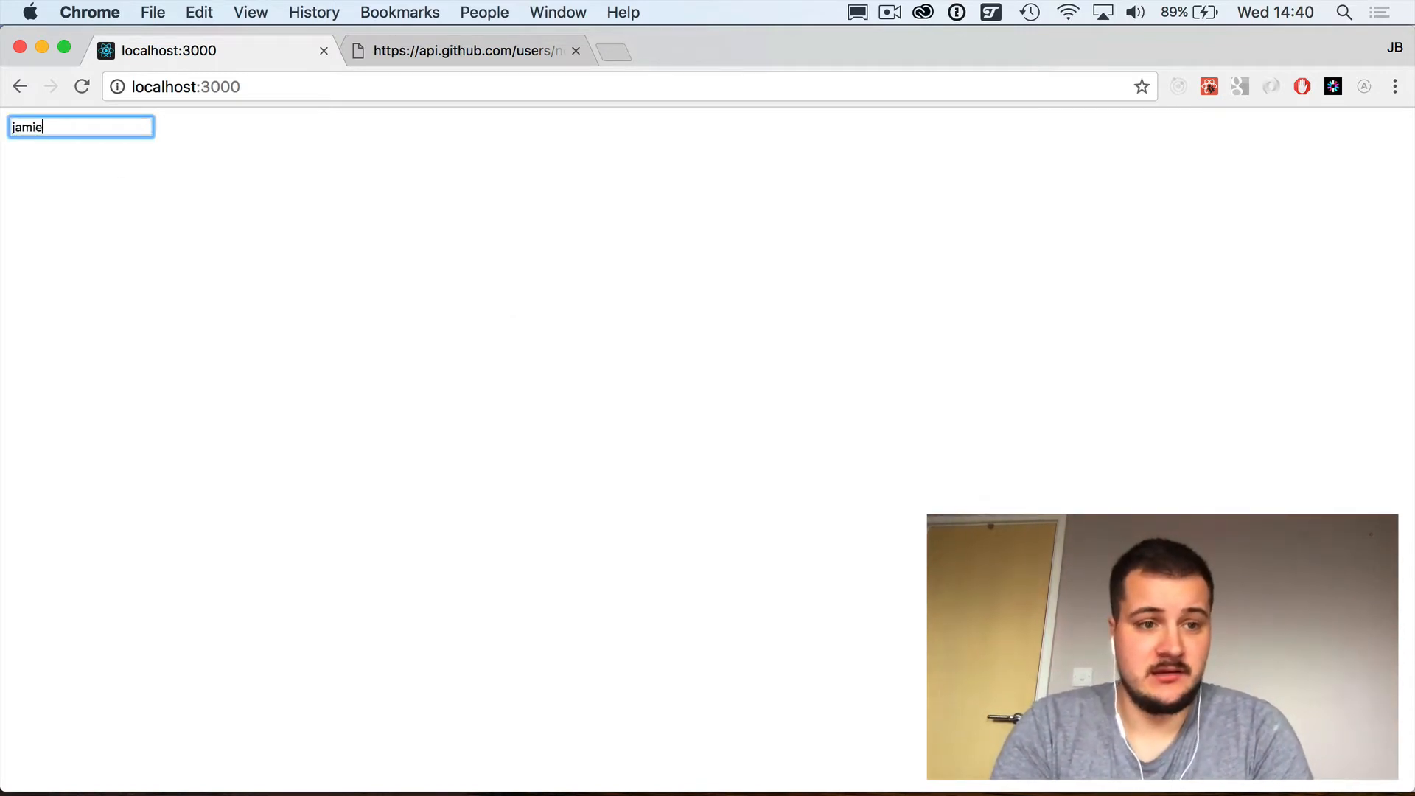
text(barton)
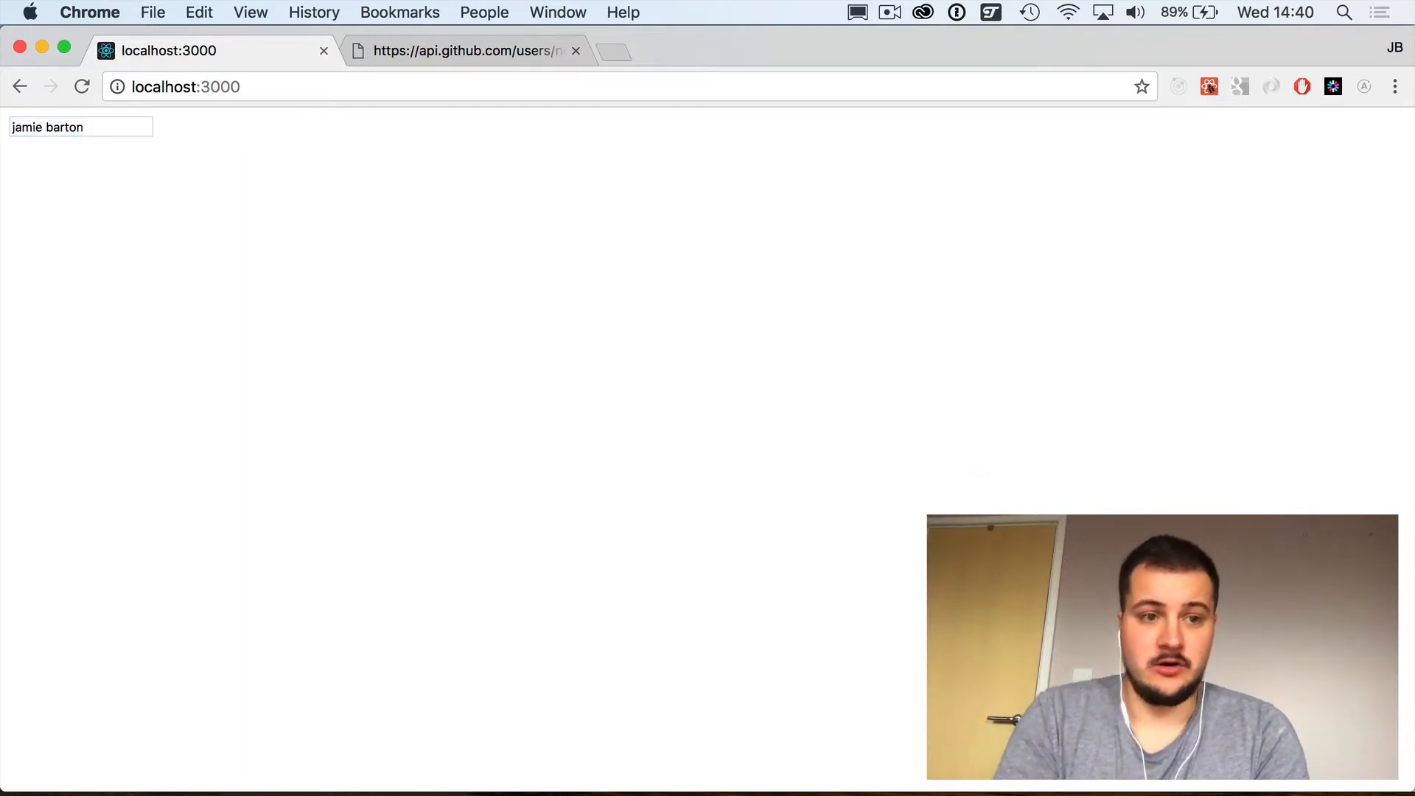
key(F12)
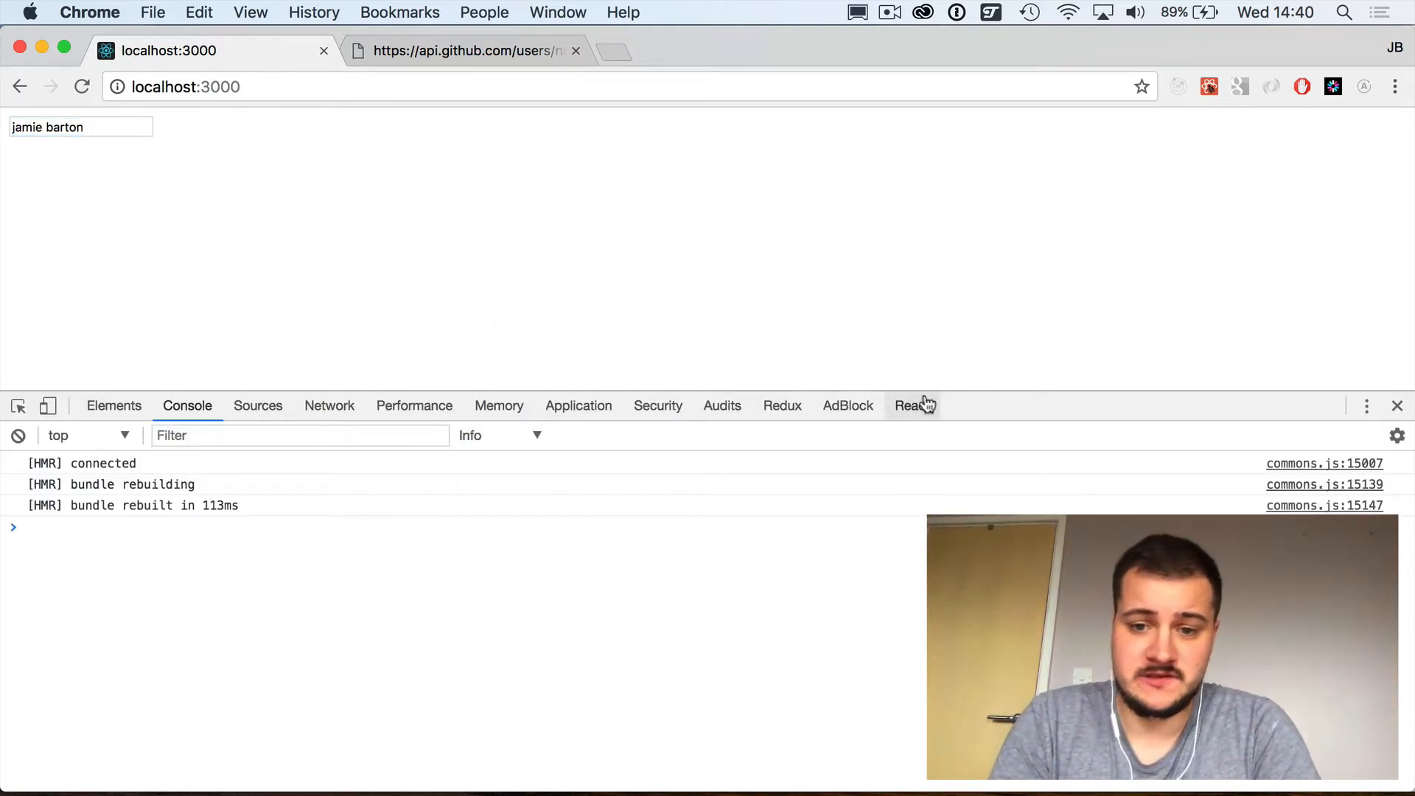
Step: Expand the Home component in React DevTools and watch its username state track a typed username
click(911, 406)
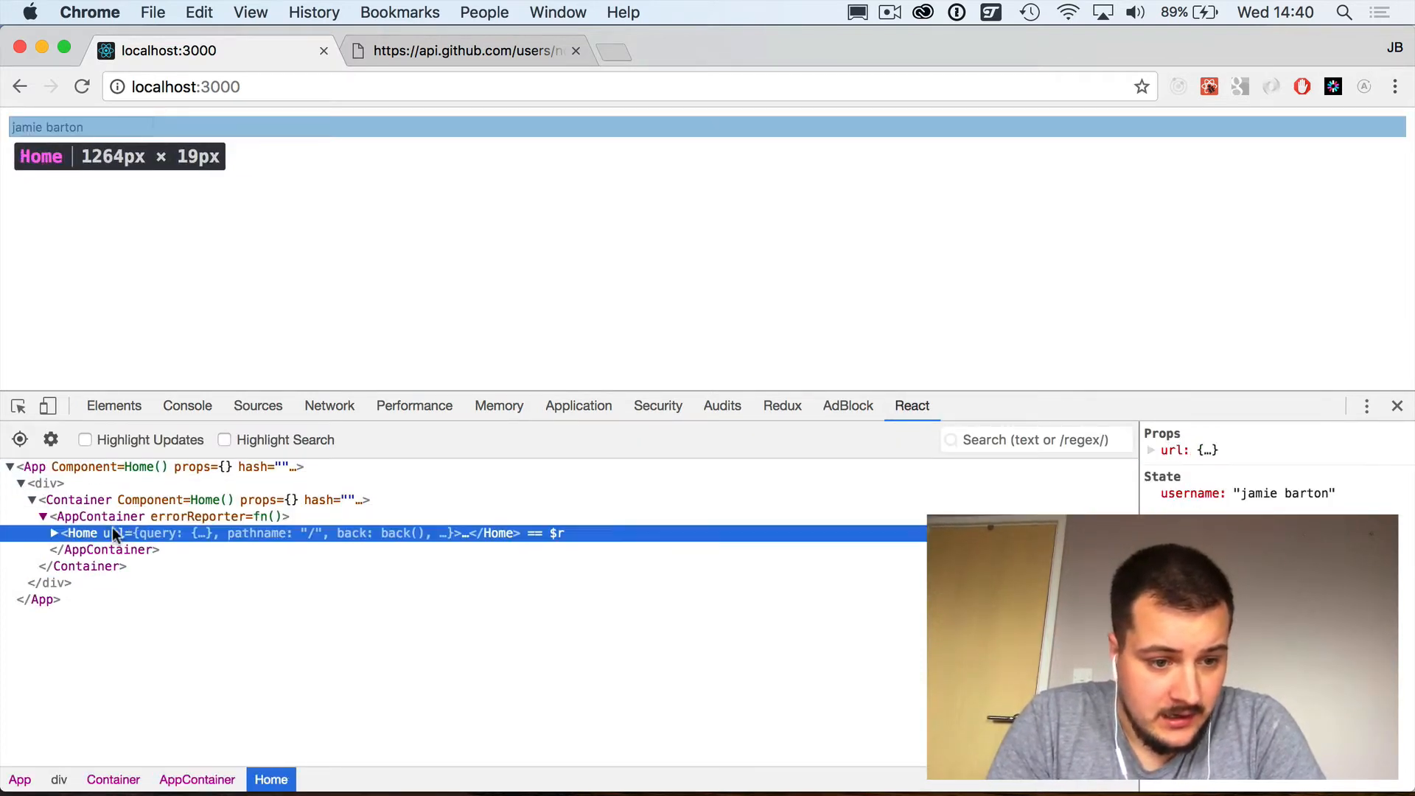
click(53, 532)
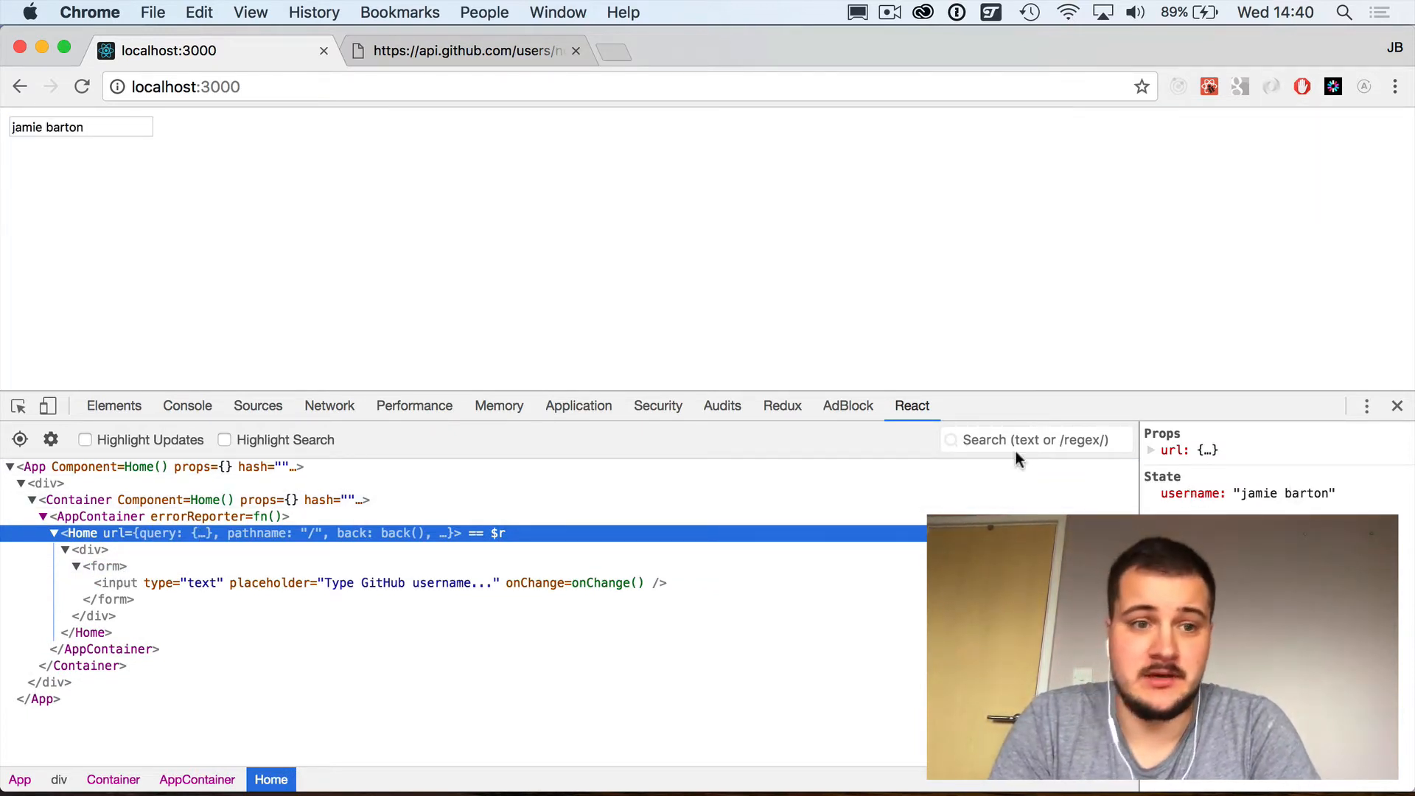
text(notrab)
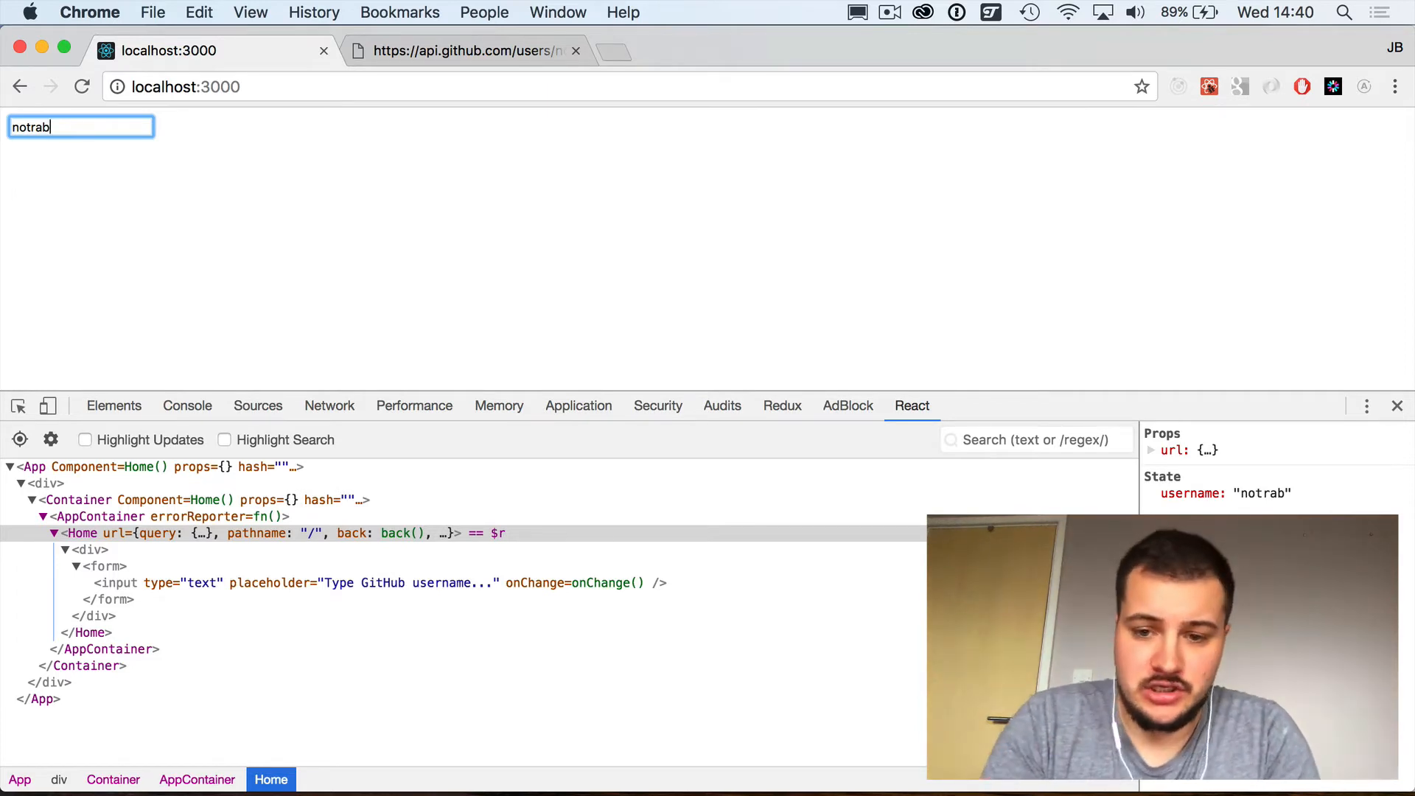
mouse_move(611, 381)
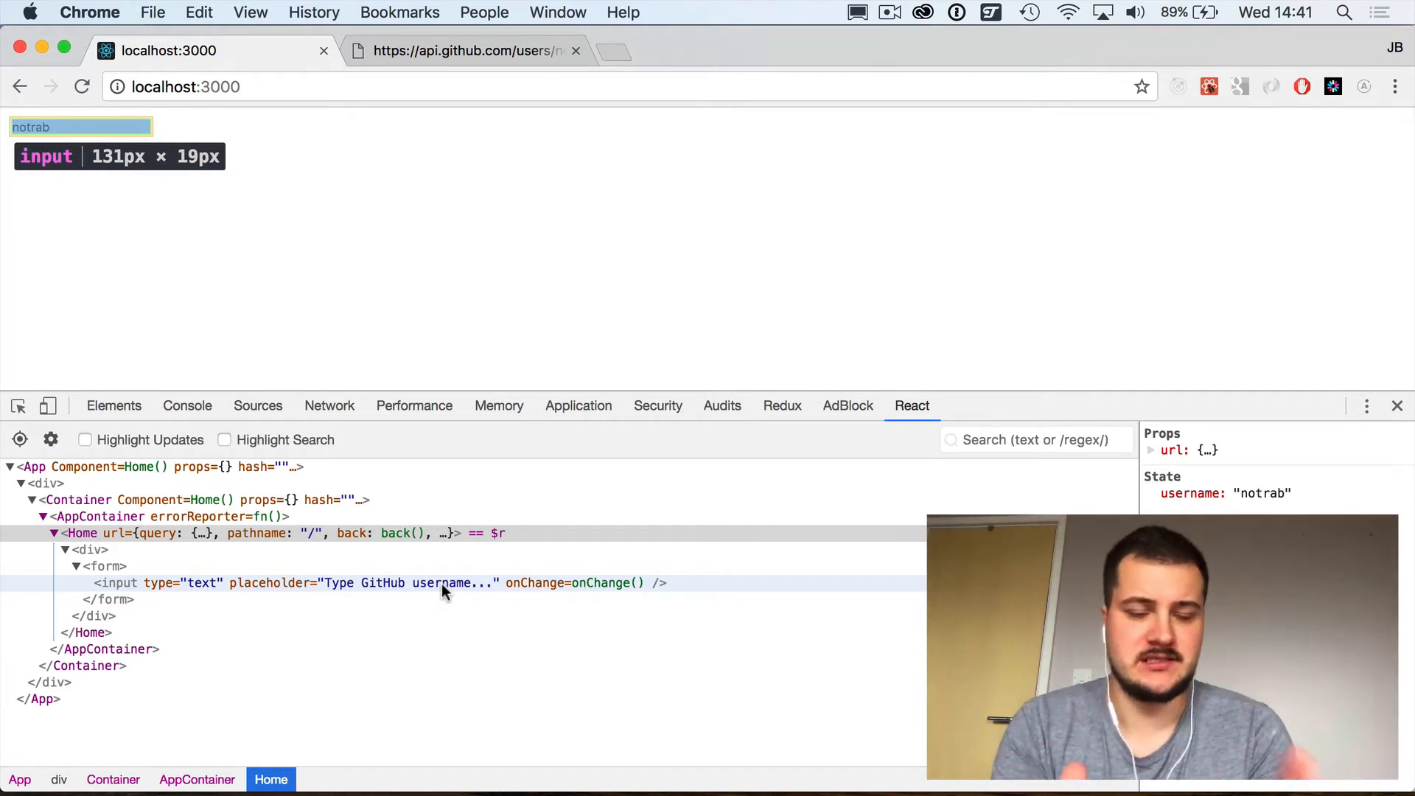
key(cmd+tab)
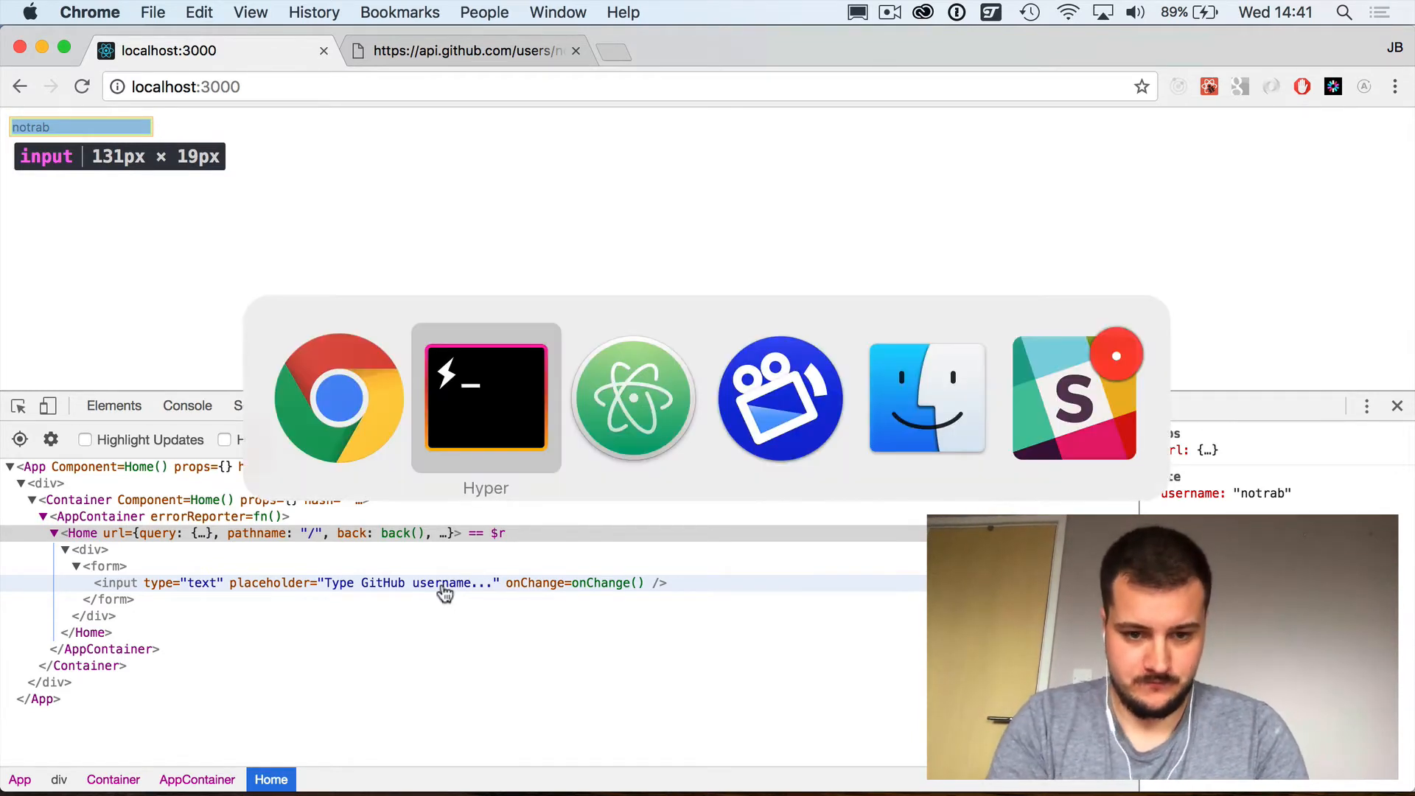
Step: Add a handleSubmit = e => arrow function above render that calls e.preventDefault()
click(485, 396)
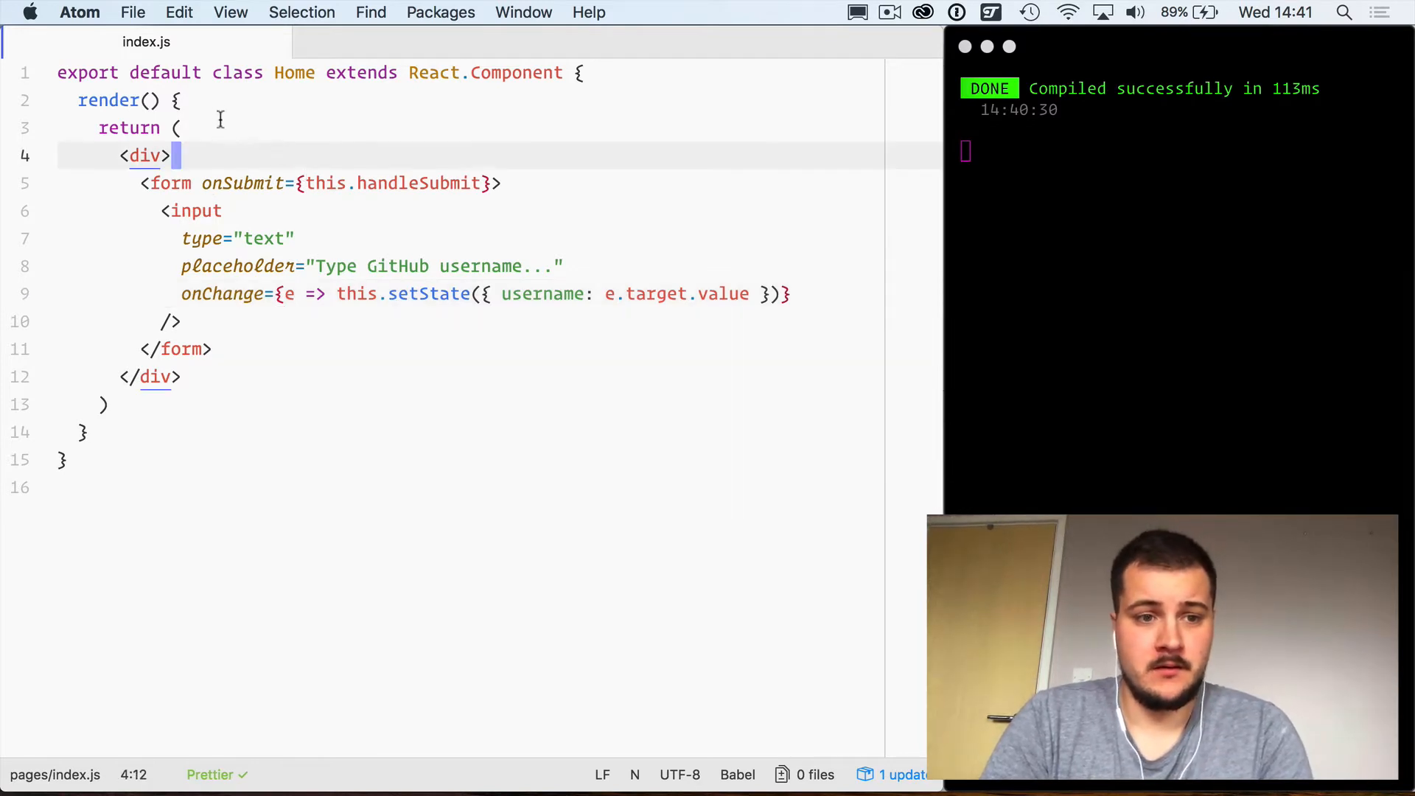
double_click(417, 182)
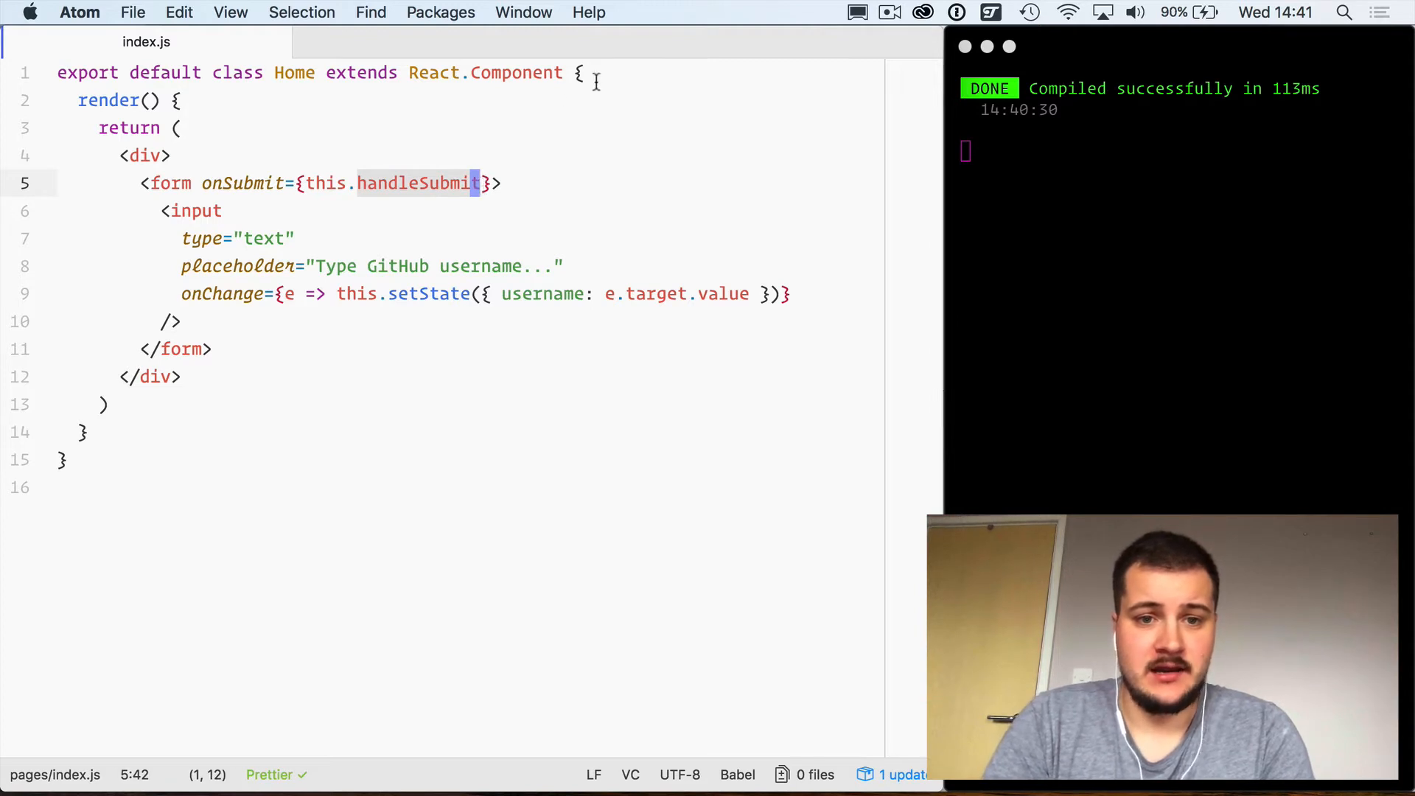
key(enter)
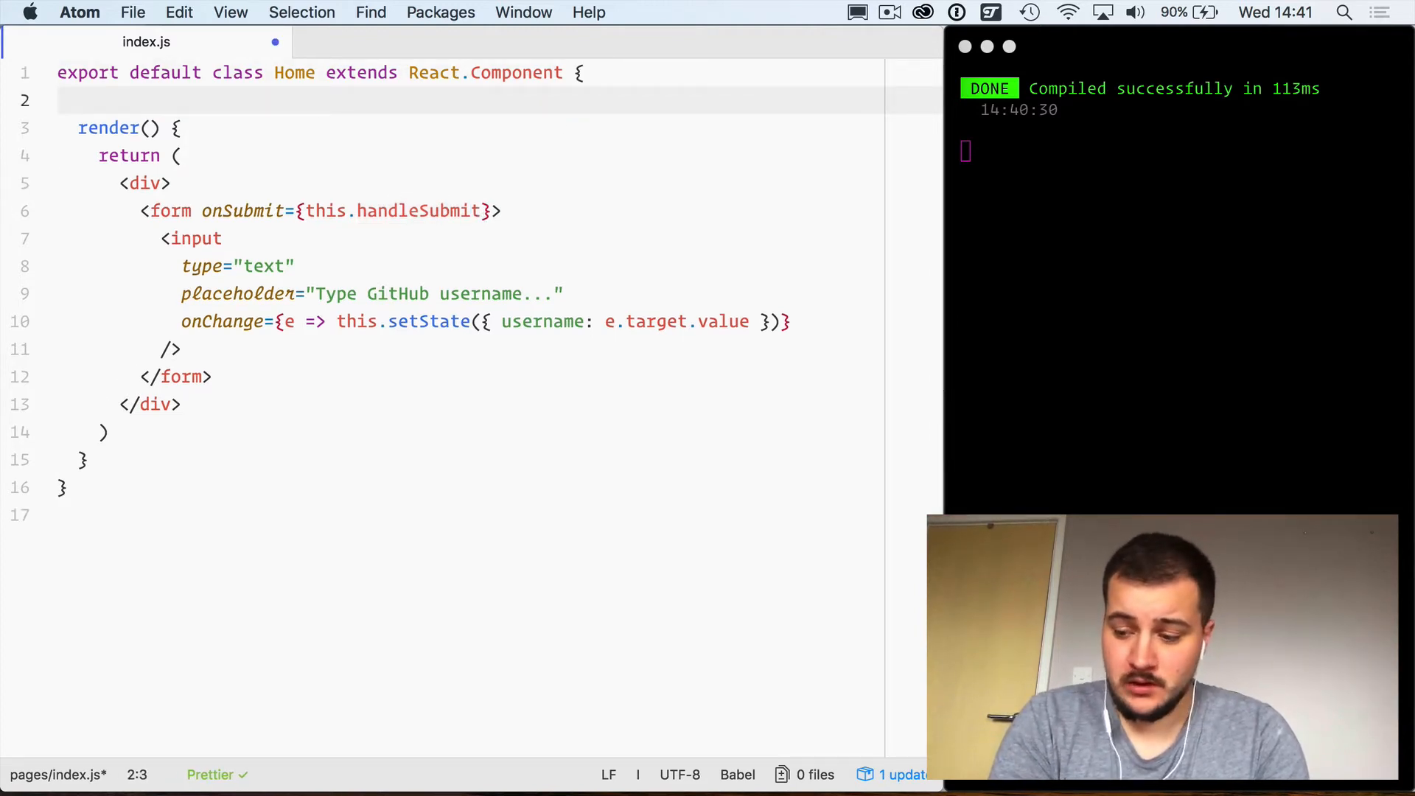
text(handleSubmit)
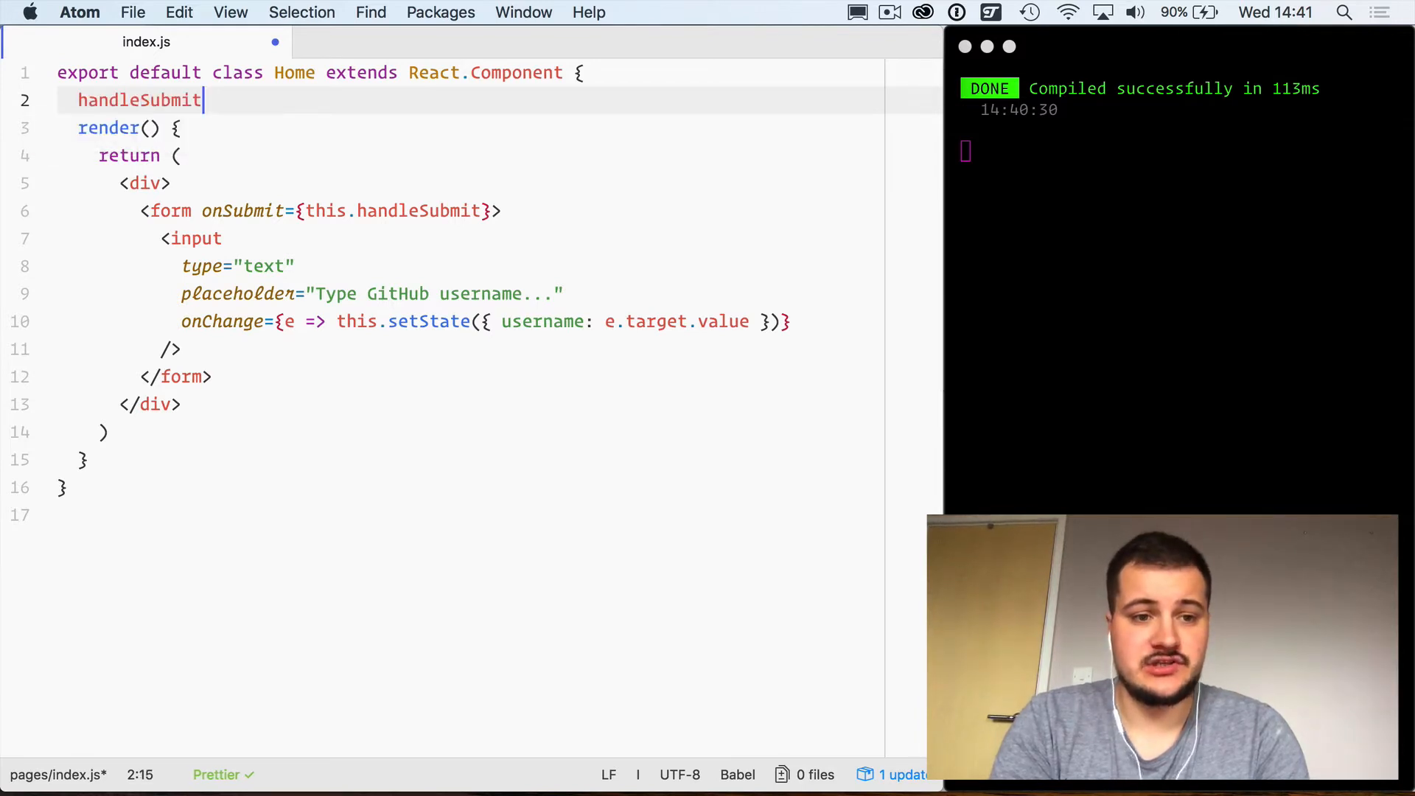
text(= e => {)
text(e.preventD)
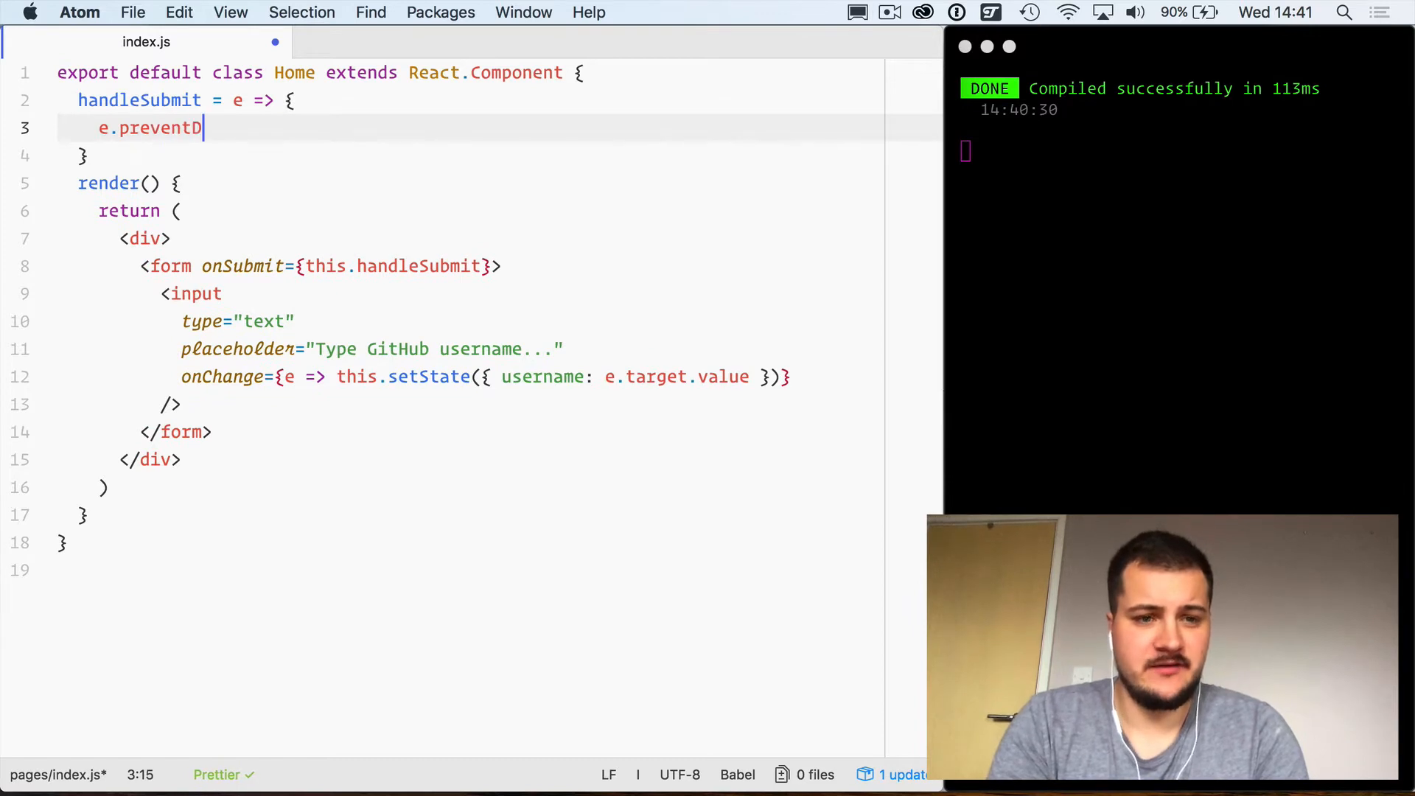
text(efault())
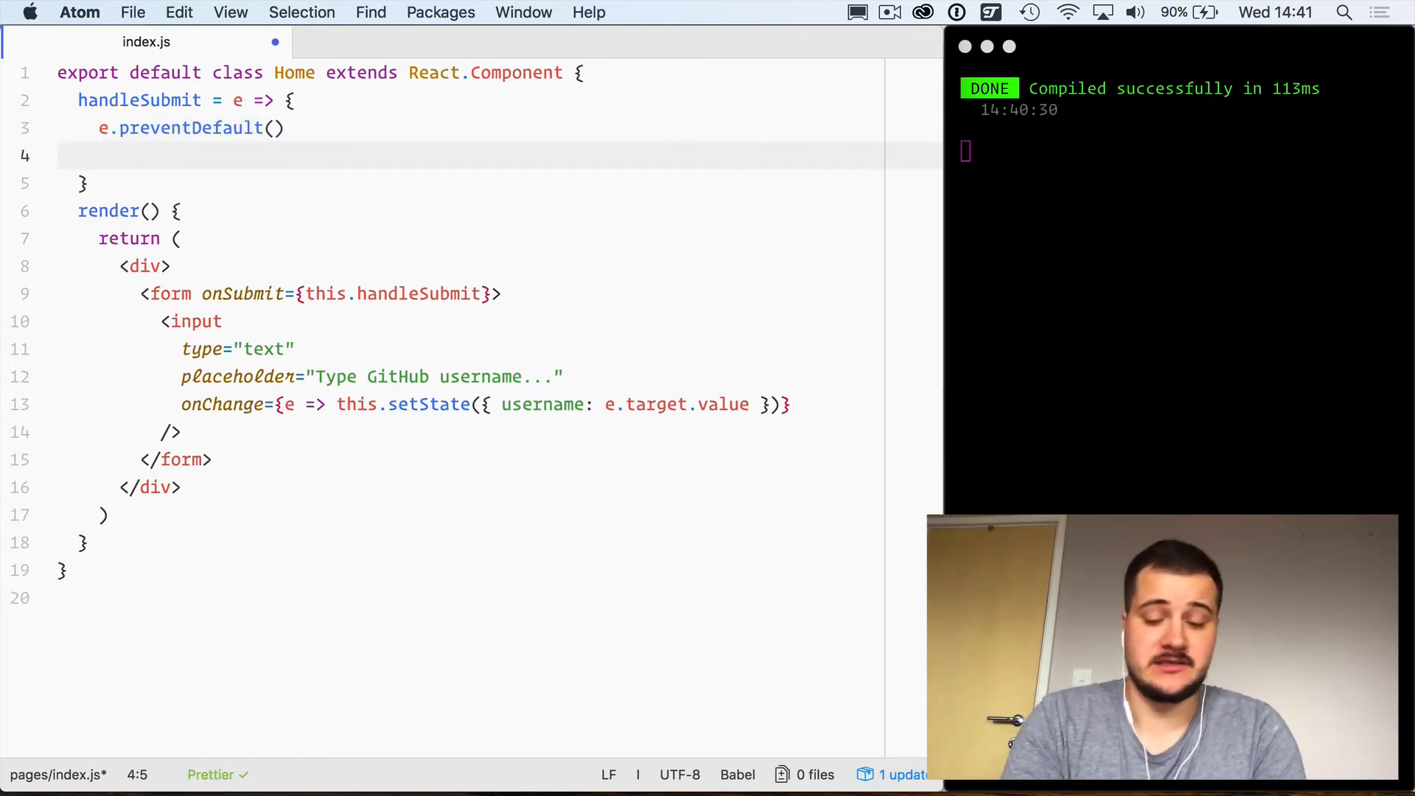
Step: Destructure username from this.state with const {username} = this.state
text(const)
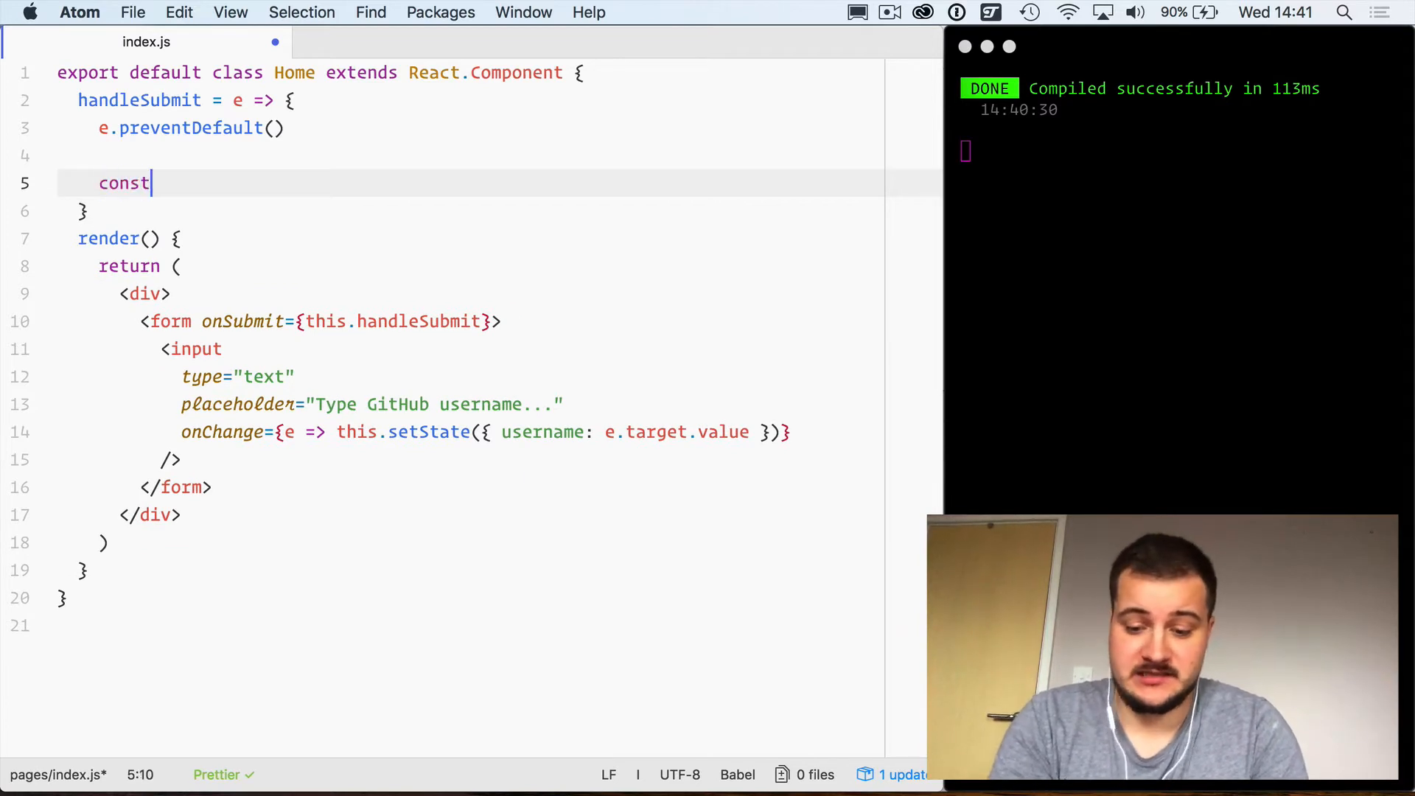
text({username})
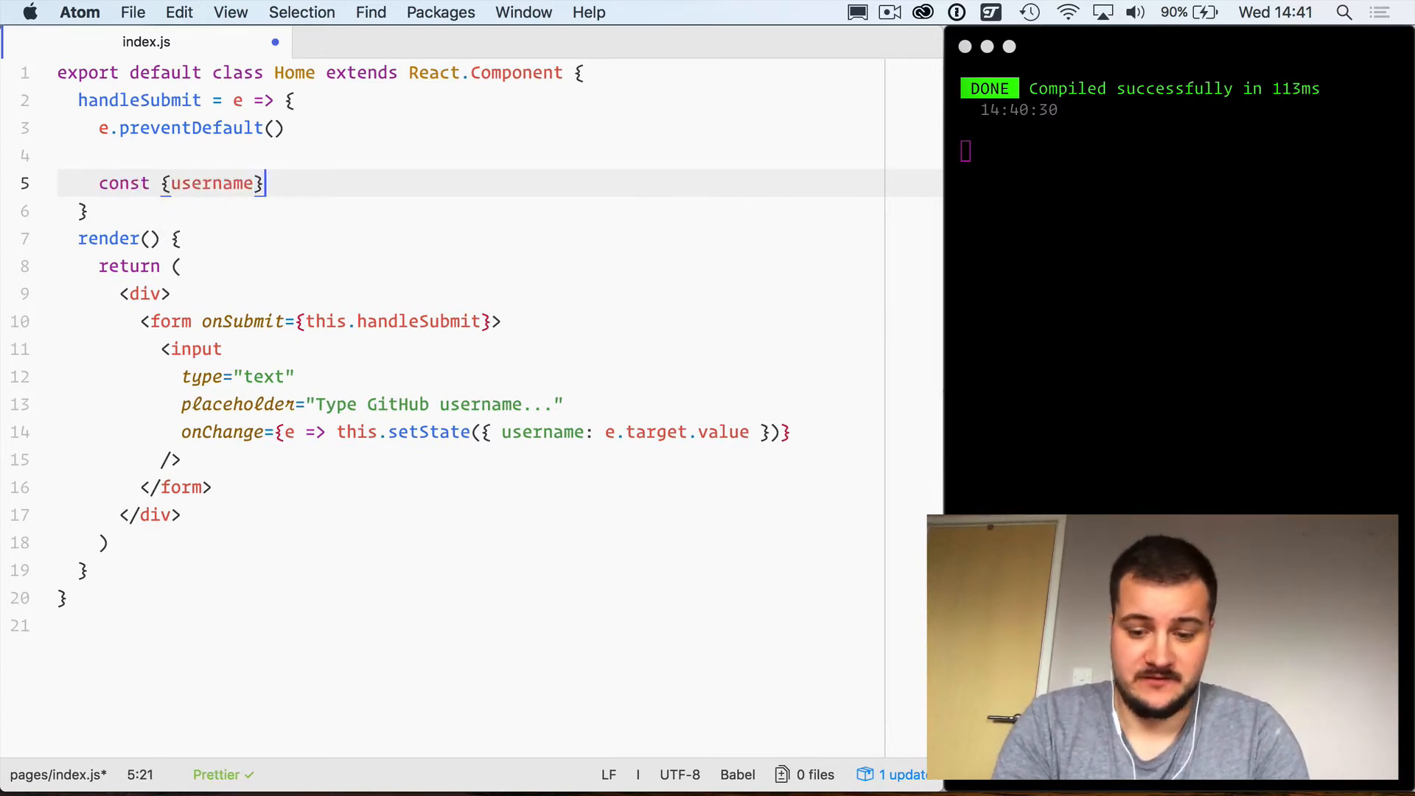
text(" ")
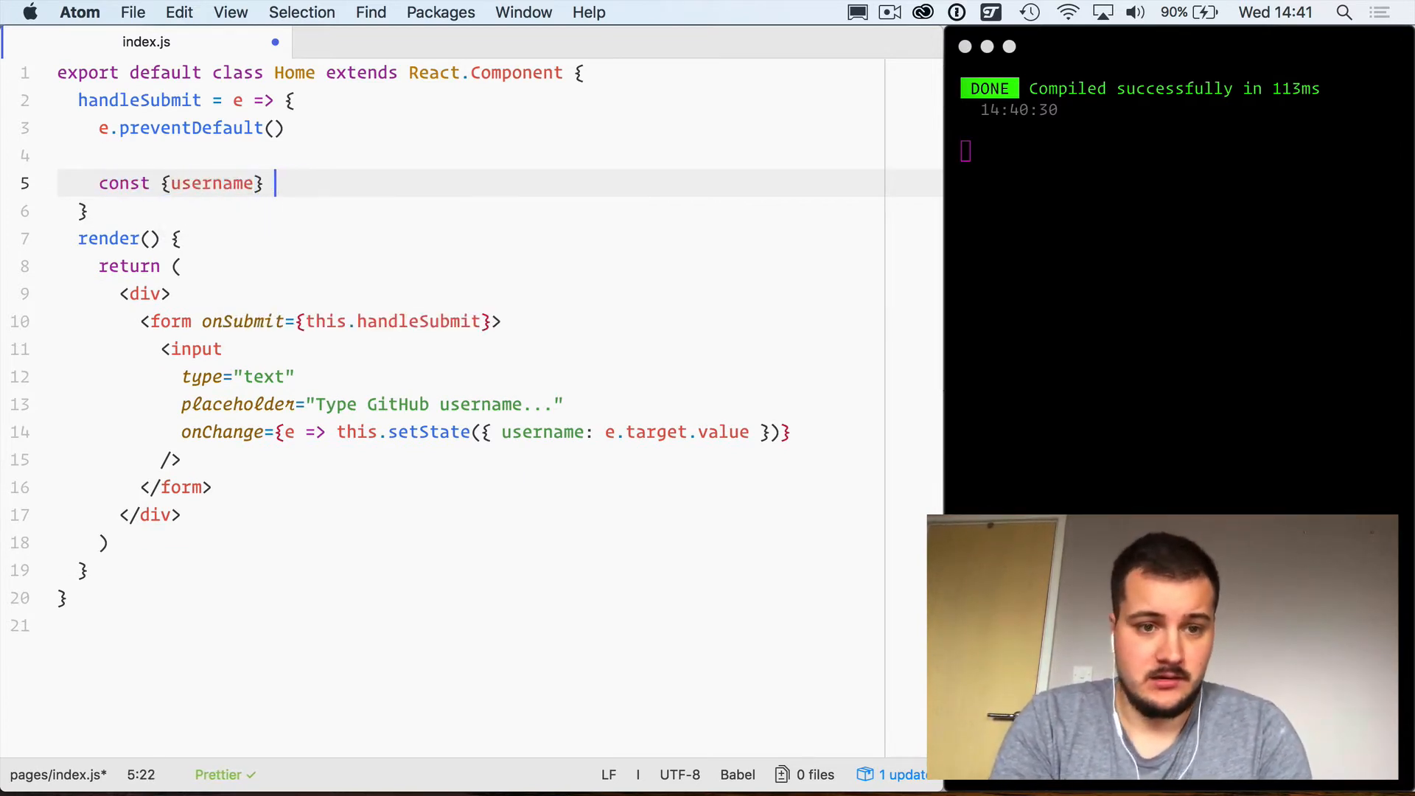
text(= this.state)
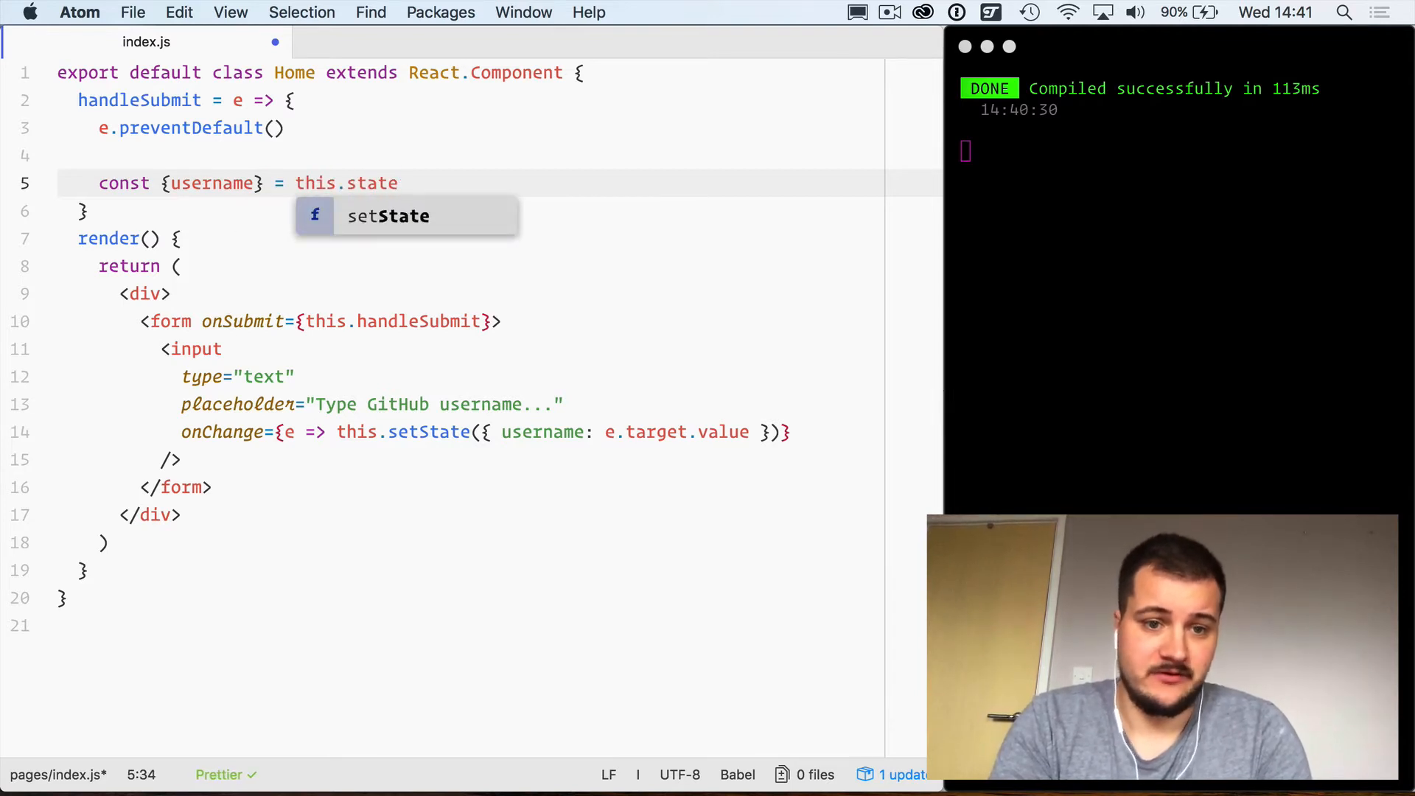
key(Return)
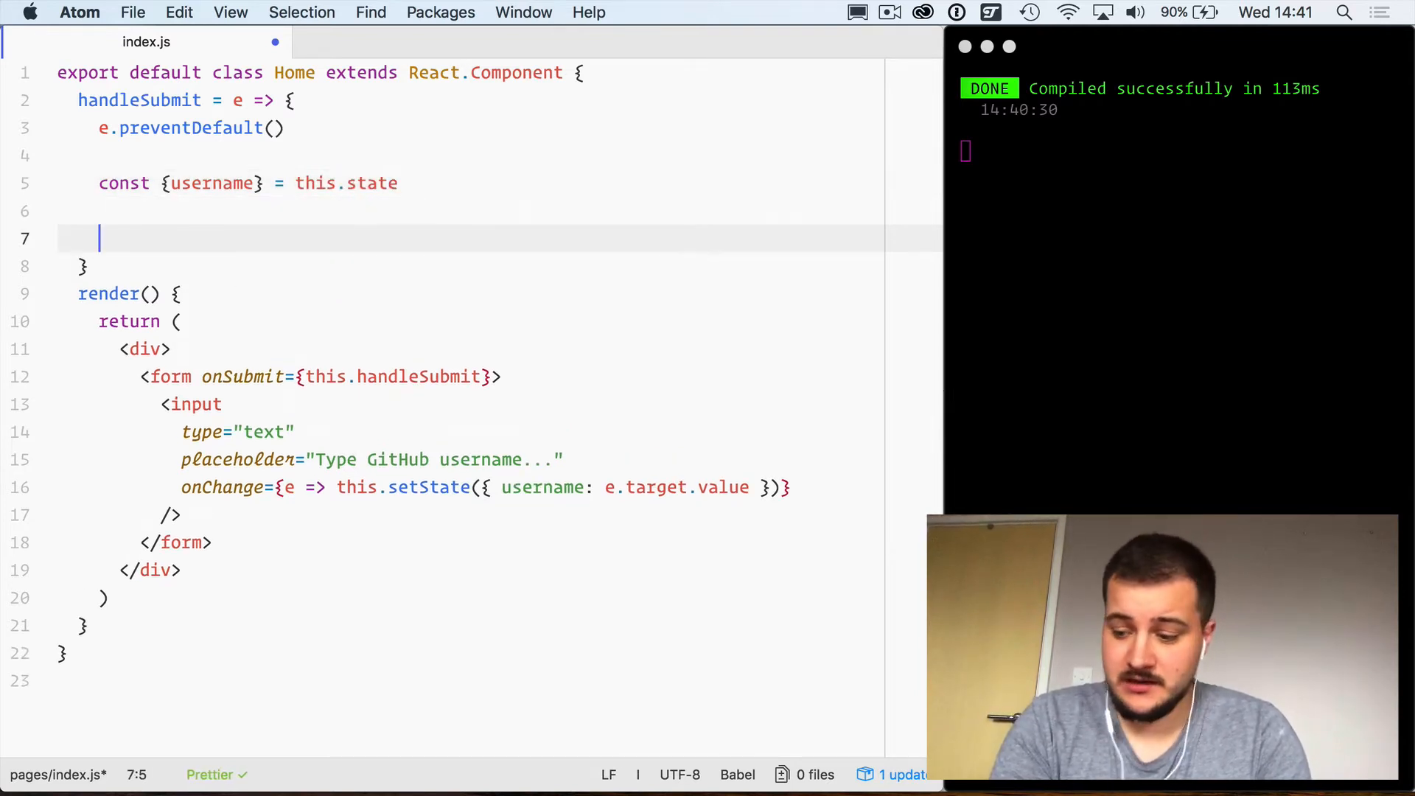
text(fetch())
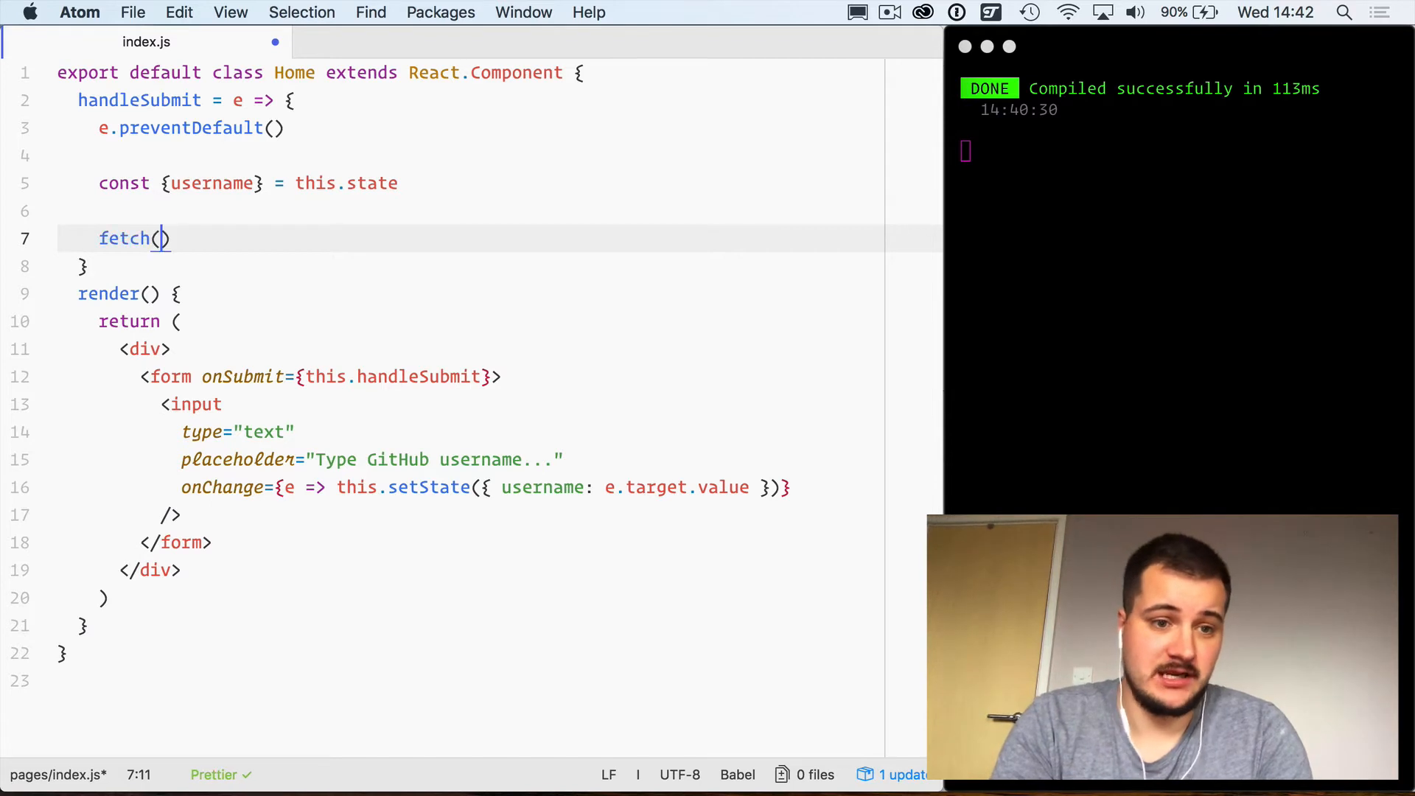
text(`https://github)
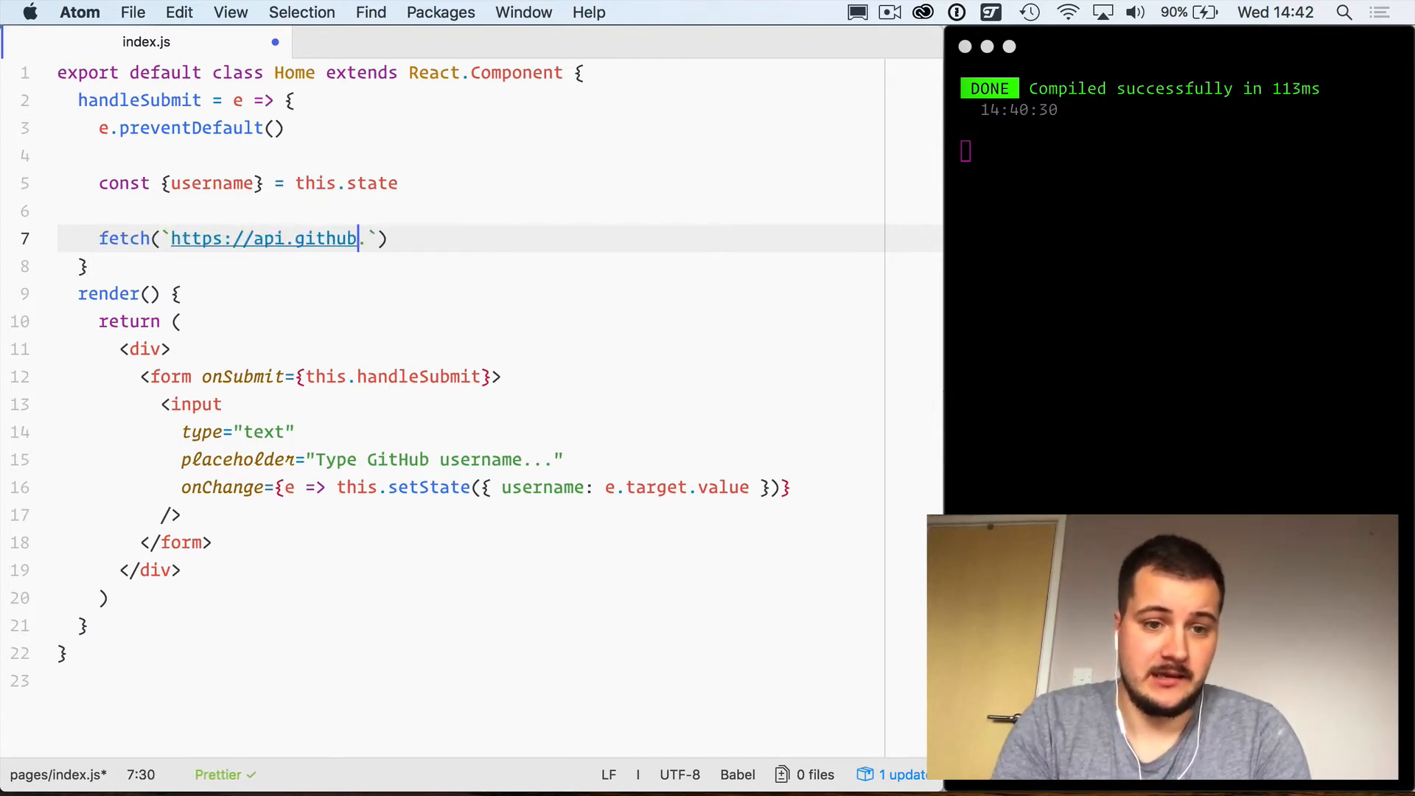
text(.com/)
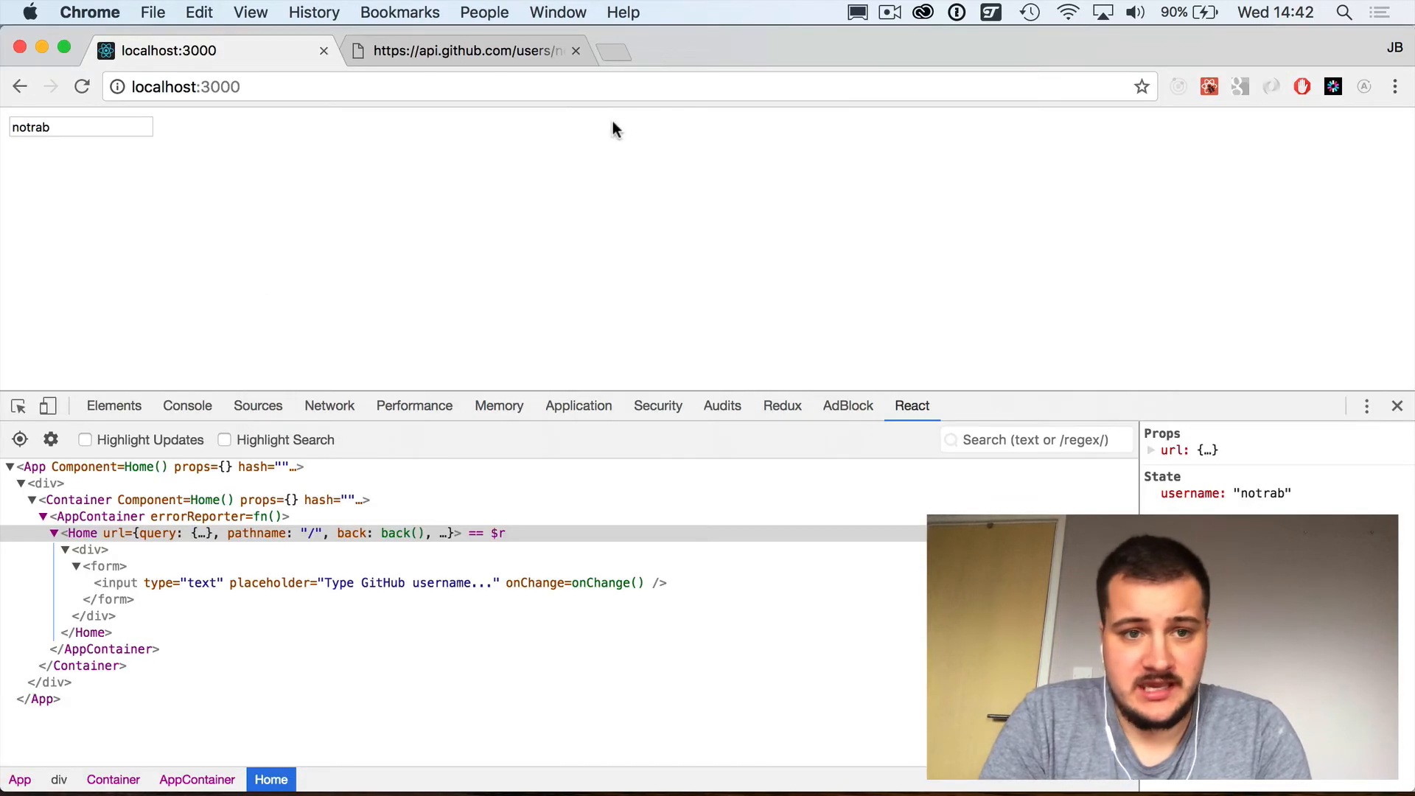
Step: Switch to the api.github.com tab and select the username segment of the request URL
click(468, 50)
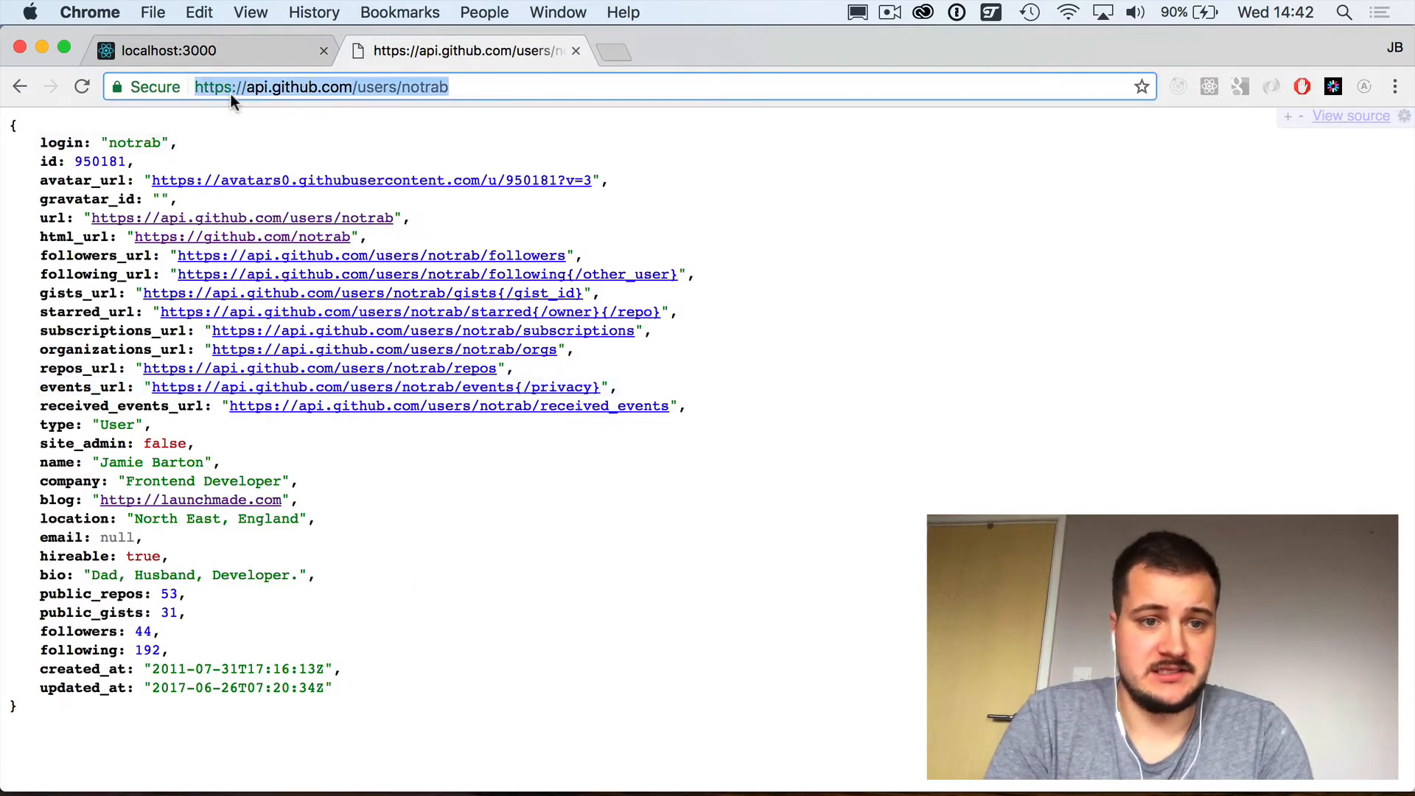
click(436, 86)
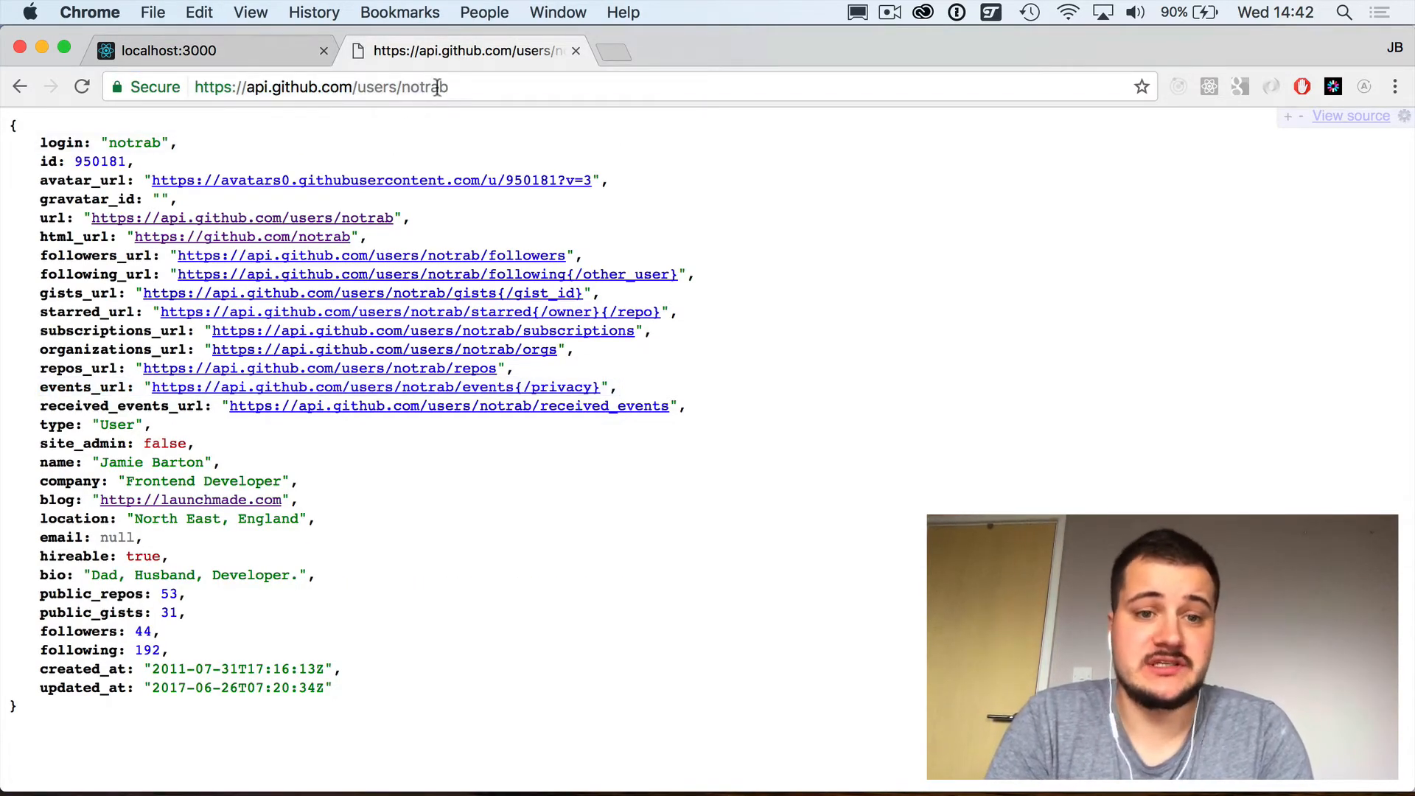
double_click(420, 85)
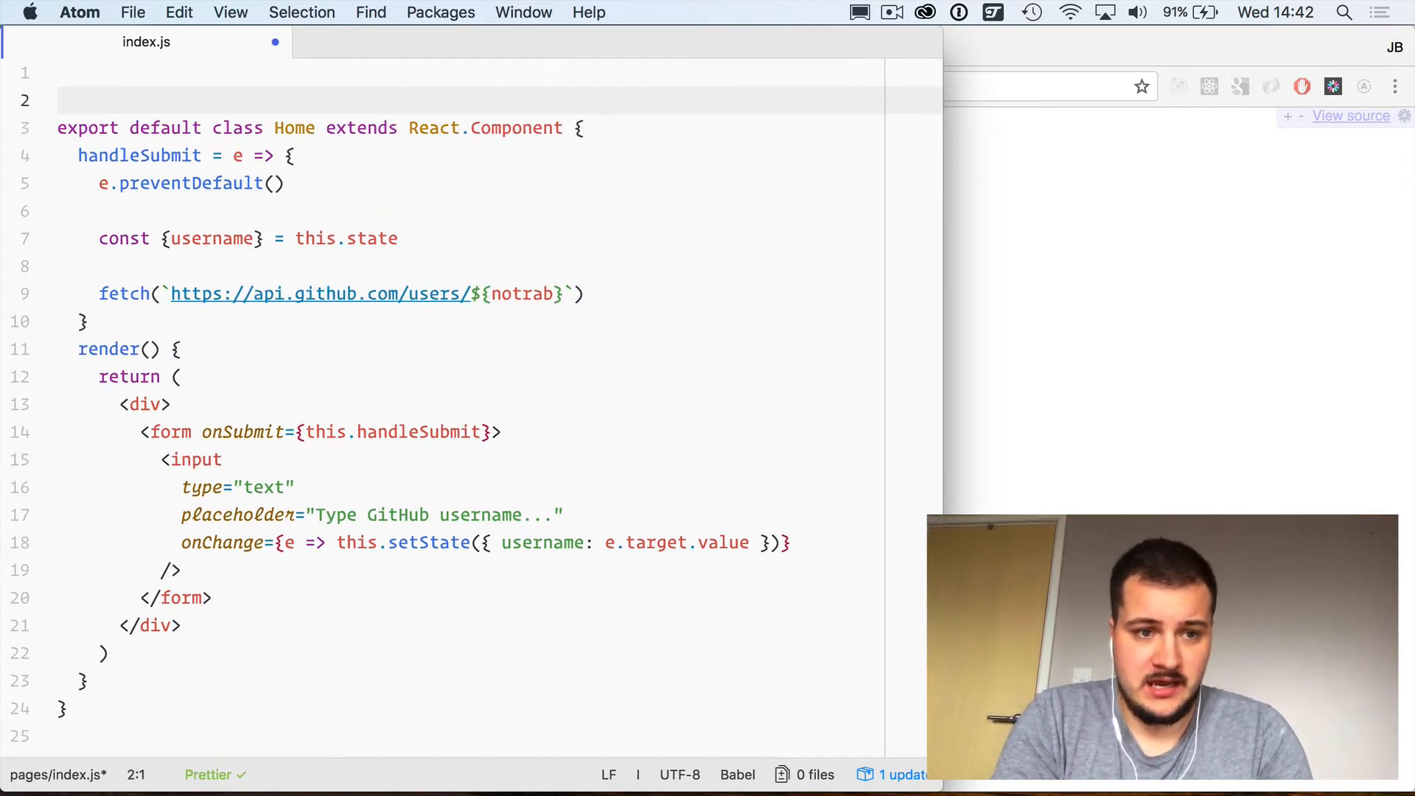
Step: Add import fetch from 'isomorphic-fetch' at the top and start chaining .then on the fetch call
text(import fetch)
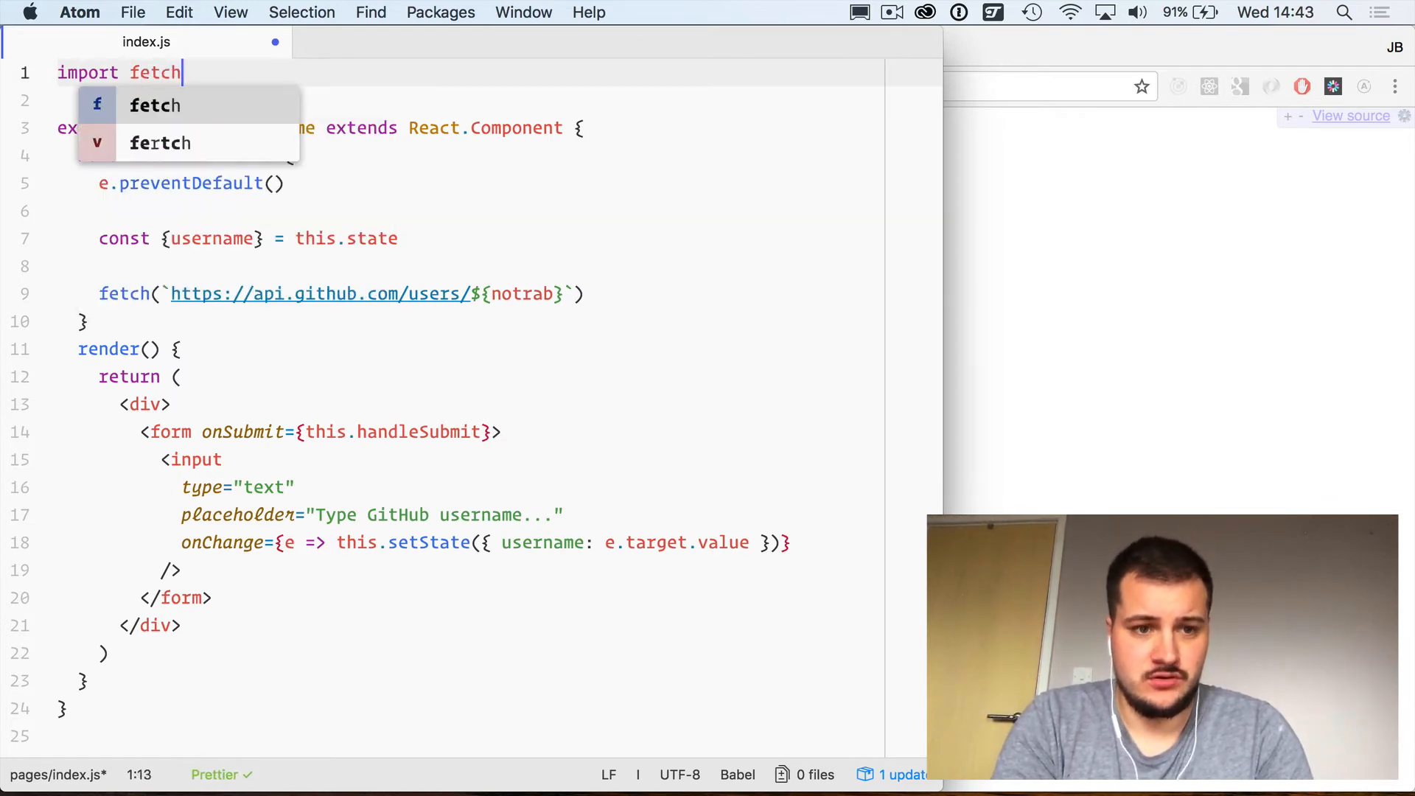
text(from 'iso')
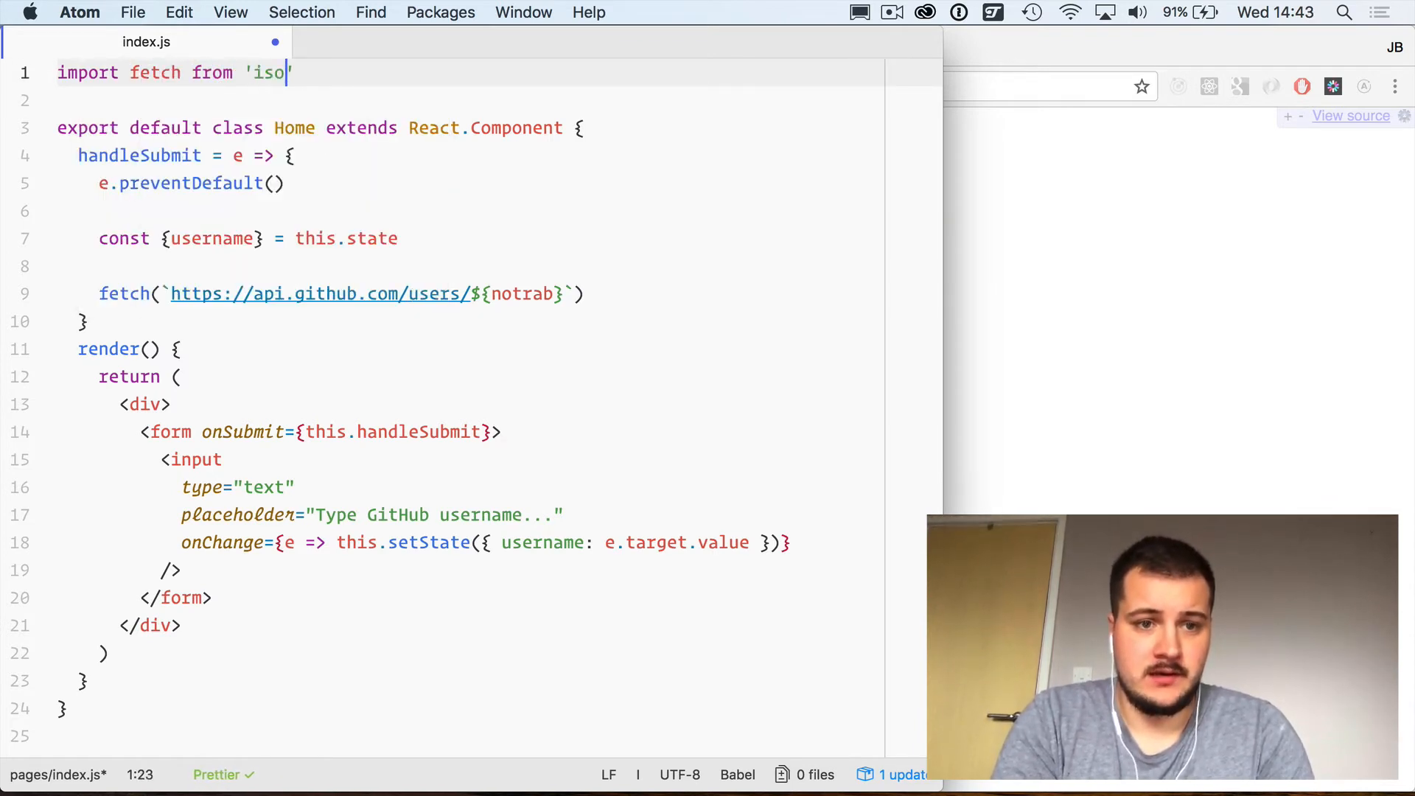
text(morphic-fetch)
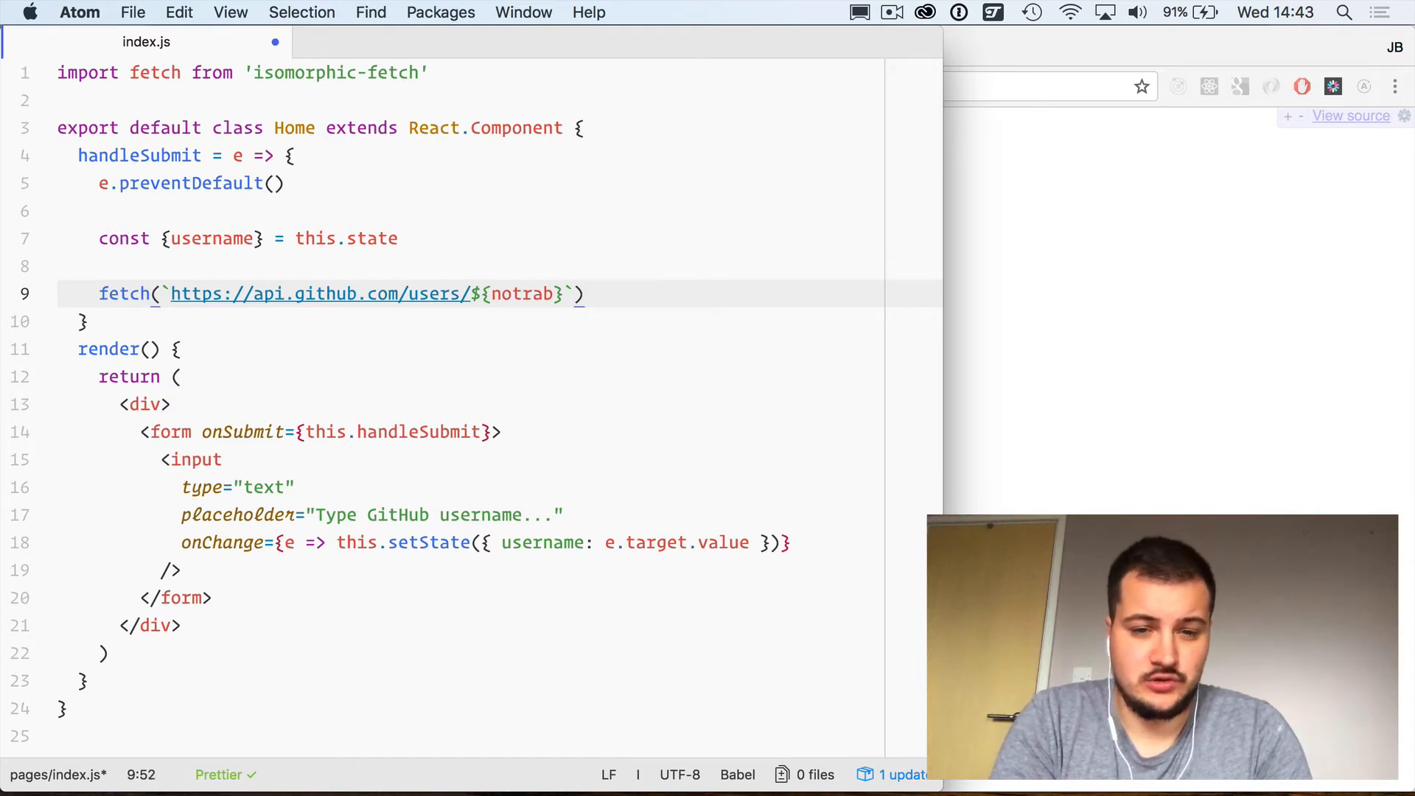
text(.then()
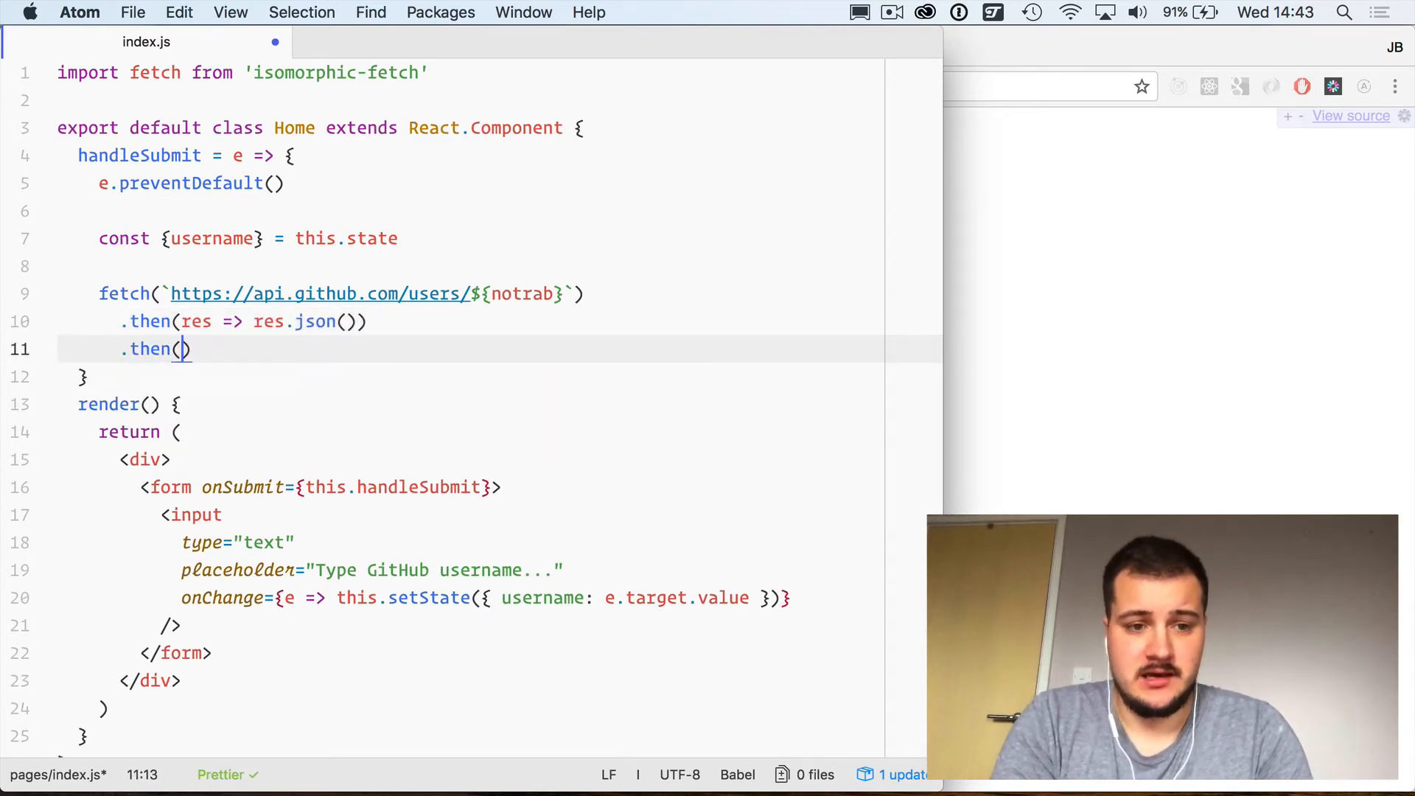
Step: Add .then(user => this.setState({ user })) and .catch(err => console.error(err)) to the fetch chain
text(user =>)
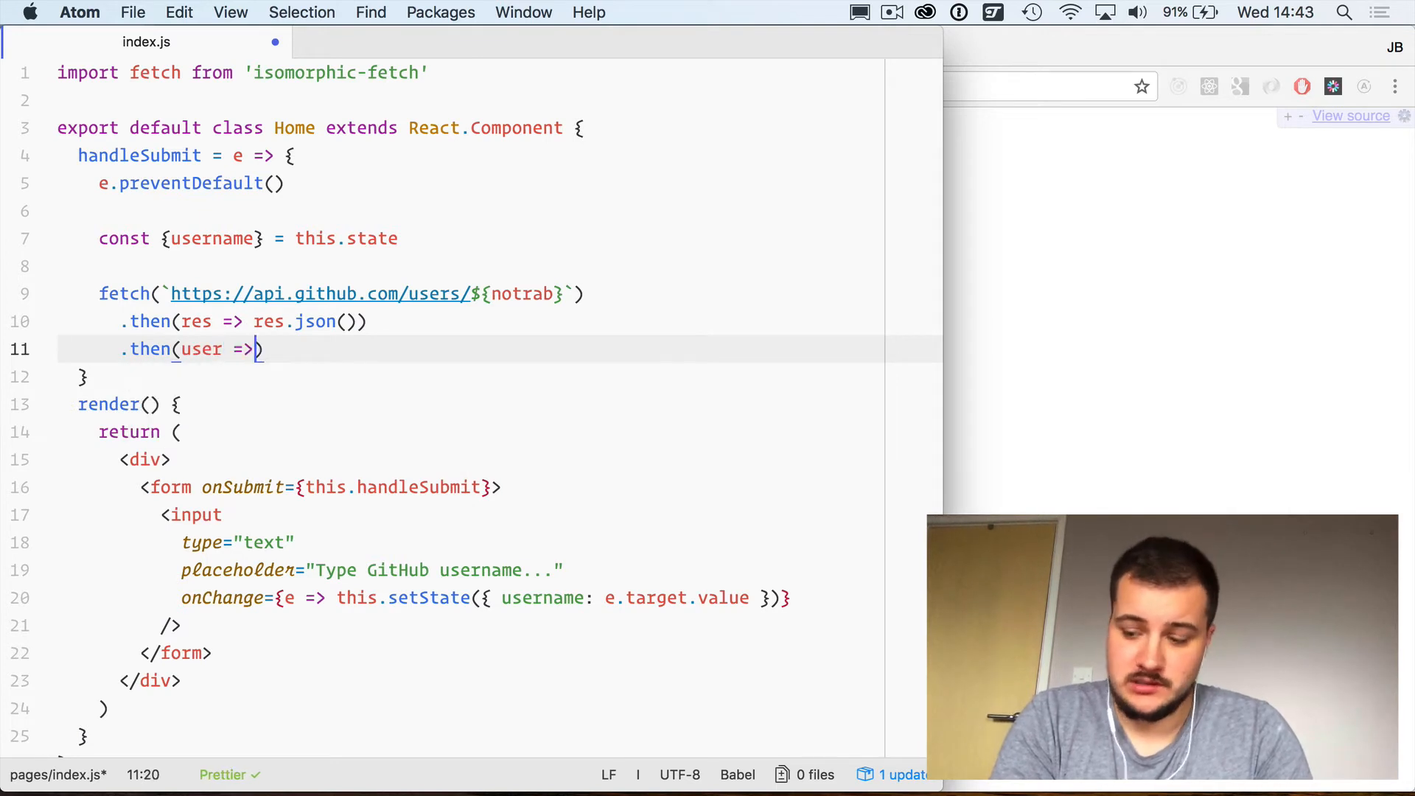
text(this.s)
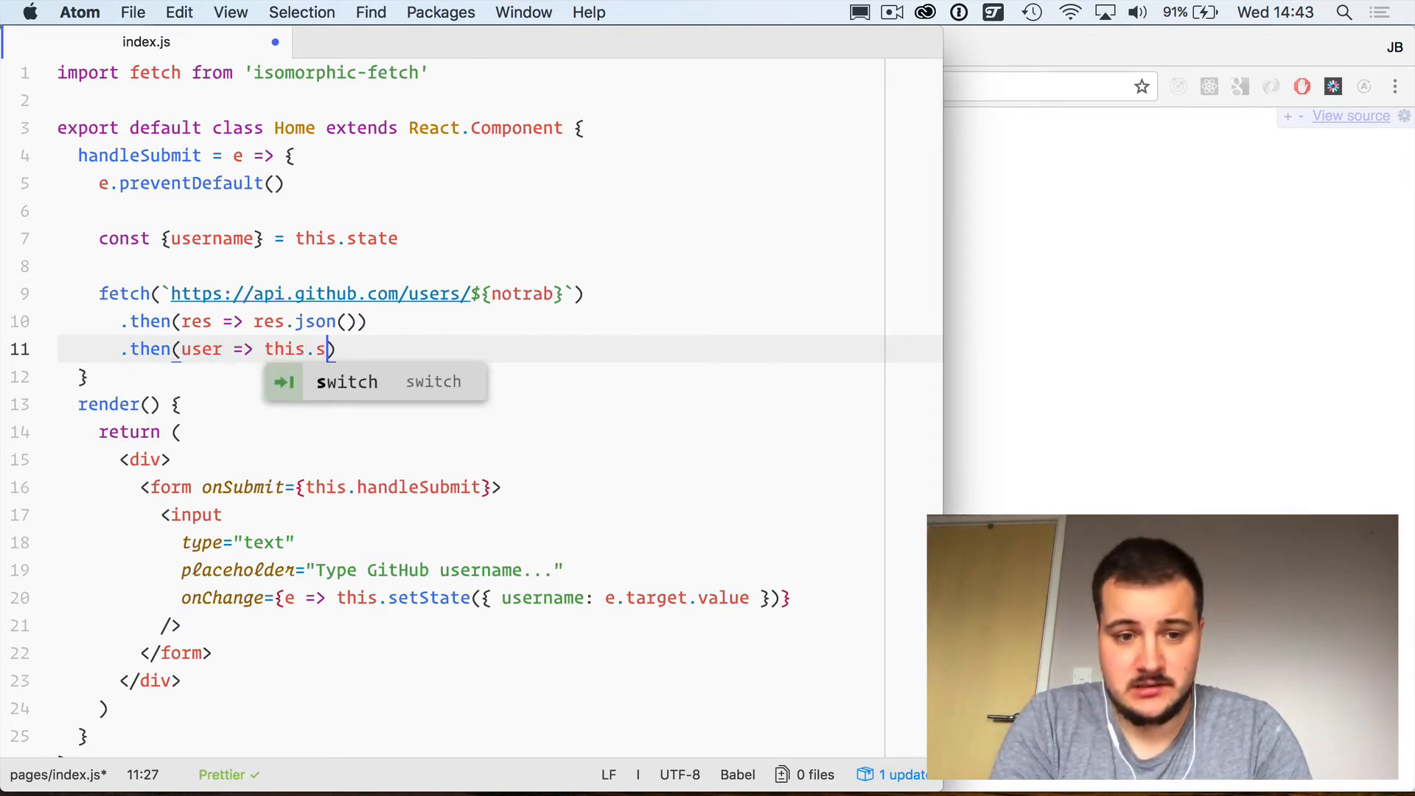
text(etState({}))
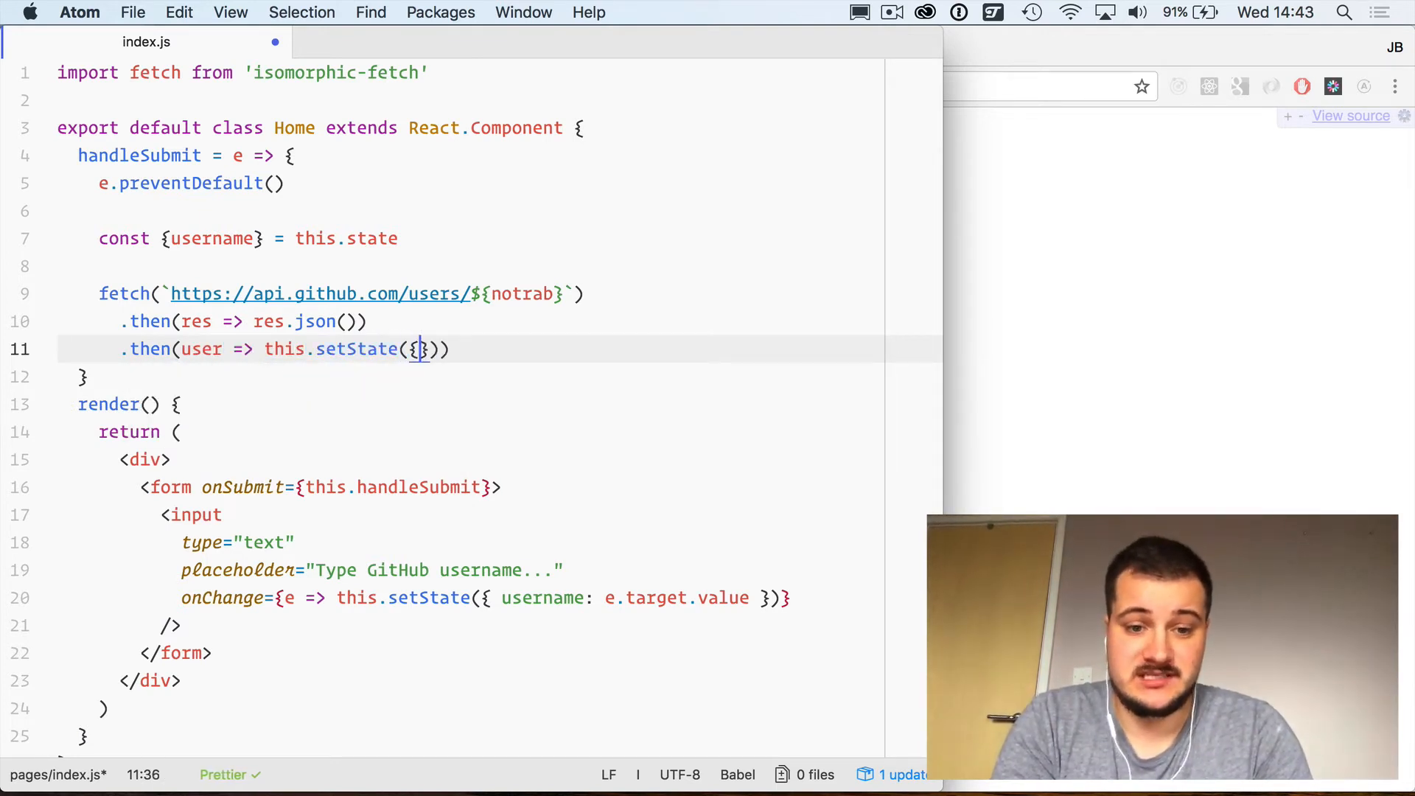
text(user)
text(.catch(err => console)
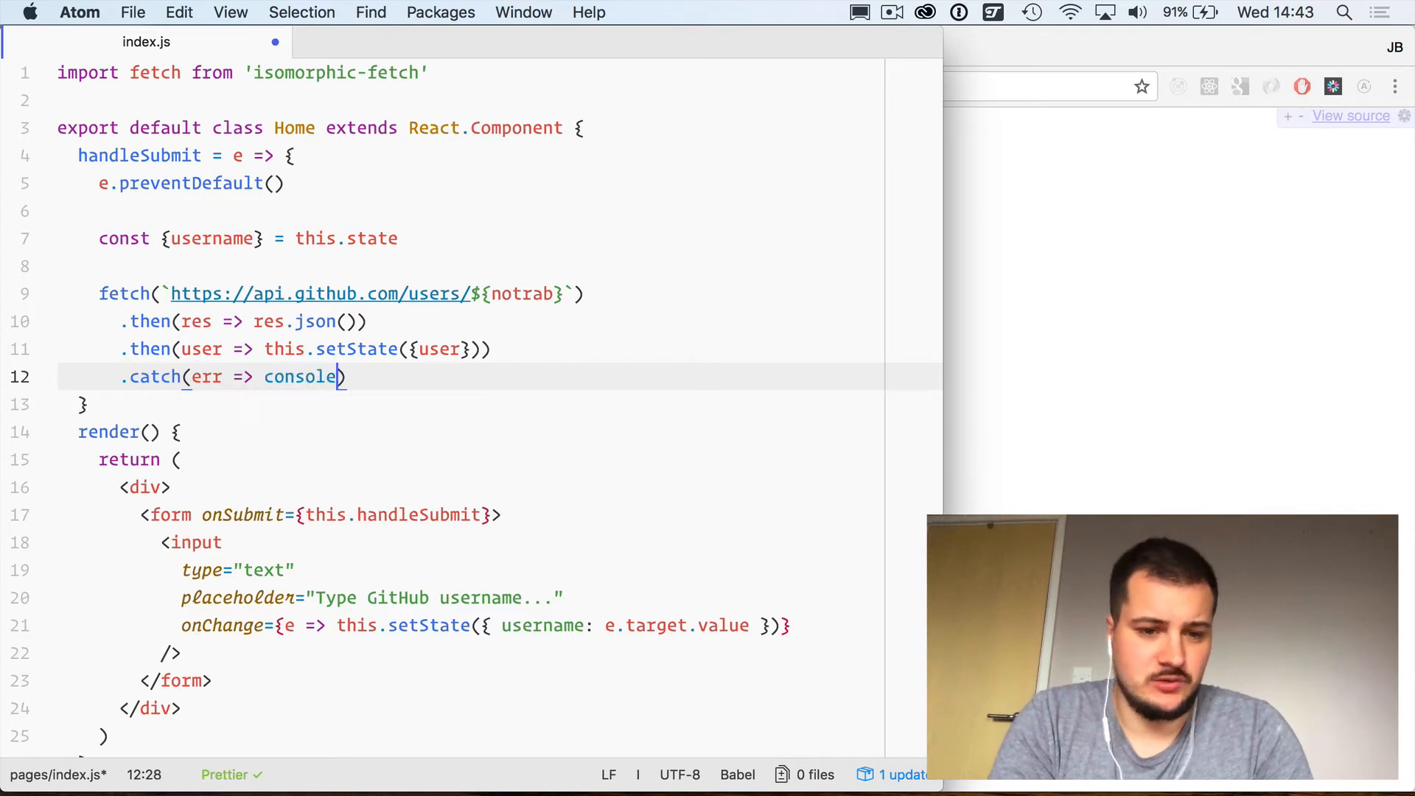
text(.error(e)
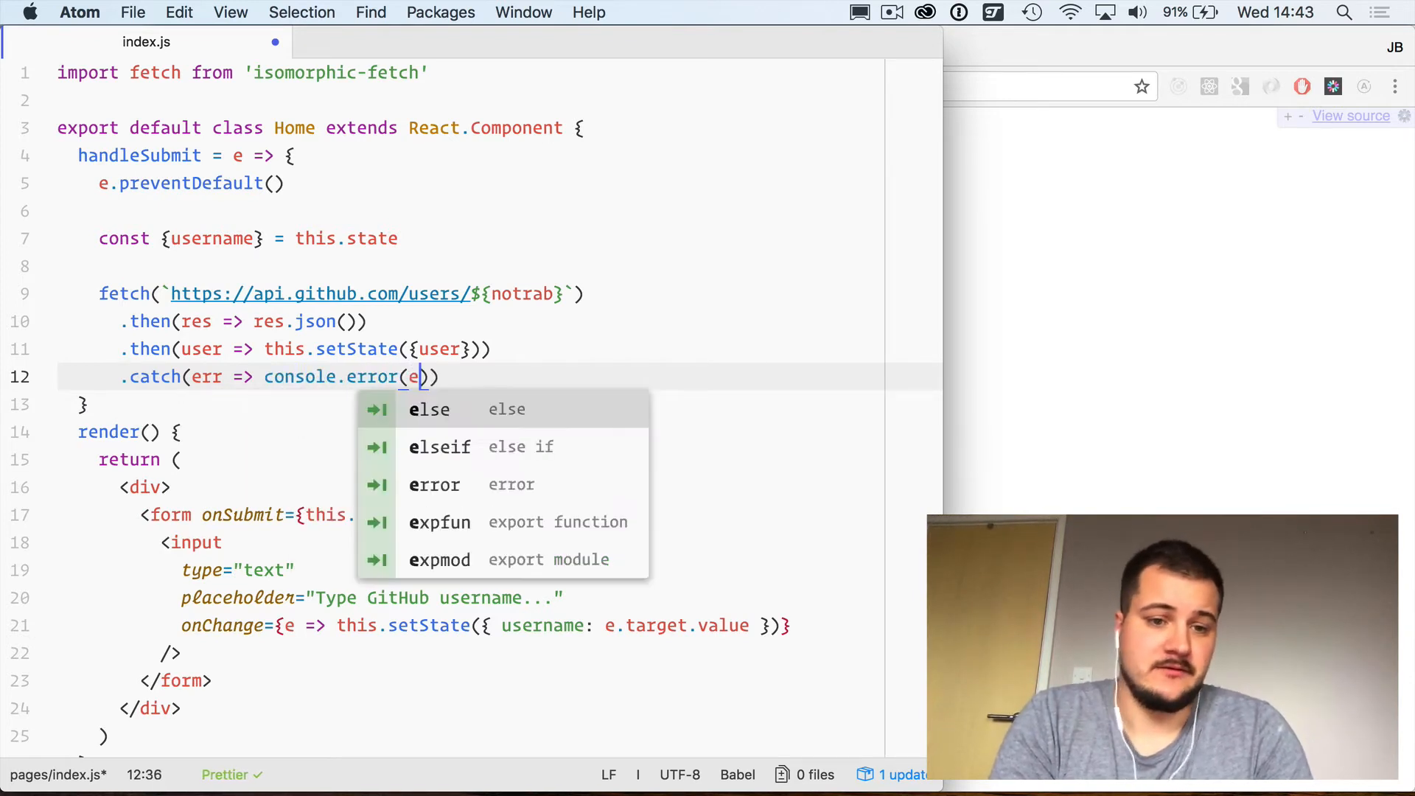
text(rr)
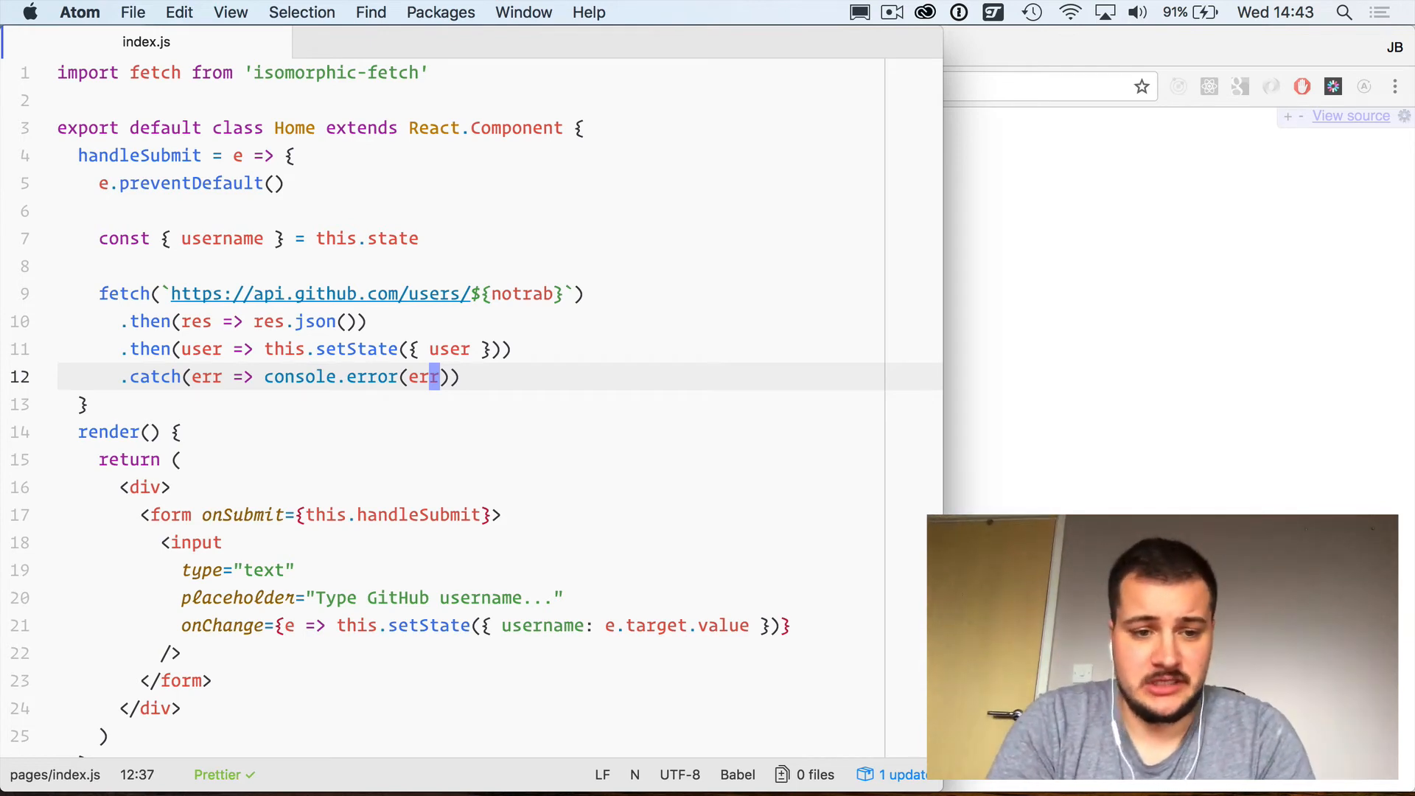
click(436, 293)
text(state = {)
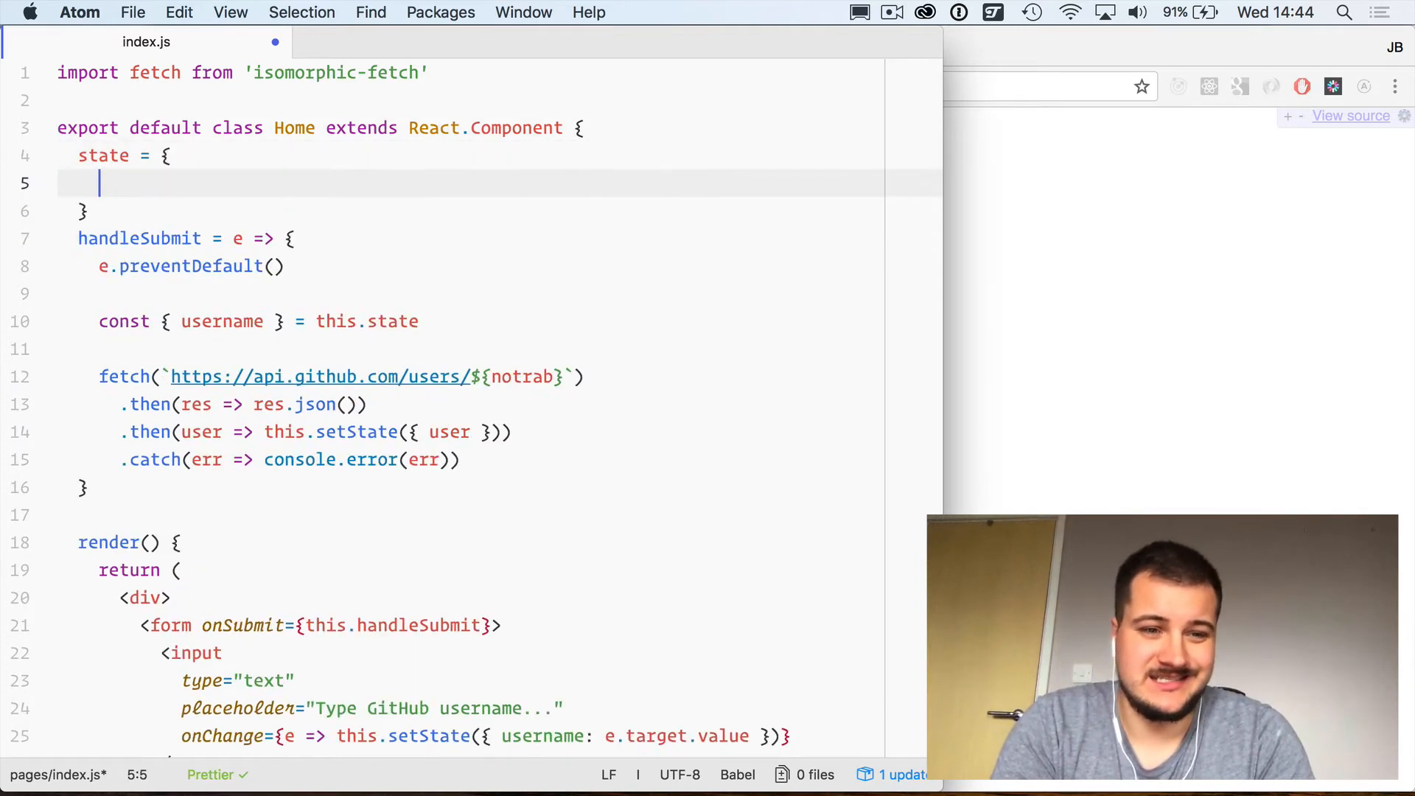
Step: Initialise the state class property with username: null and user: null
text(username:)
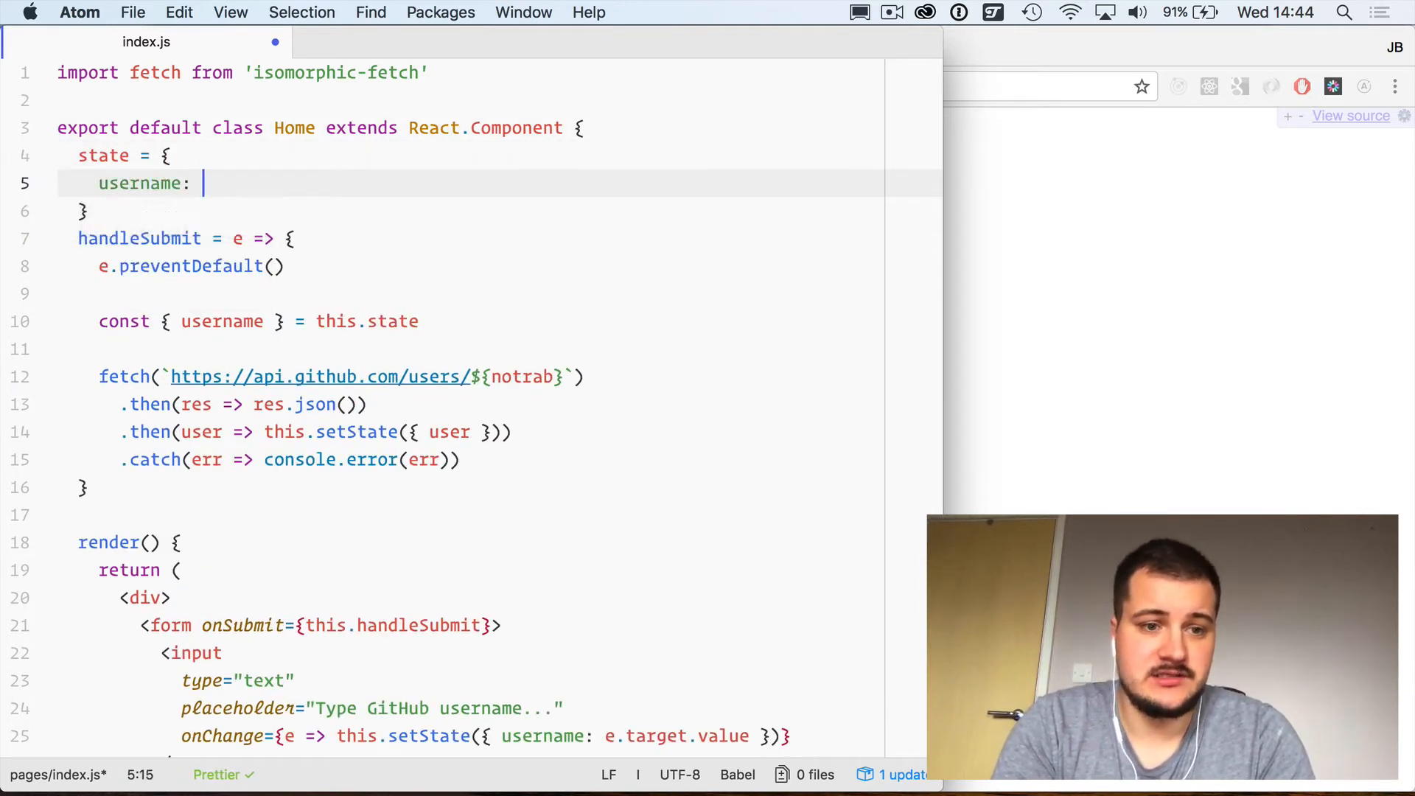
text(null,)
text(user: null)
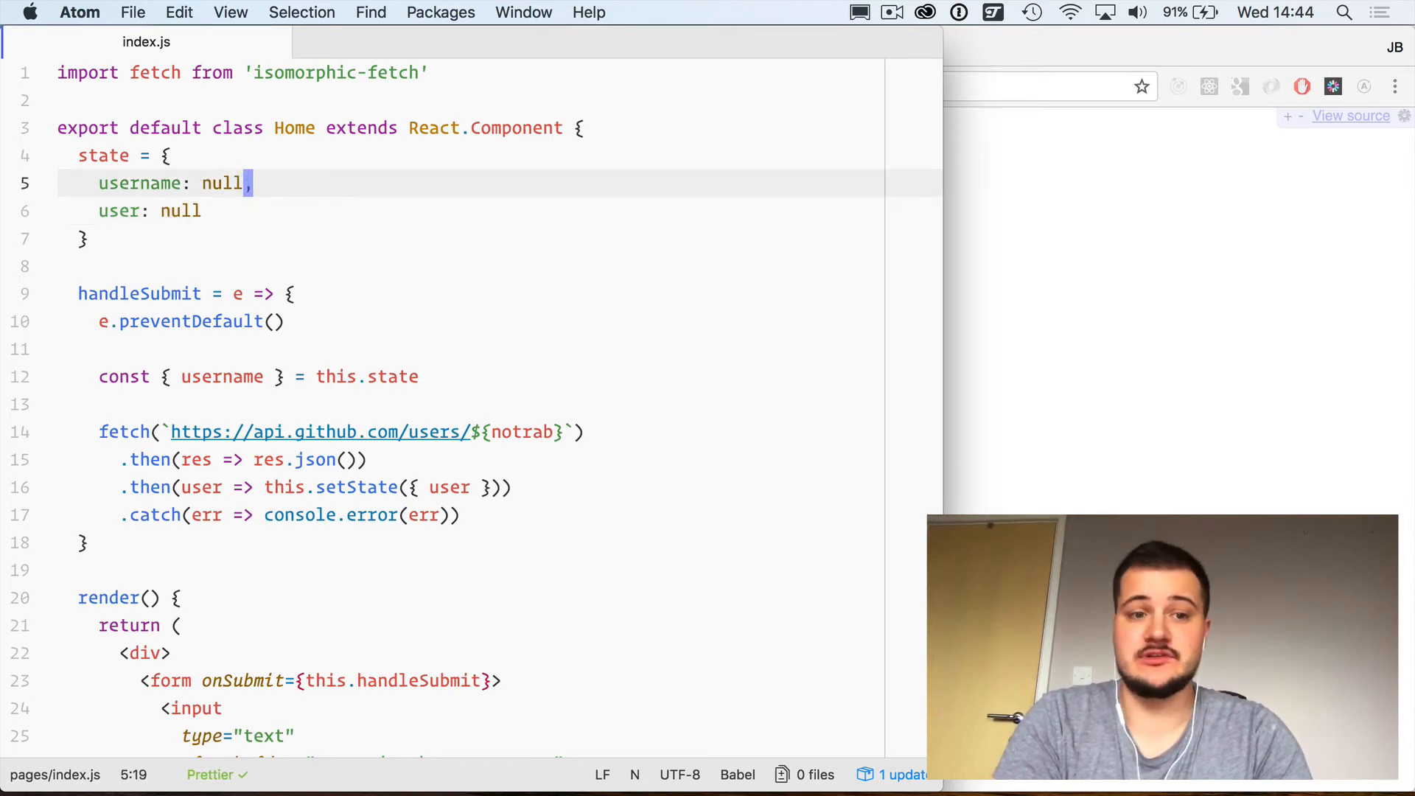
click(206, 183)
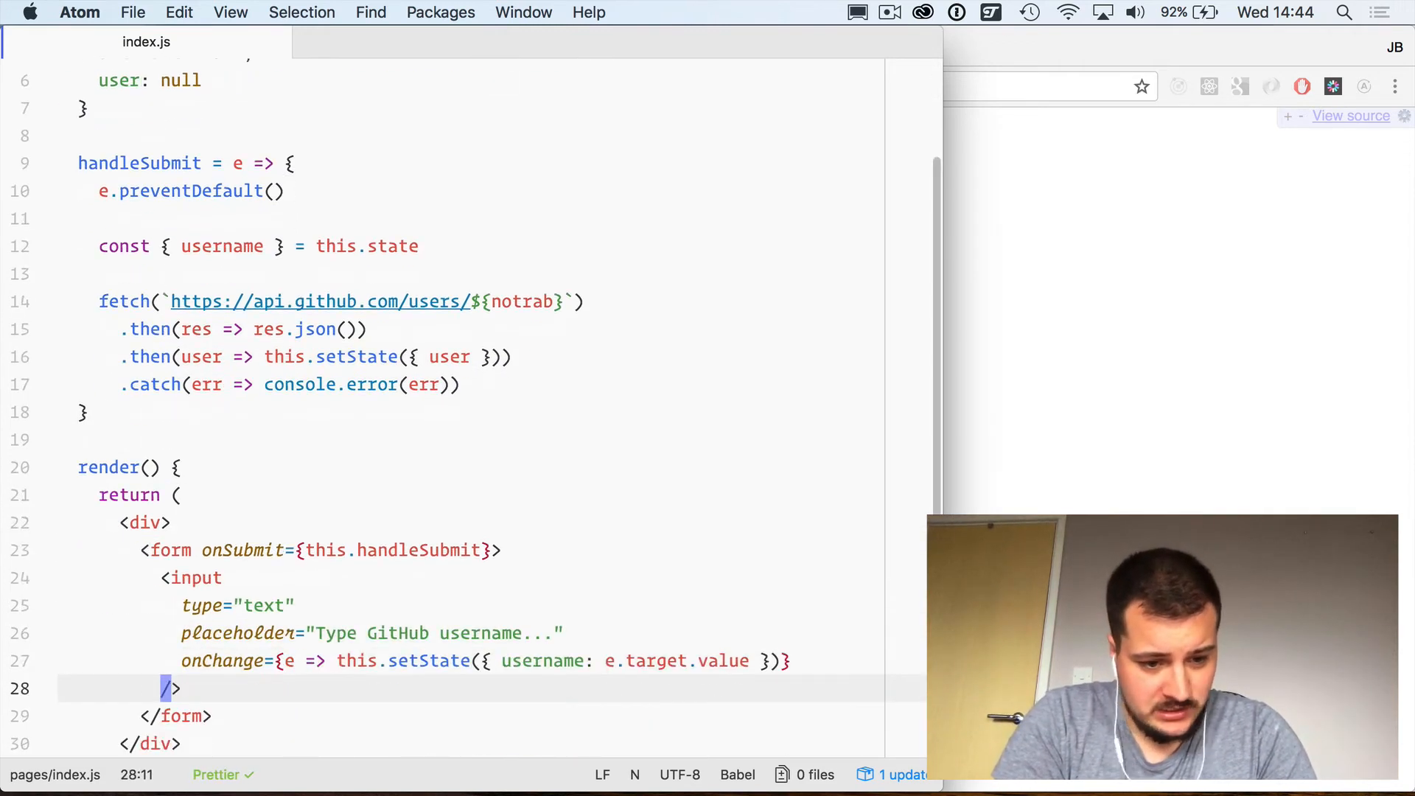
Step: Add <button type="submit">Go!</button> after the username input in the form
text(<button)
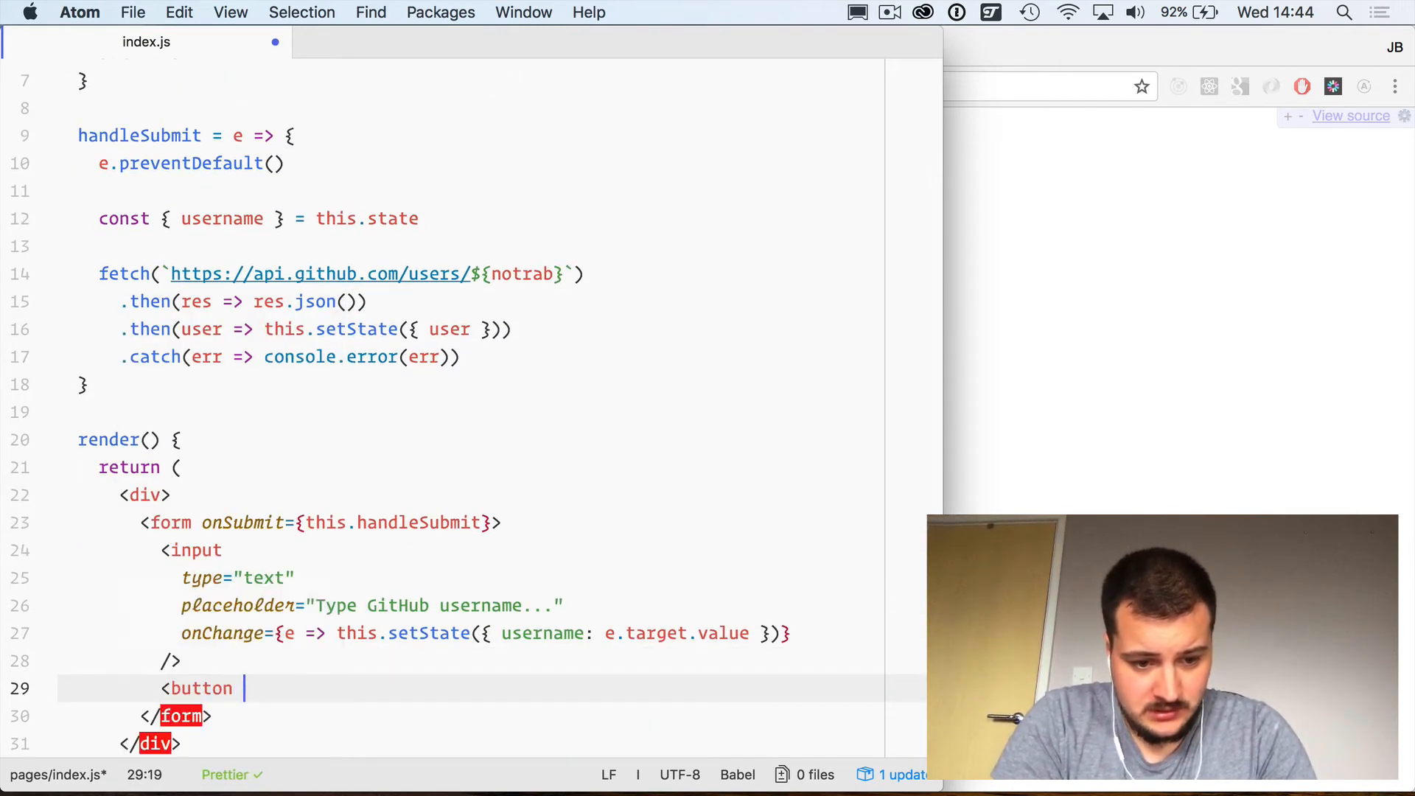
text(type=)
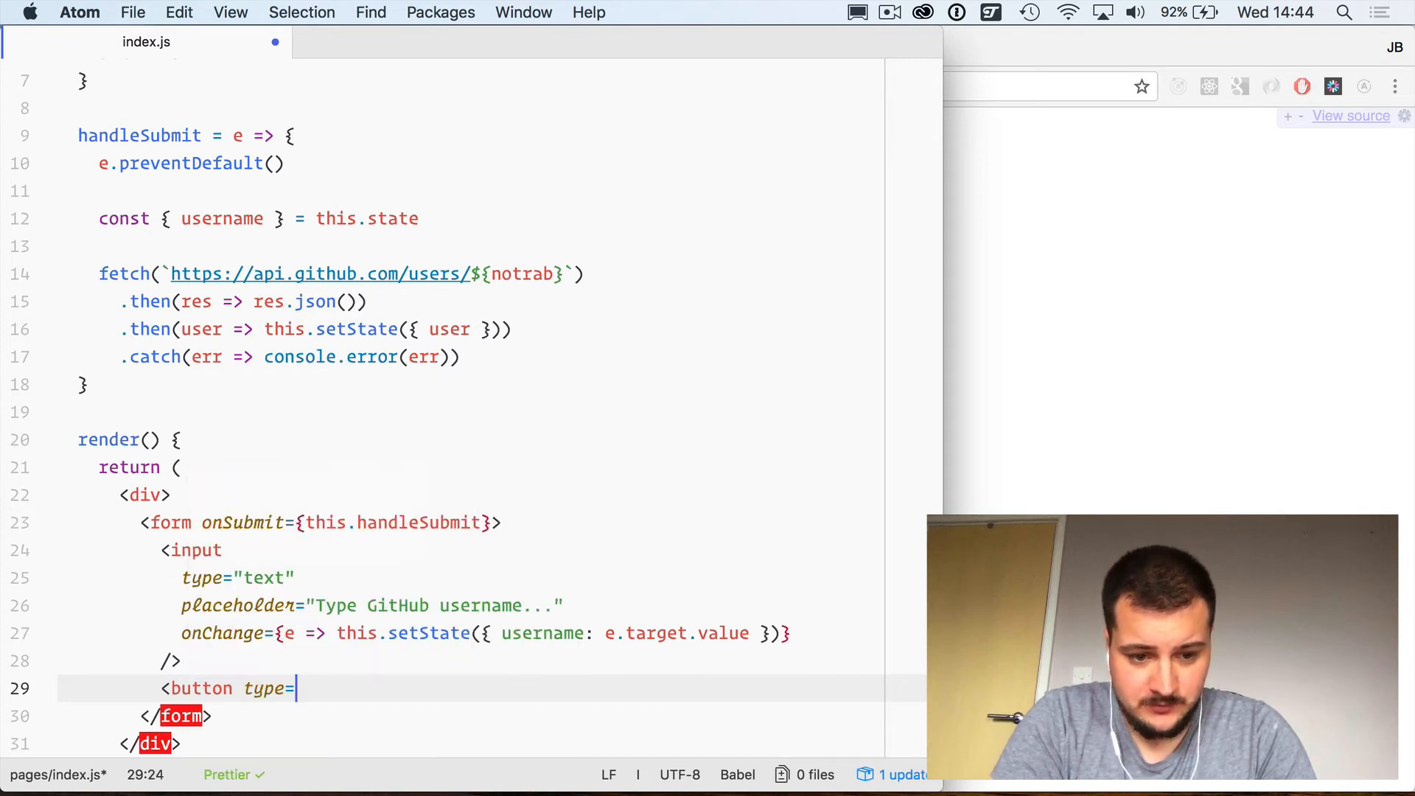
text("submit"></button>)
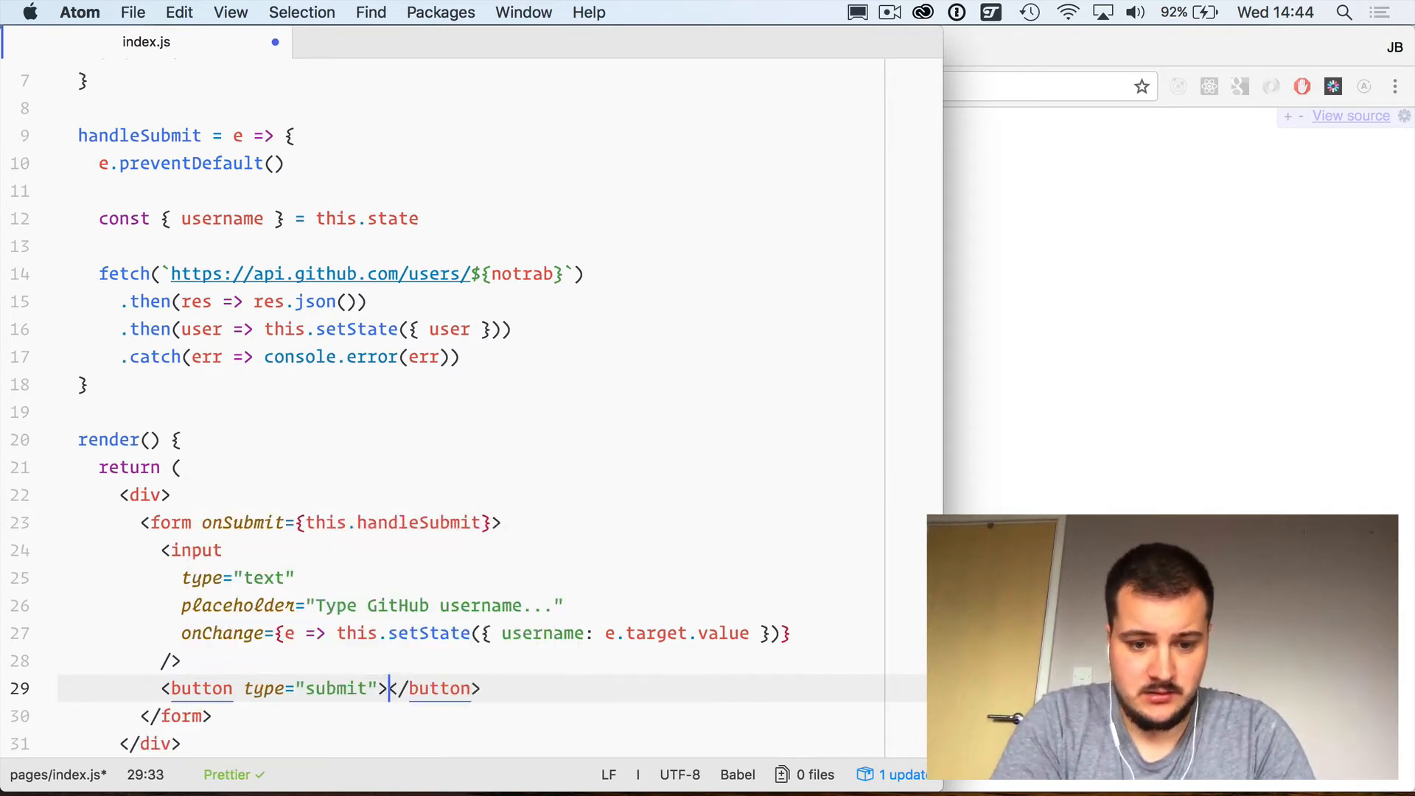
text(Go!)
text({)
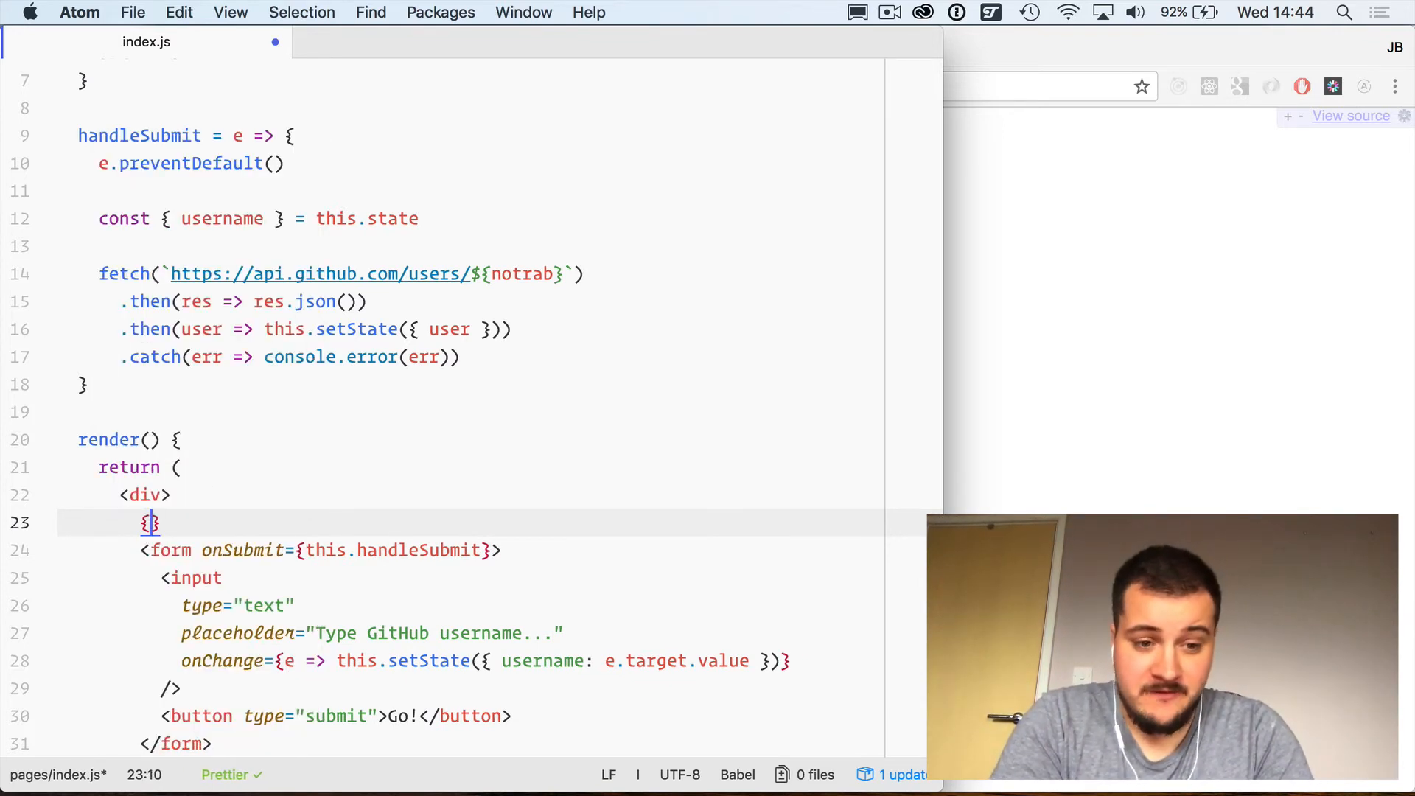
Step: Destructure user from this.state with const {user} = this.state at the start of render
text(u)
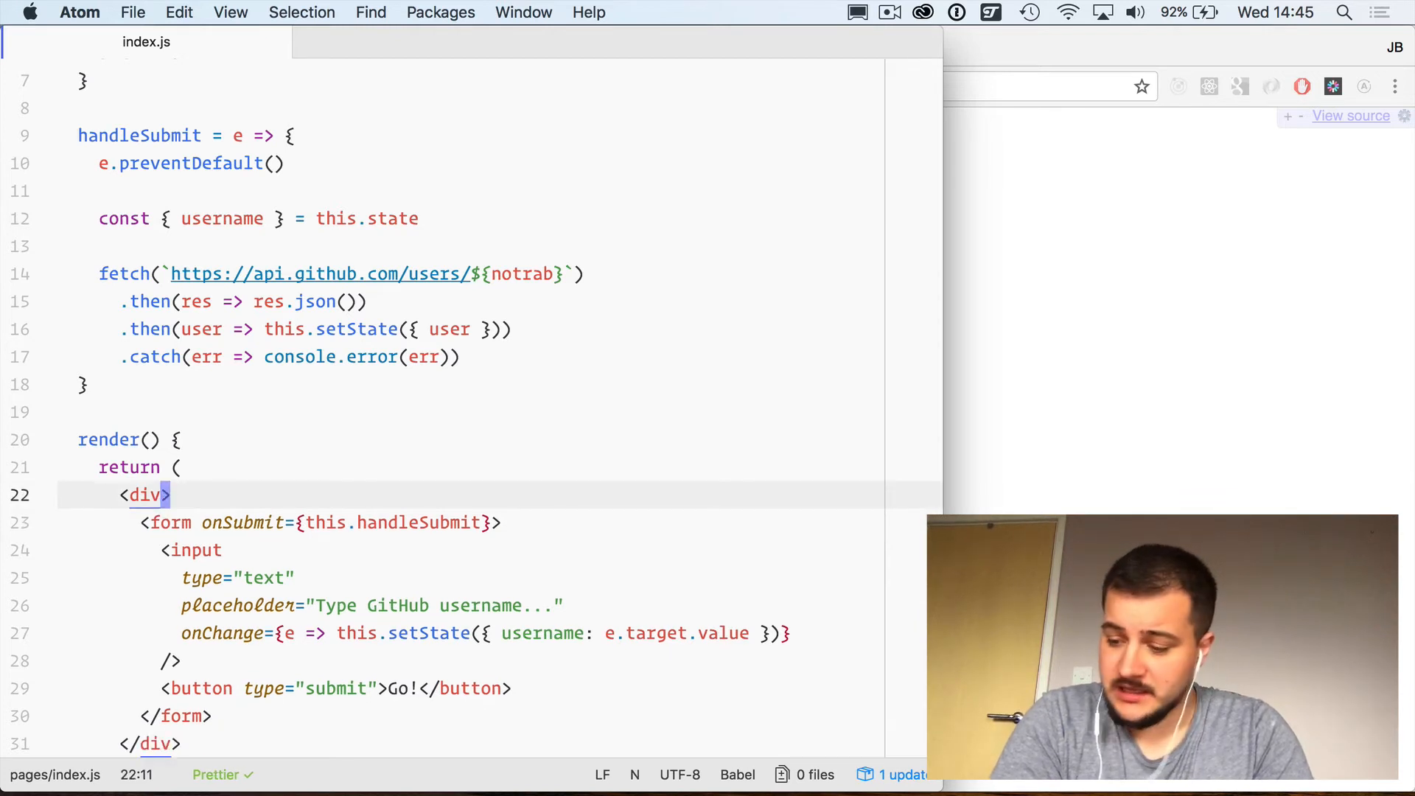
click(164, 439)
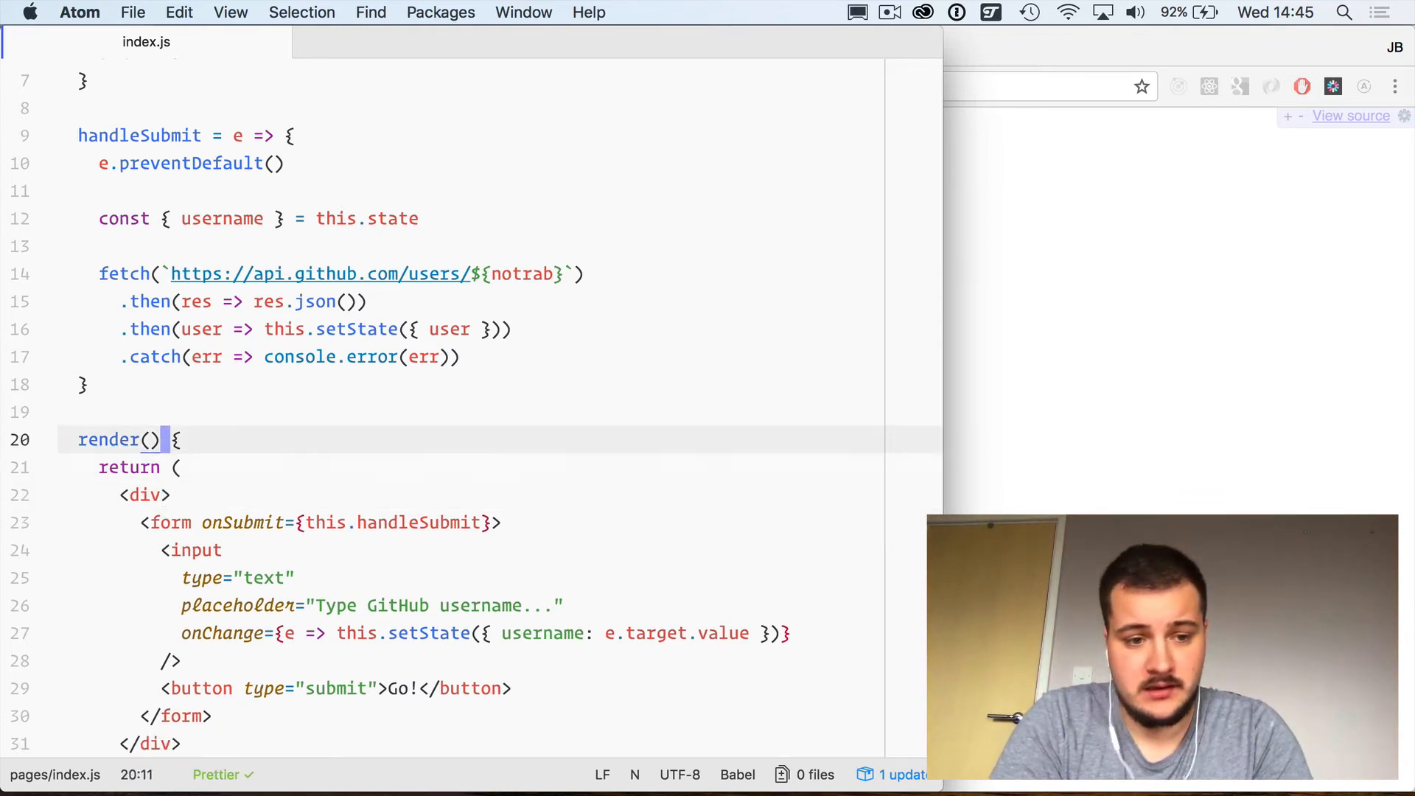
text(const {us)
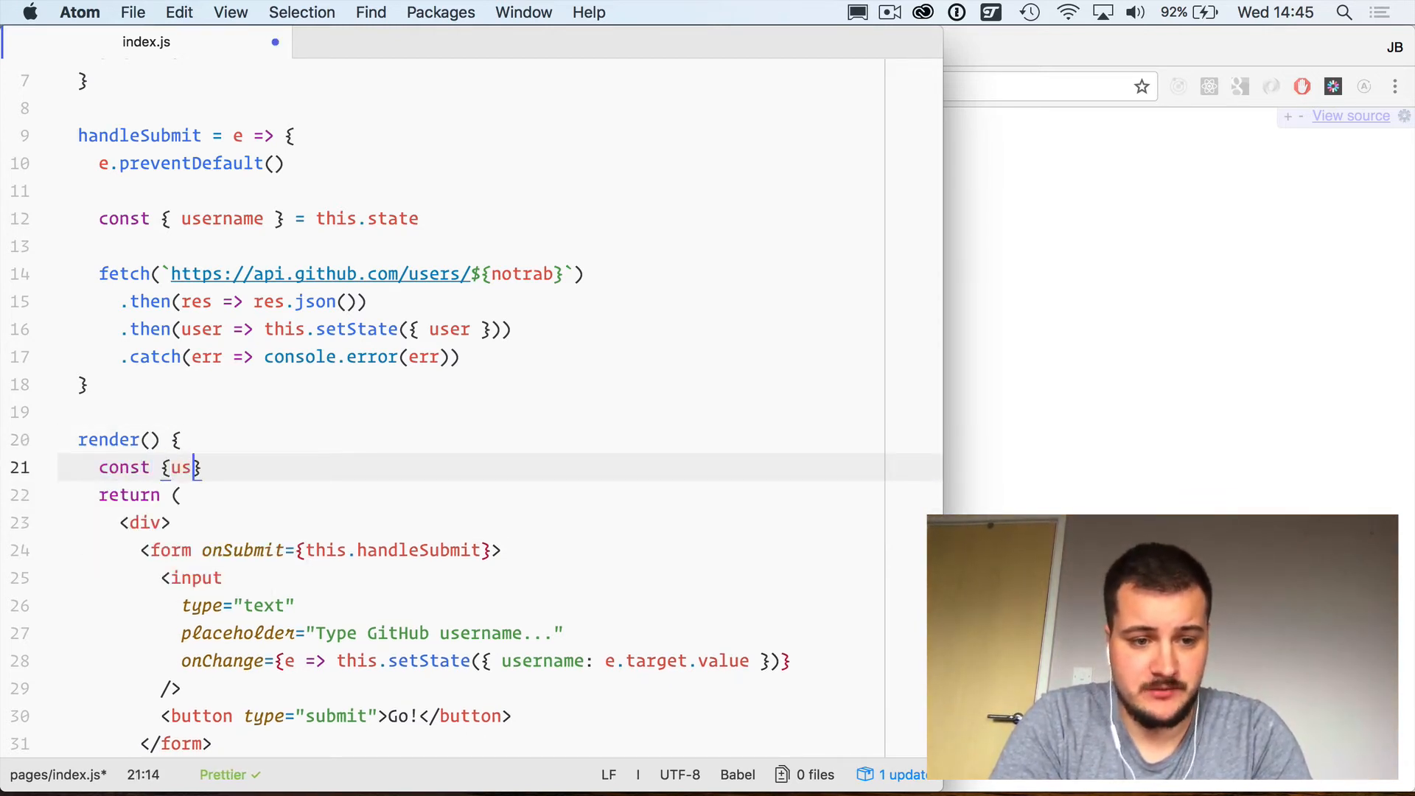
text(er} = this.state)
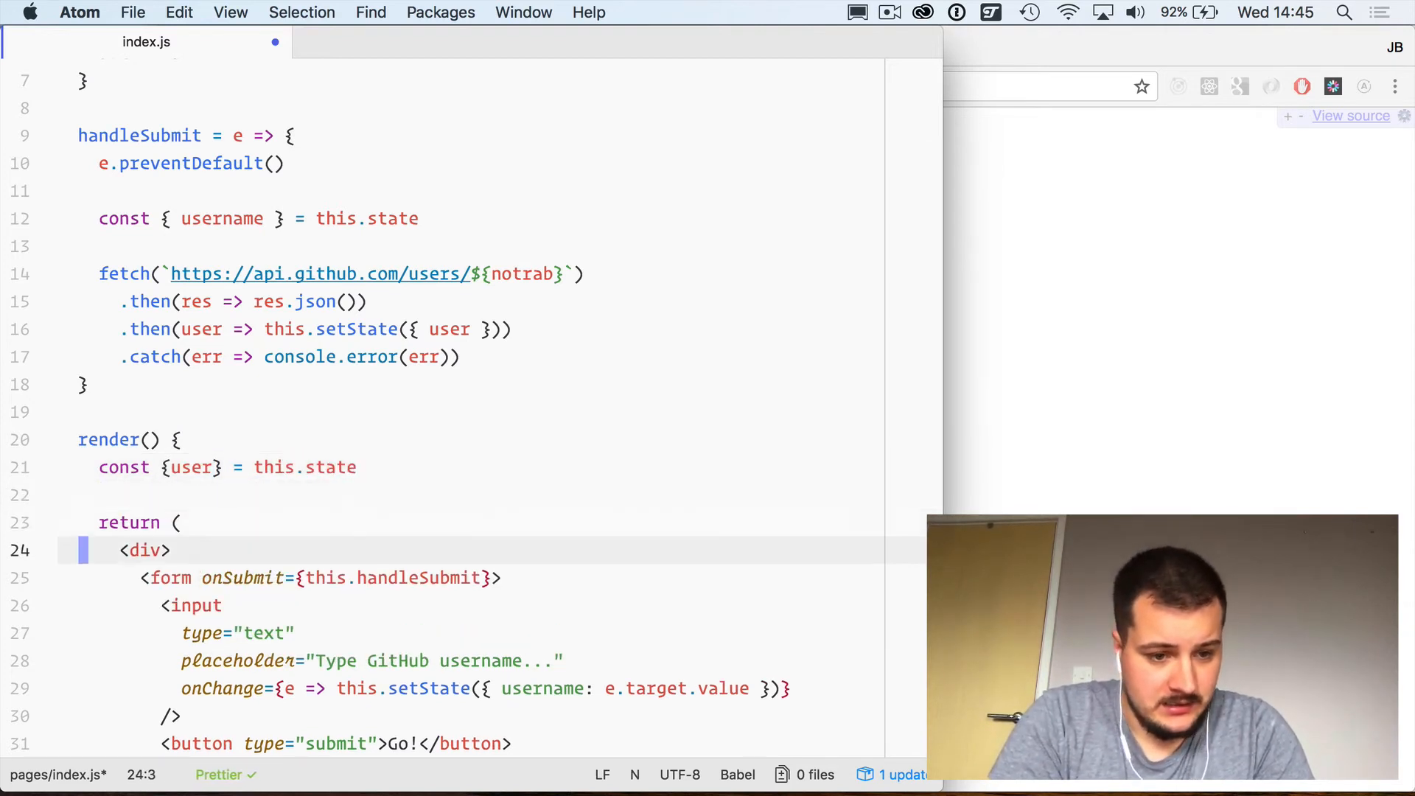
Step: Render {user && (<div><h3>{user.name}</h3><p>{user.company}</p></div>)} above the form
text({user && ()
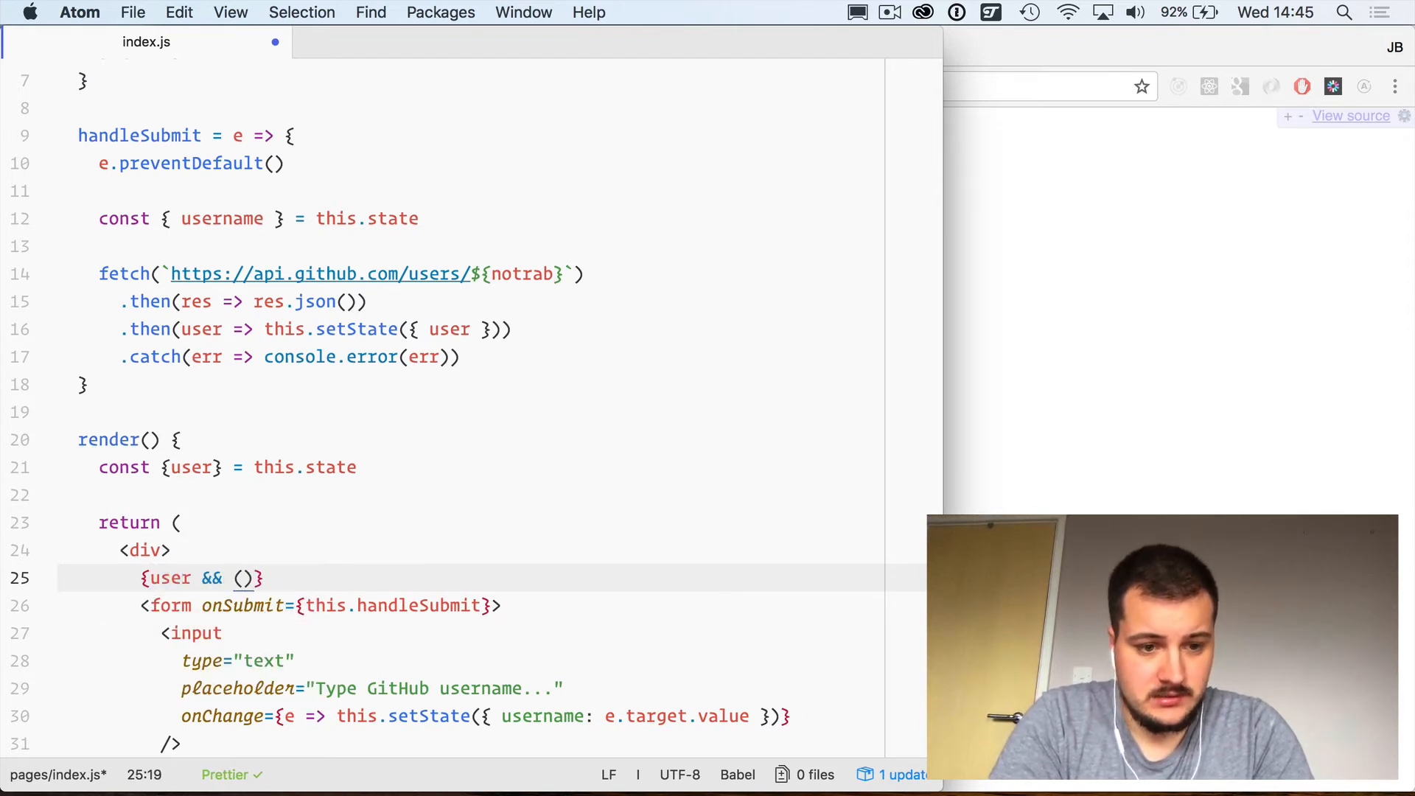
text(<div>)
text(<h3>)
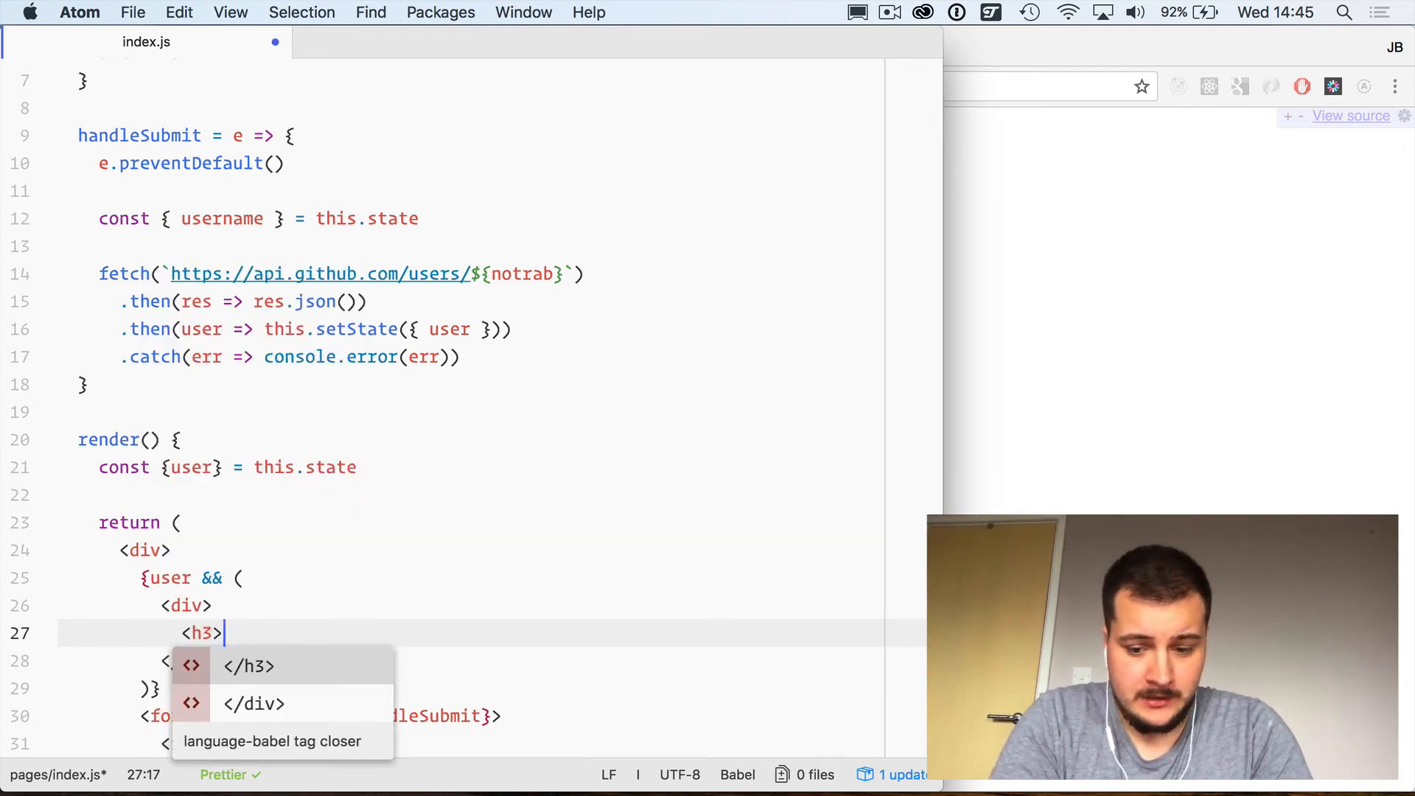
text({user.name}</h3>)
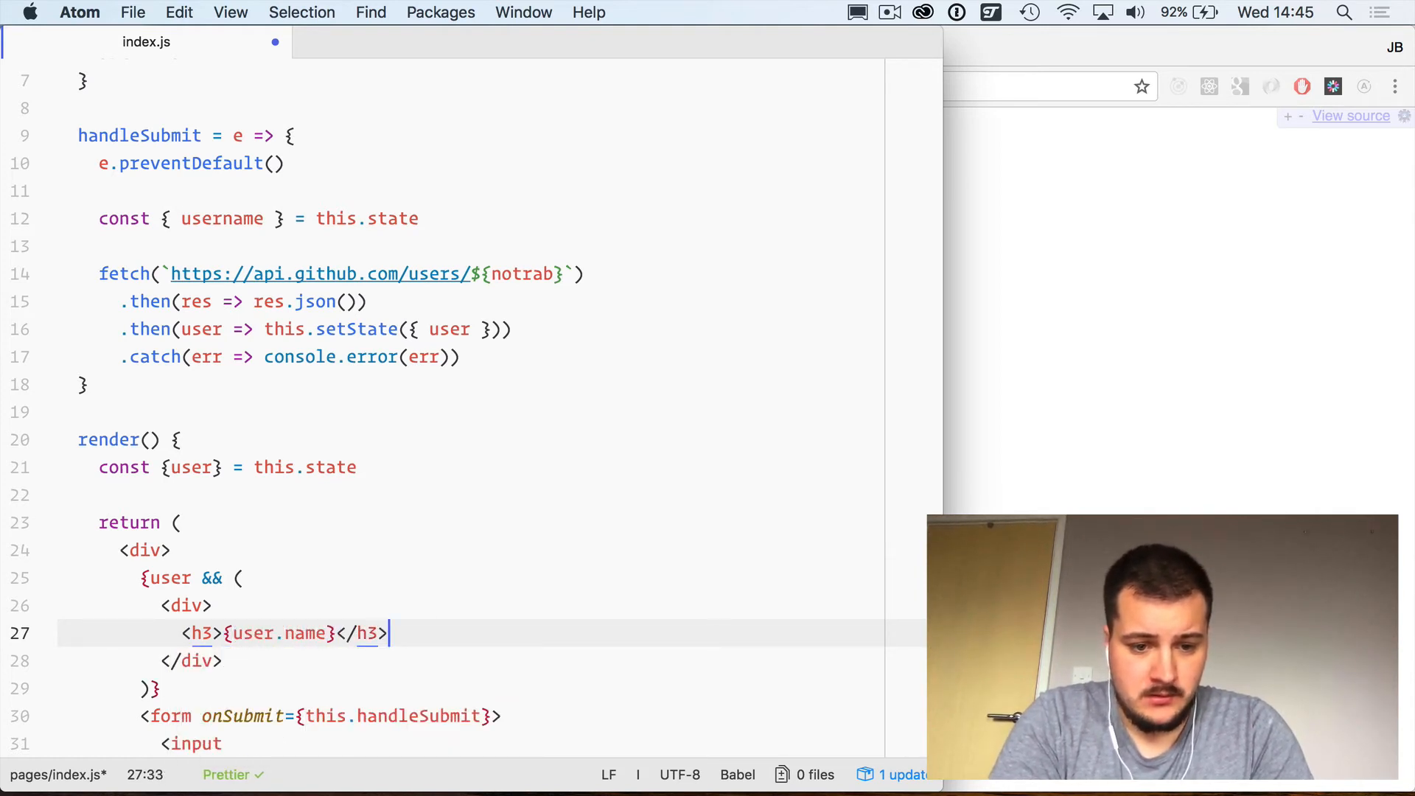
text(<p>)
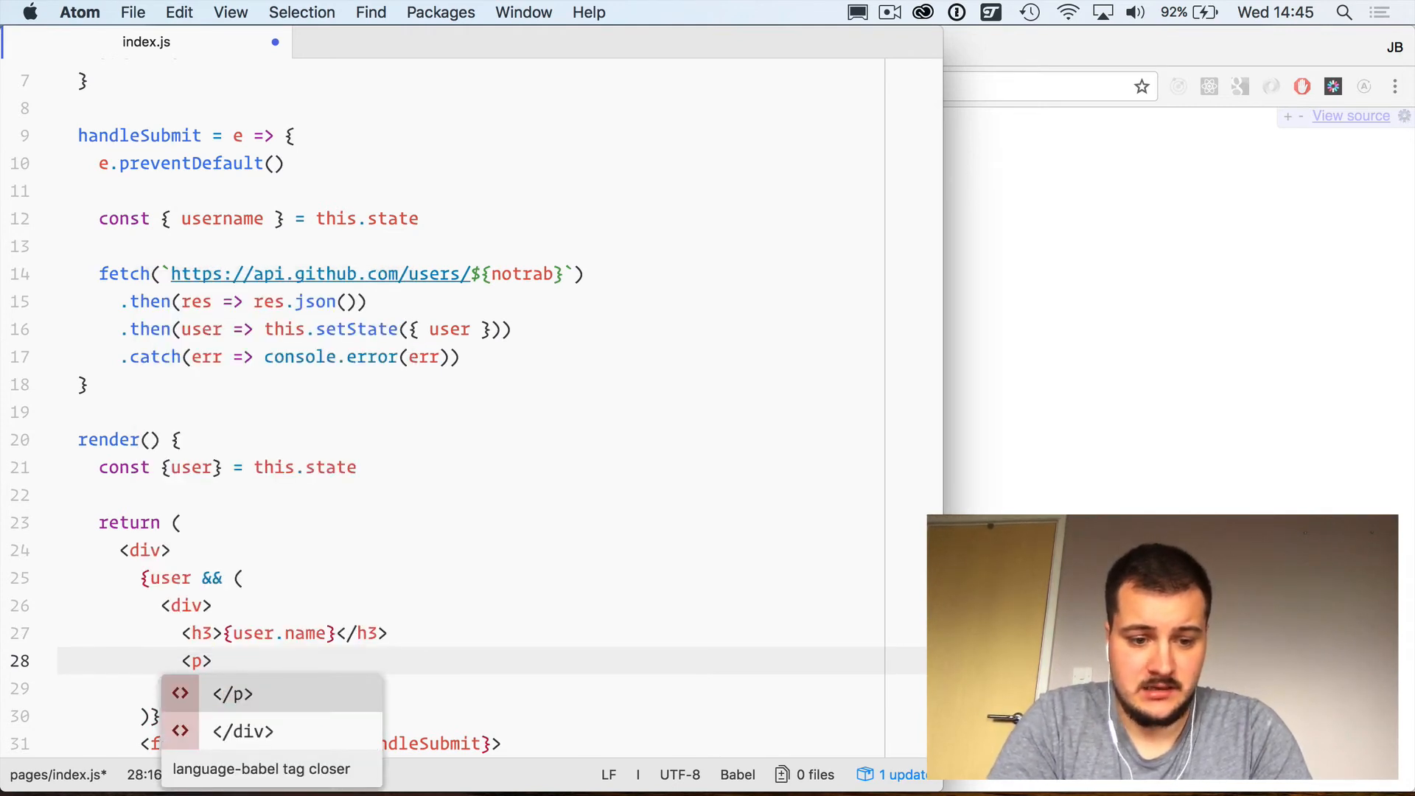
text({)
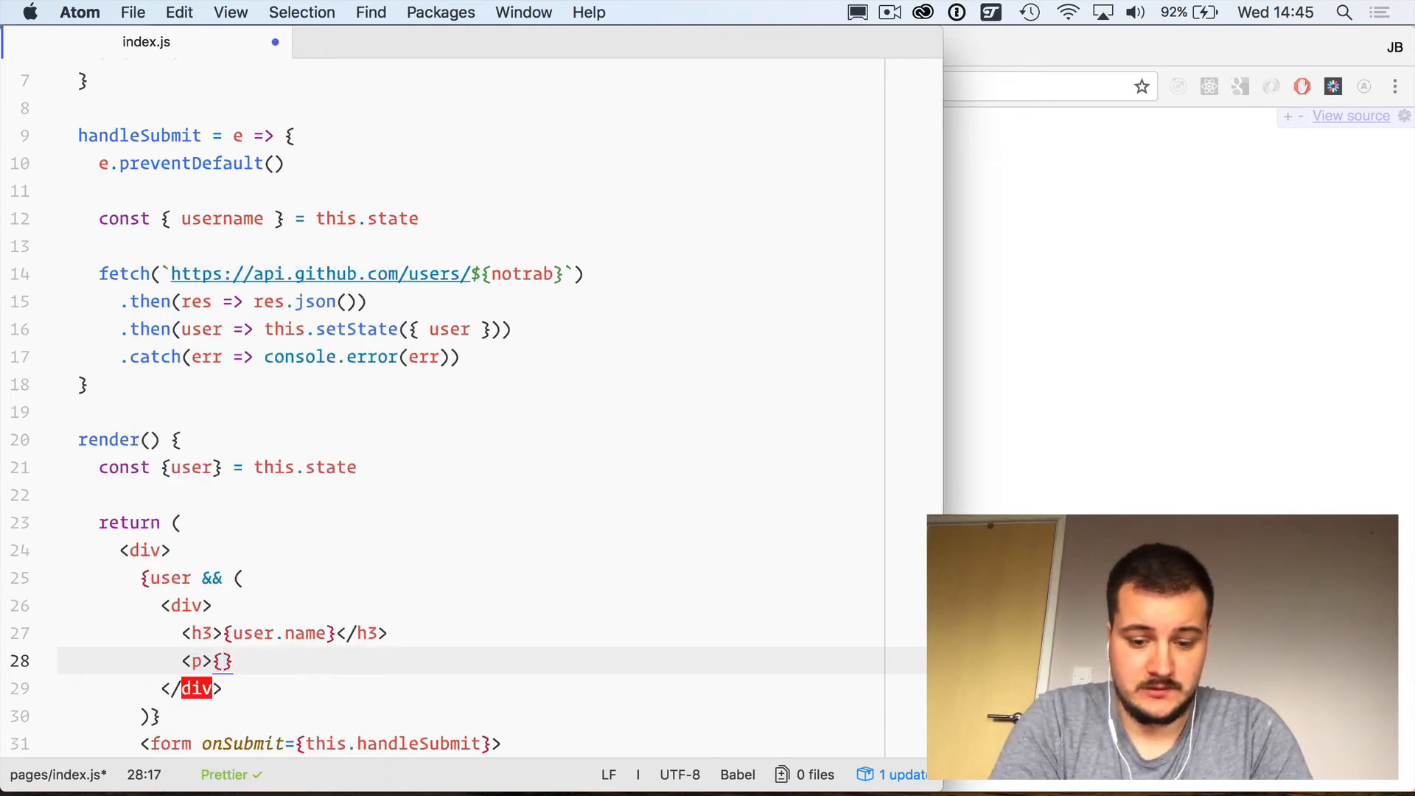
text(user.company)
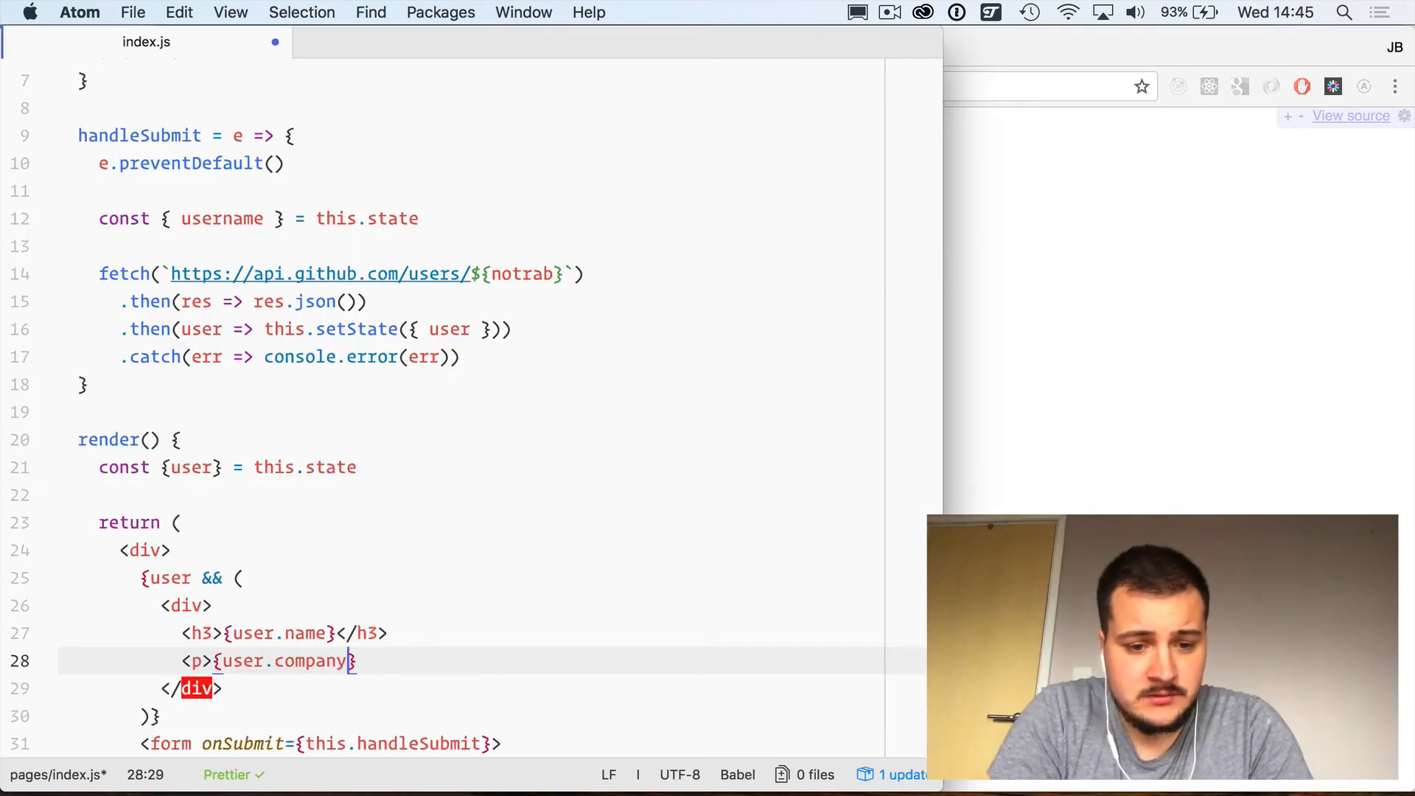
text(</p>)
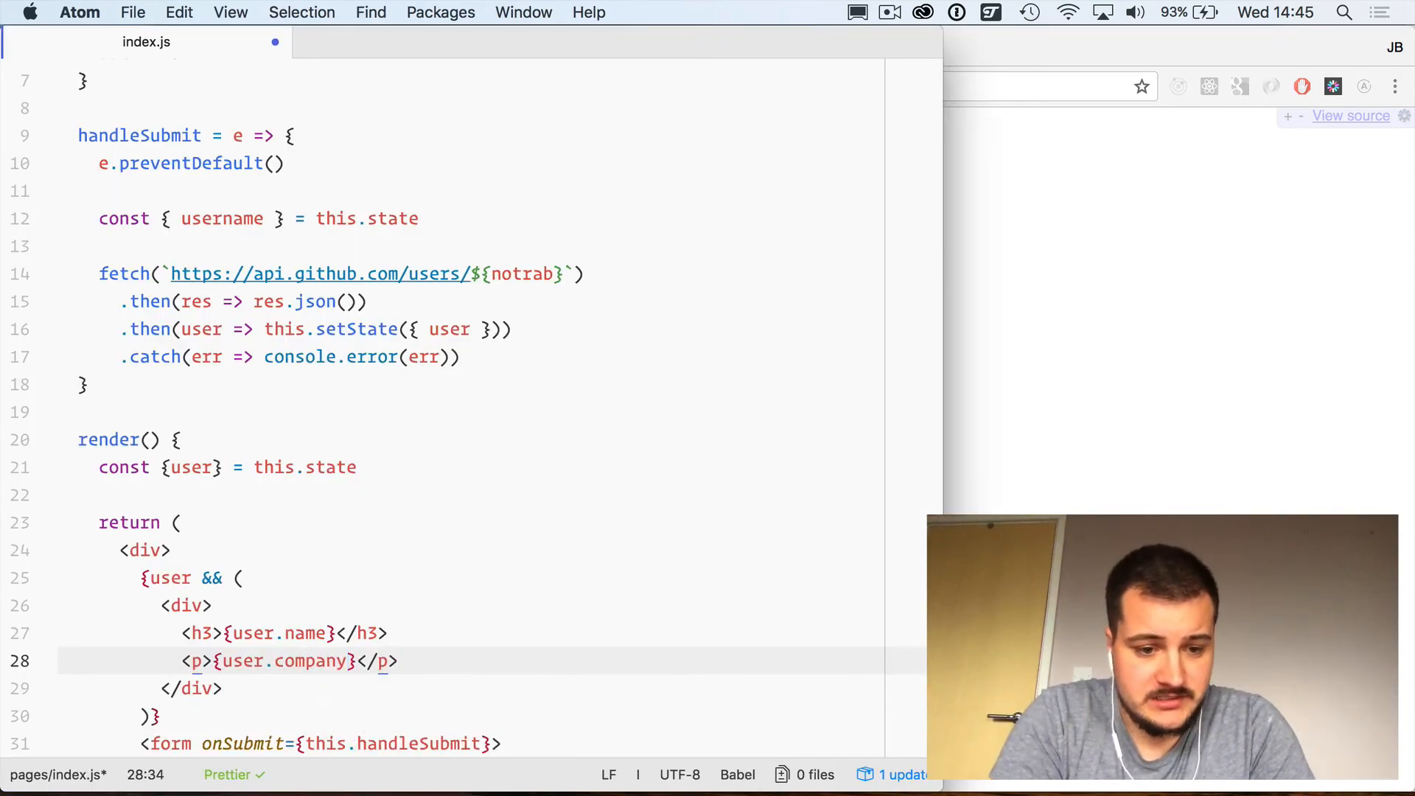
Step: Add <img src={user.avatar_url} alt={user.login} width={50} /> to the user block and save
text(<img s)
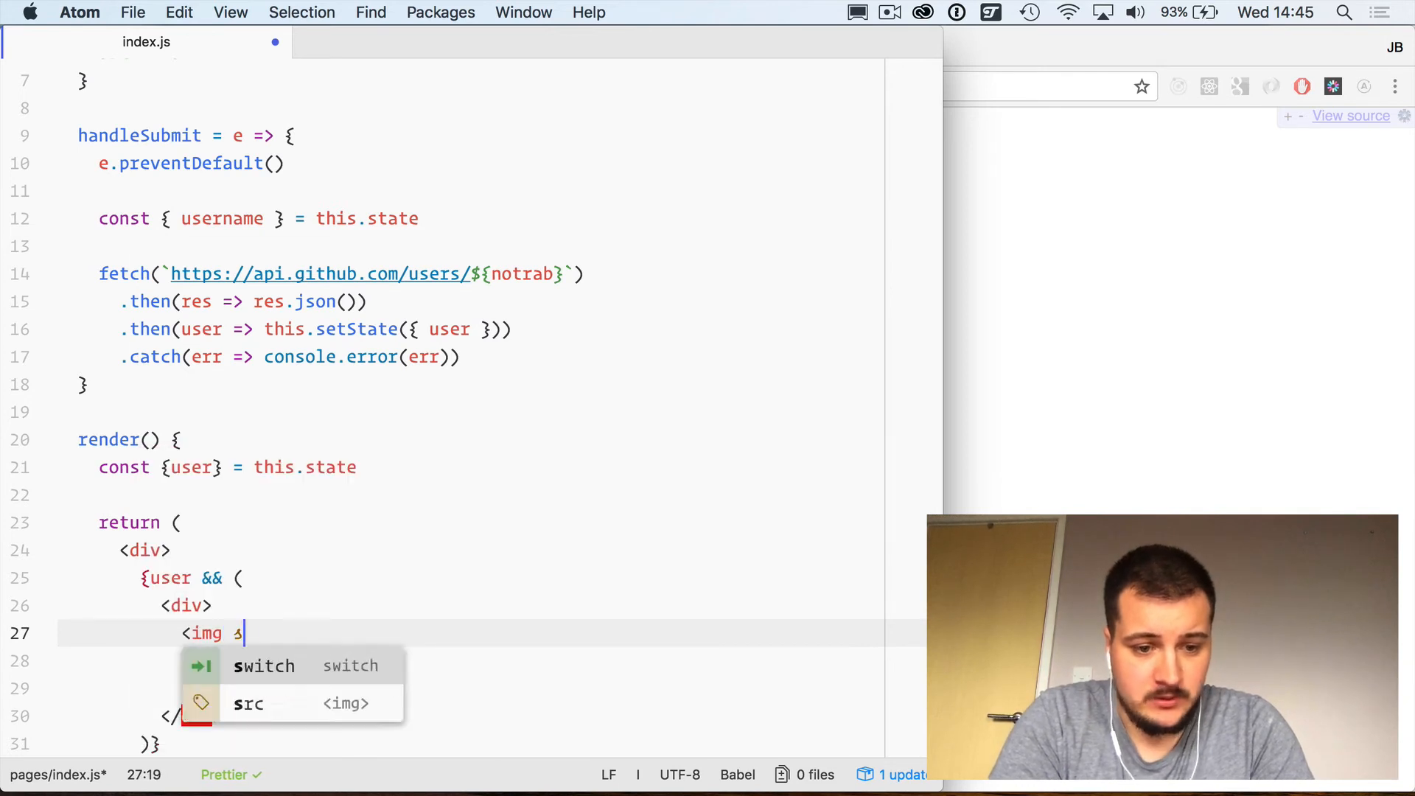
text(r)
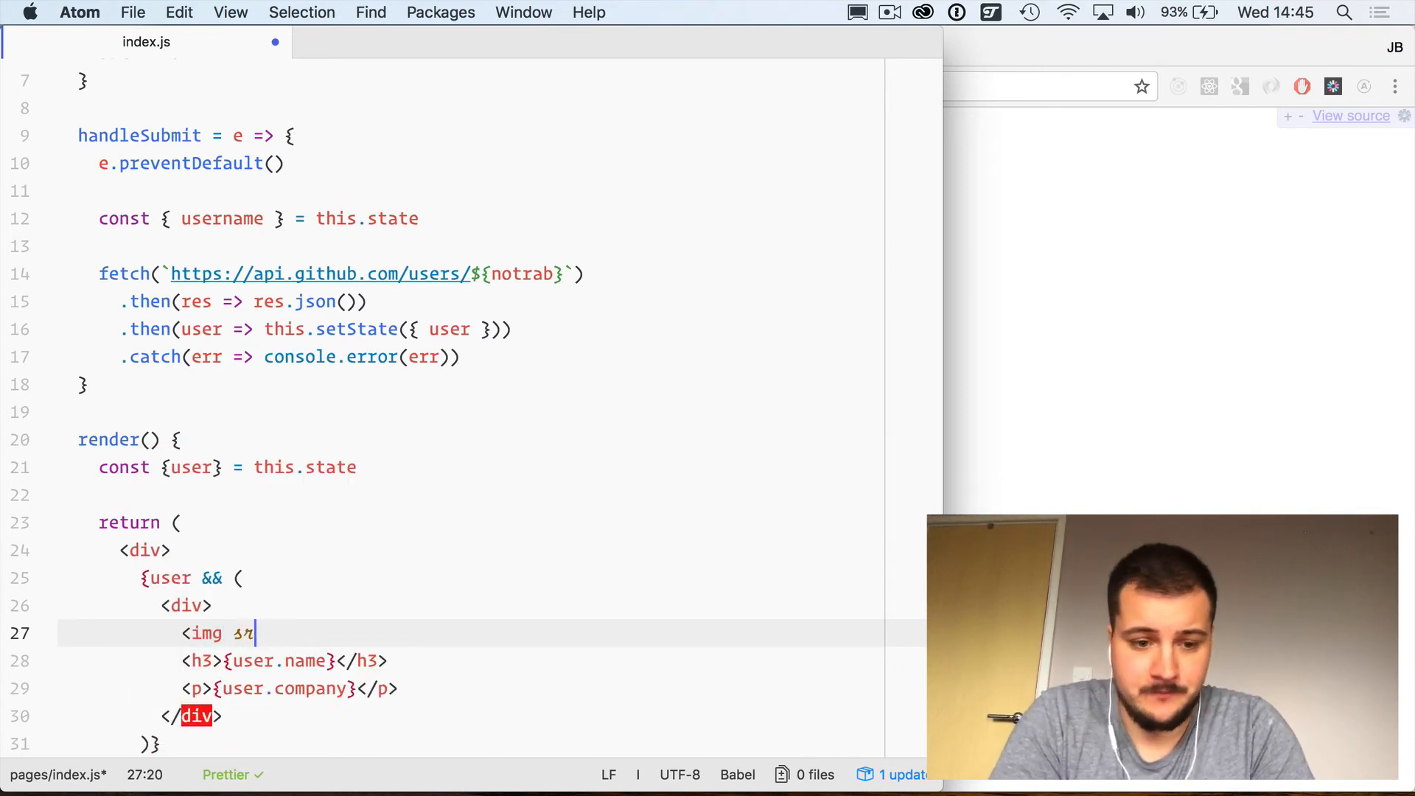
text(c={})
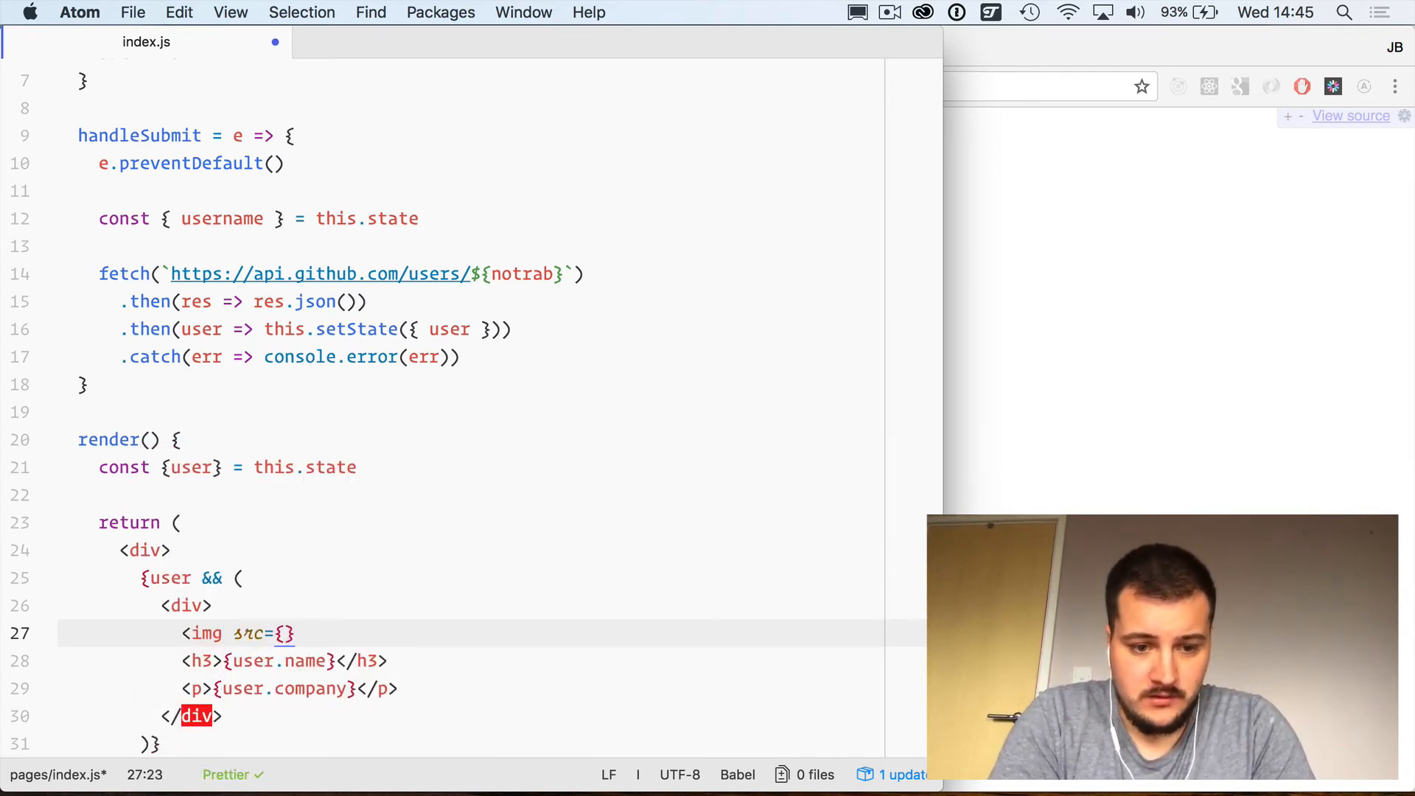
text(user.avatar)
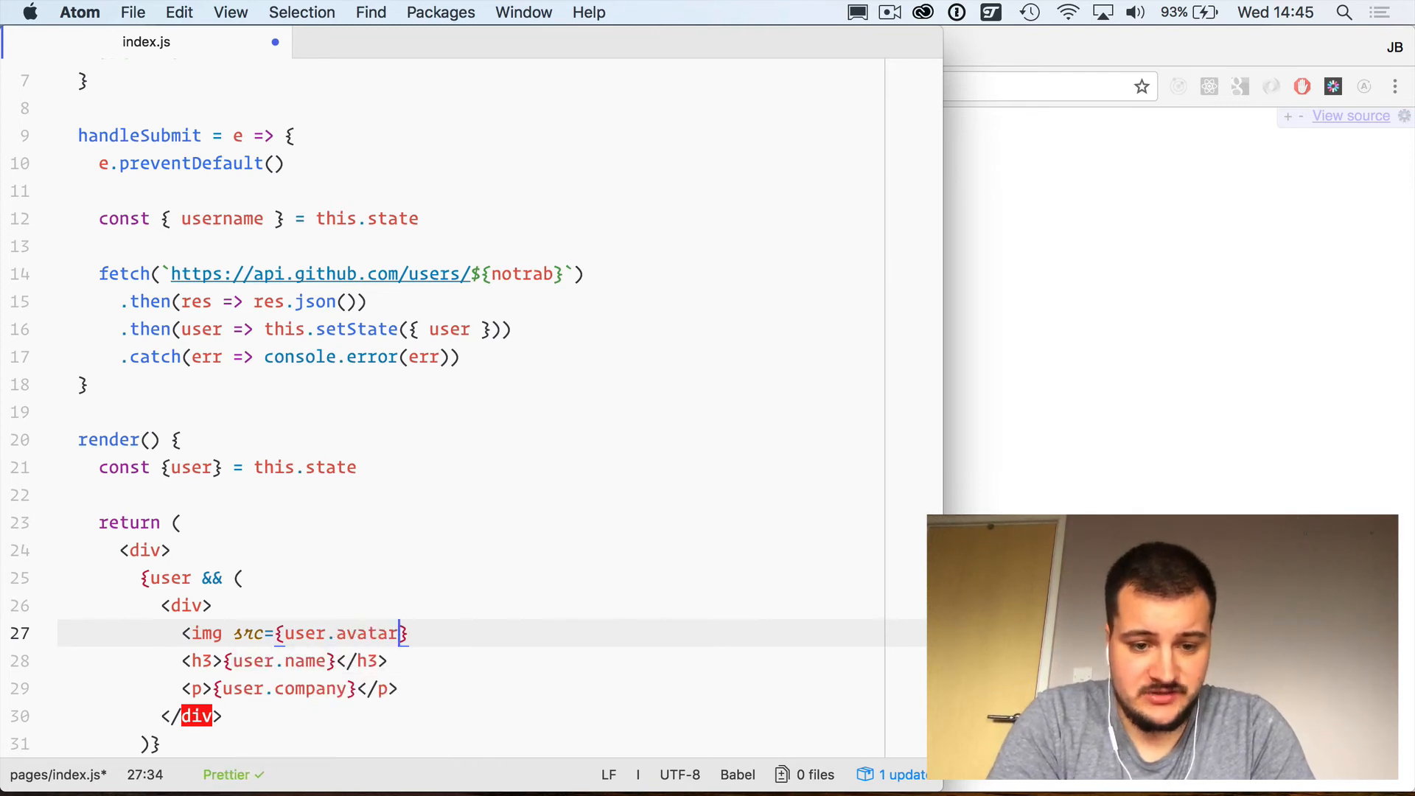
text(_url})
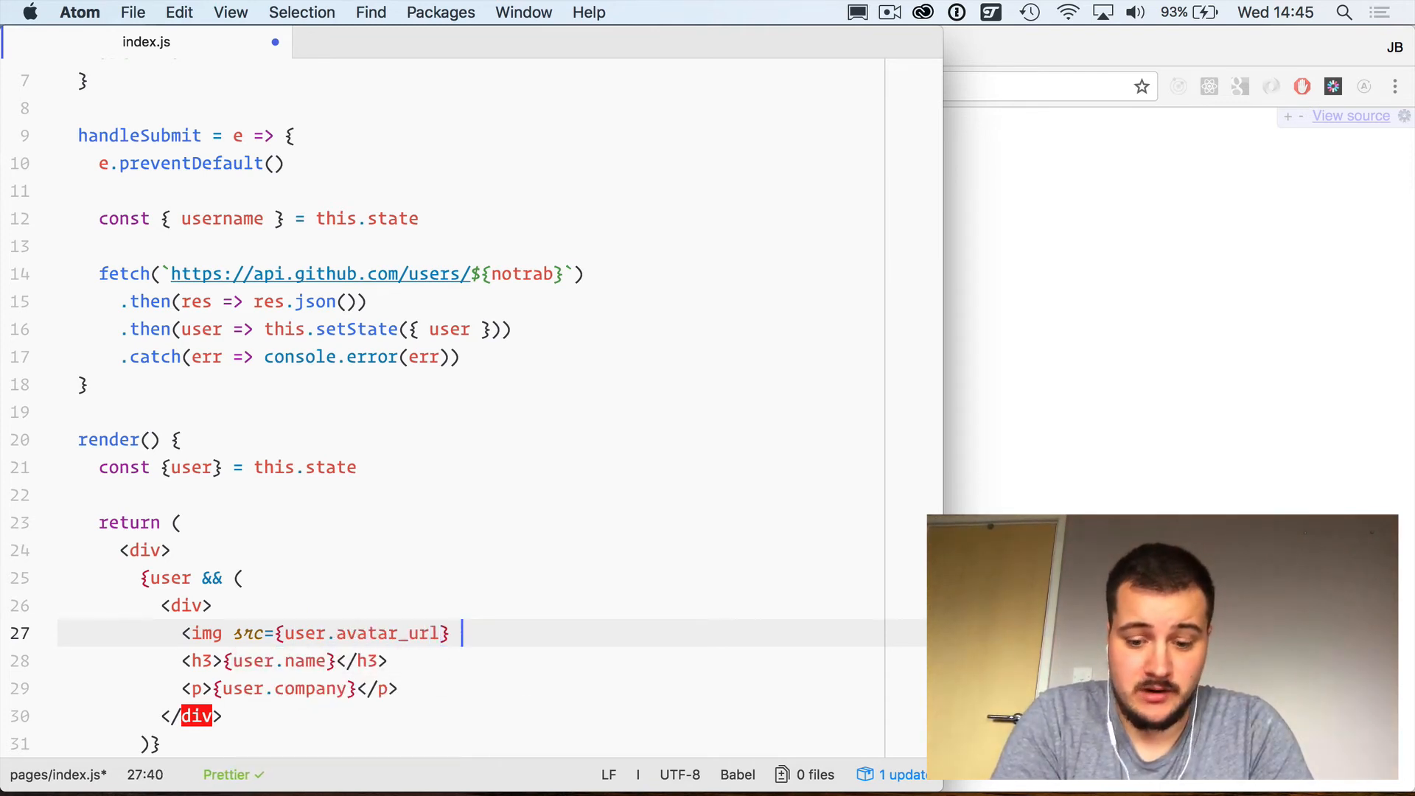
text(alt={)
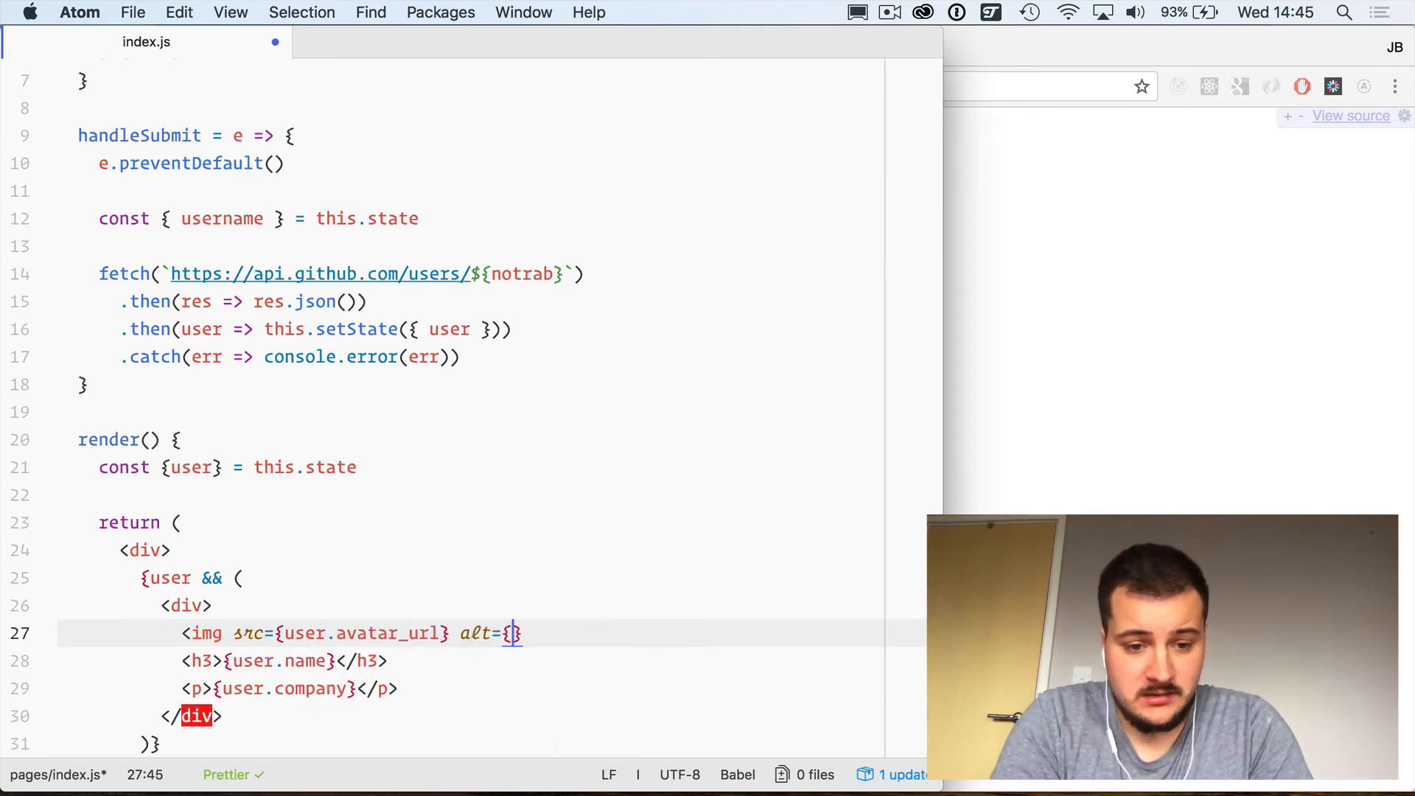
text(user.)
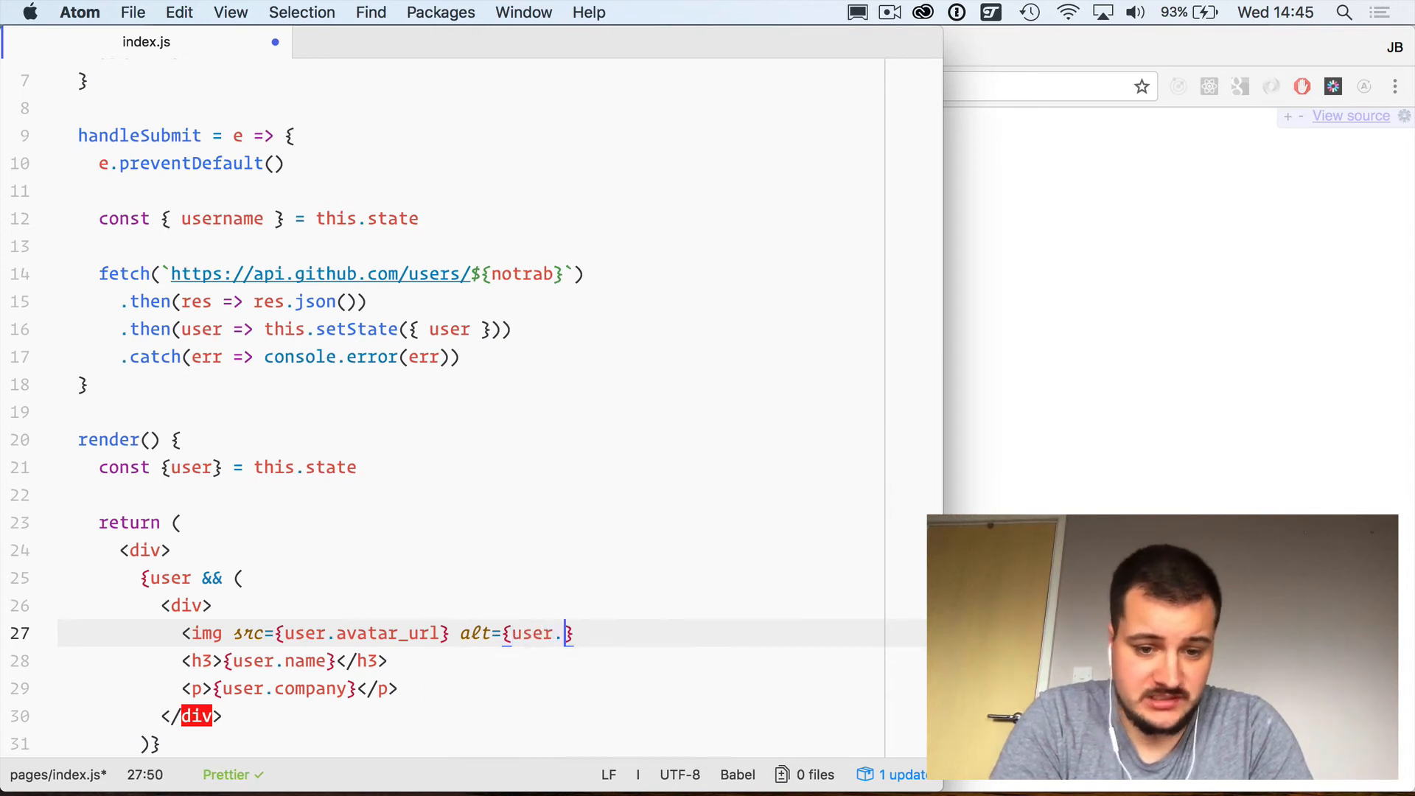
text(login} width={)
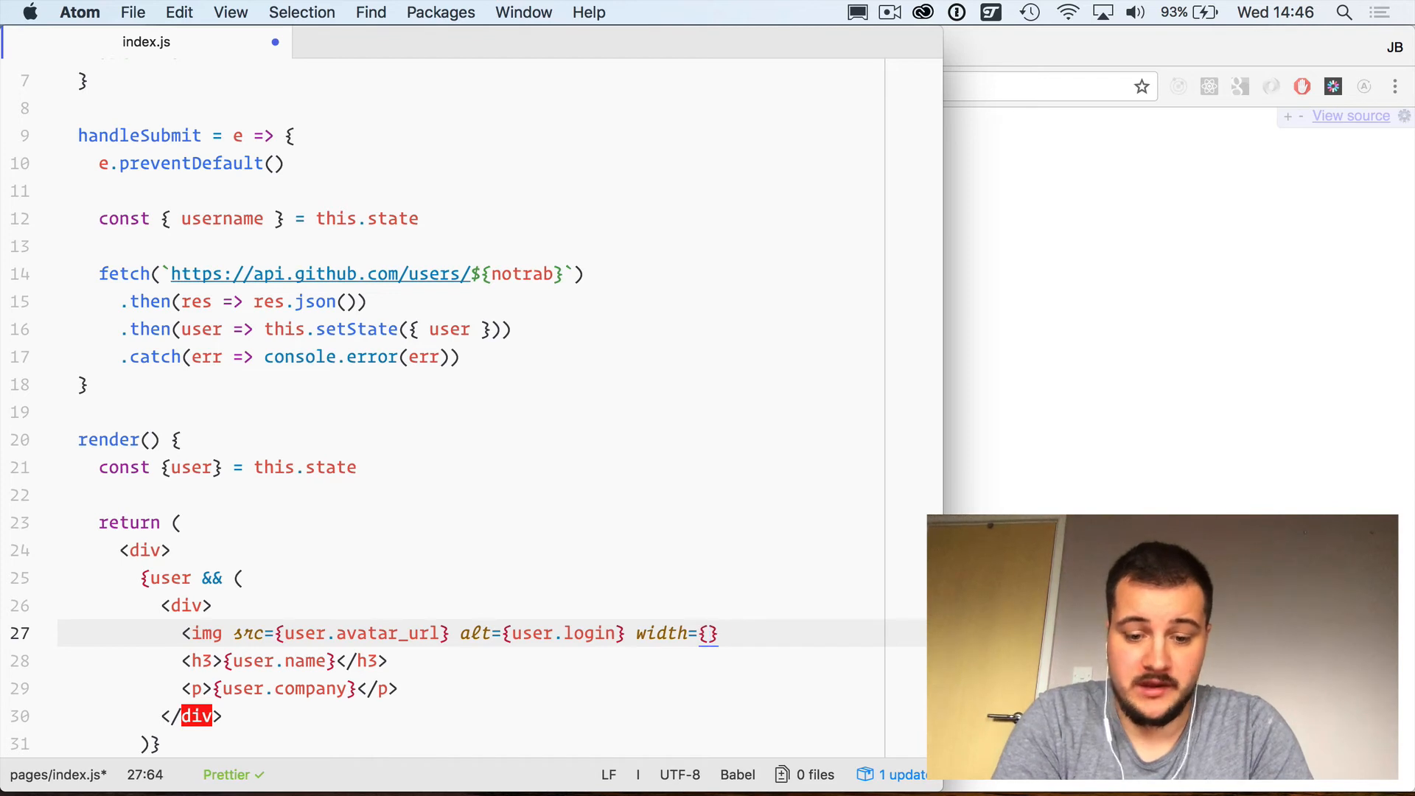
text(50 />)
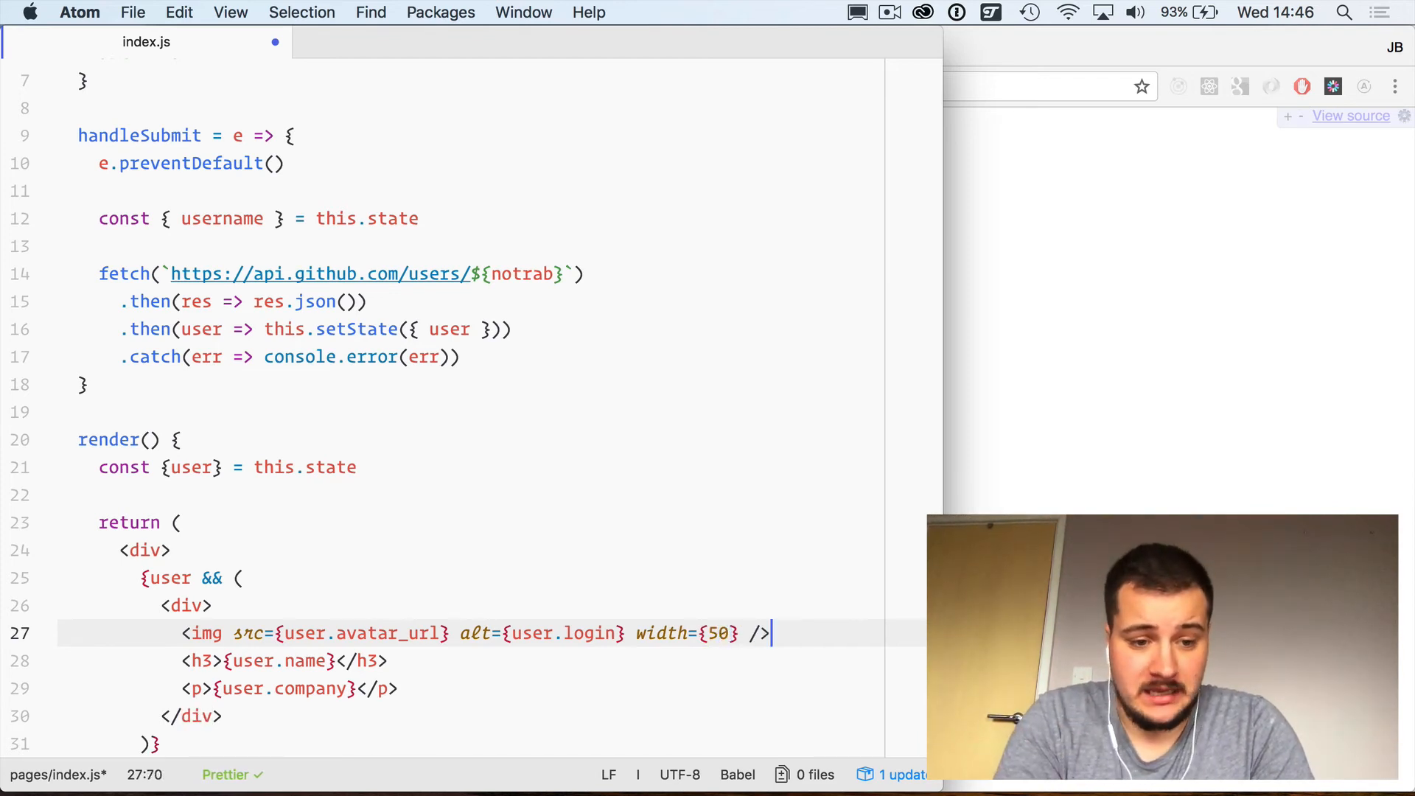
key(cmd+s)
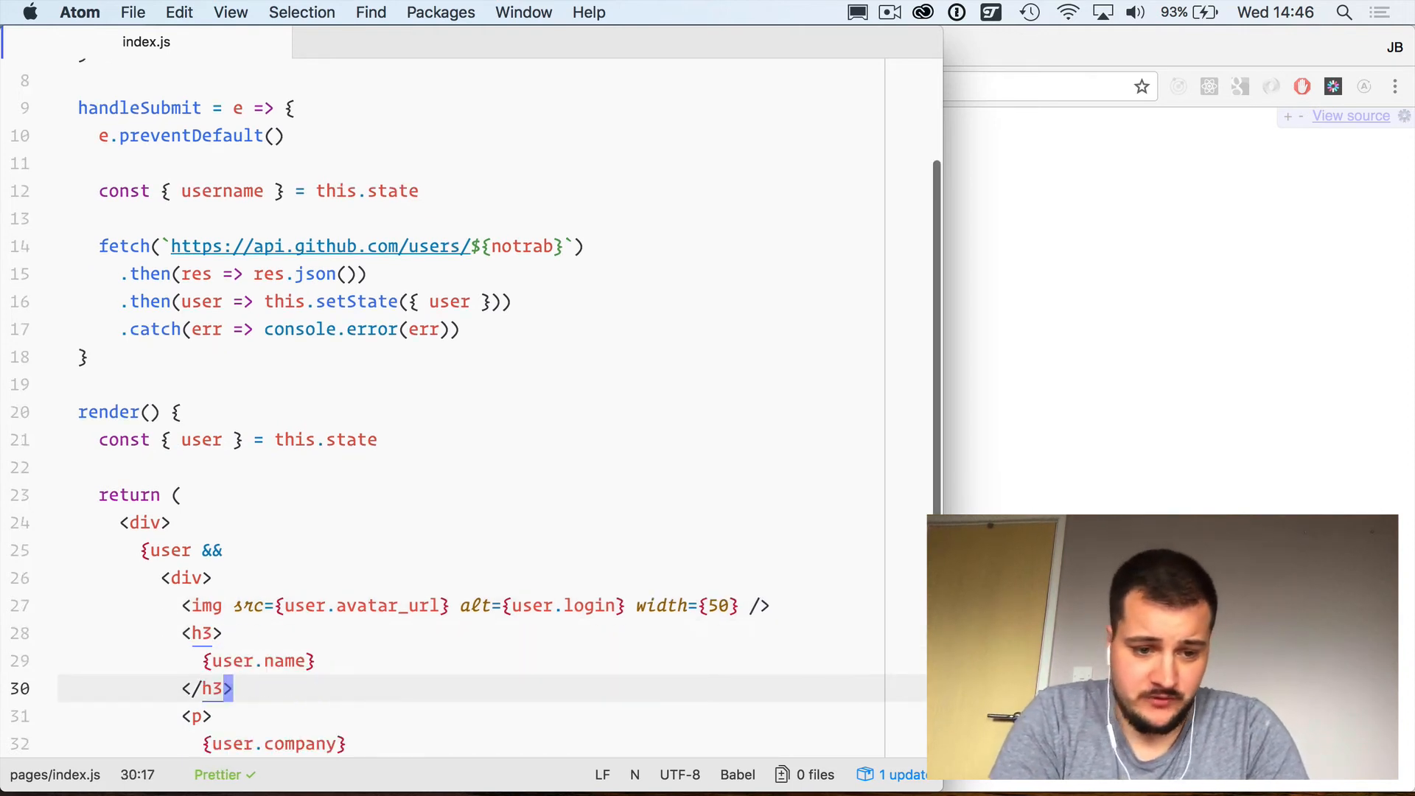
scroll(down, 3)
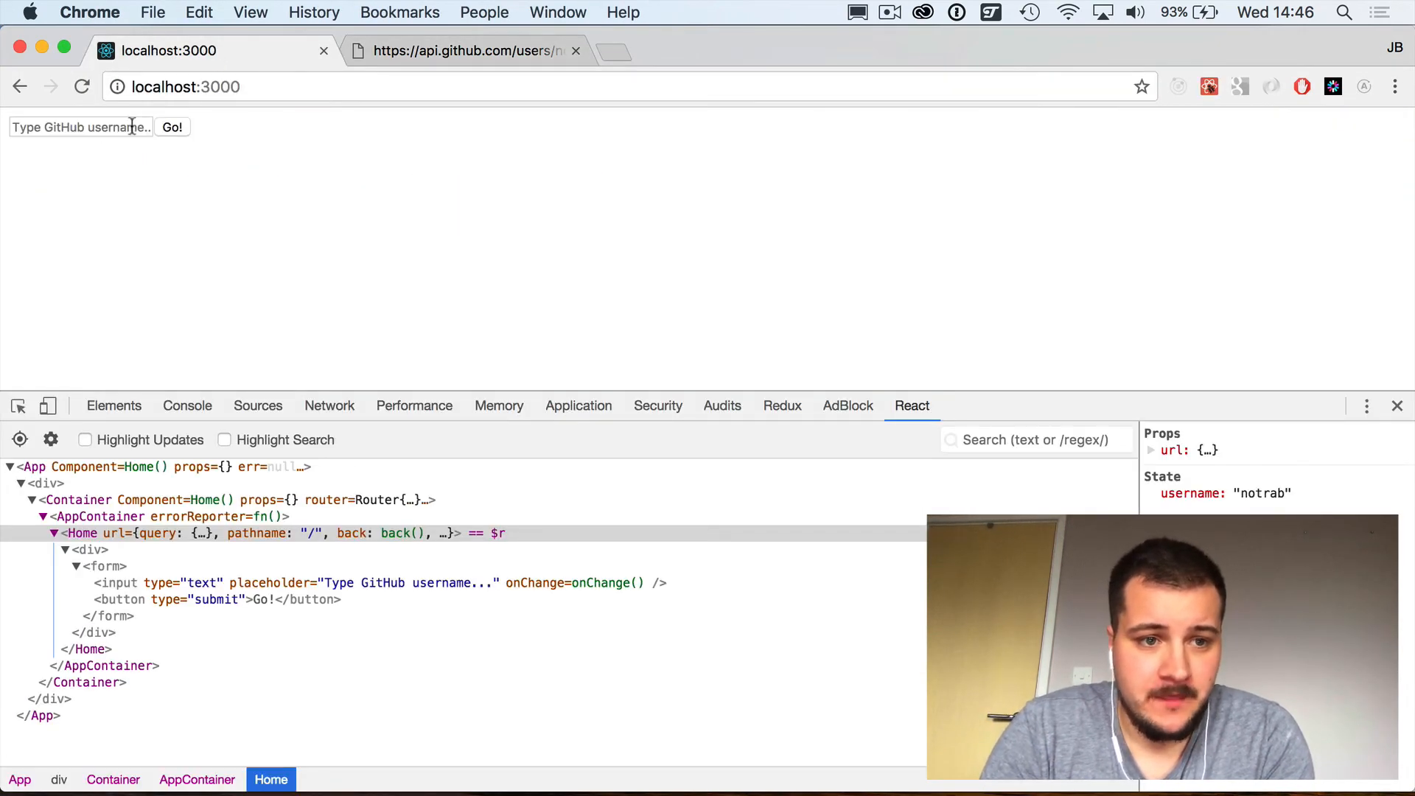
Step: Enter the username "notrab" and submit it twice to test the form in the browser
click(80, 127)
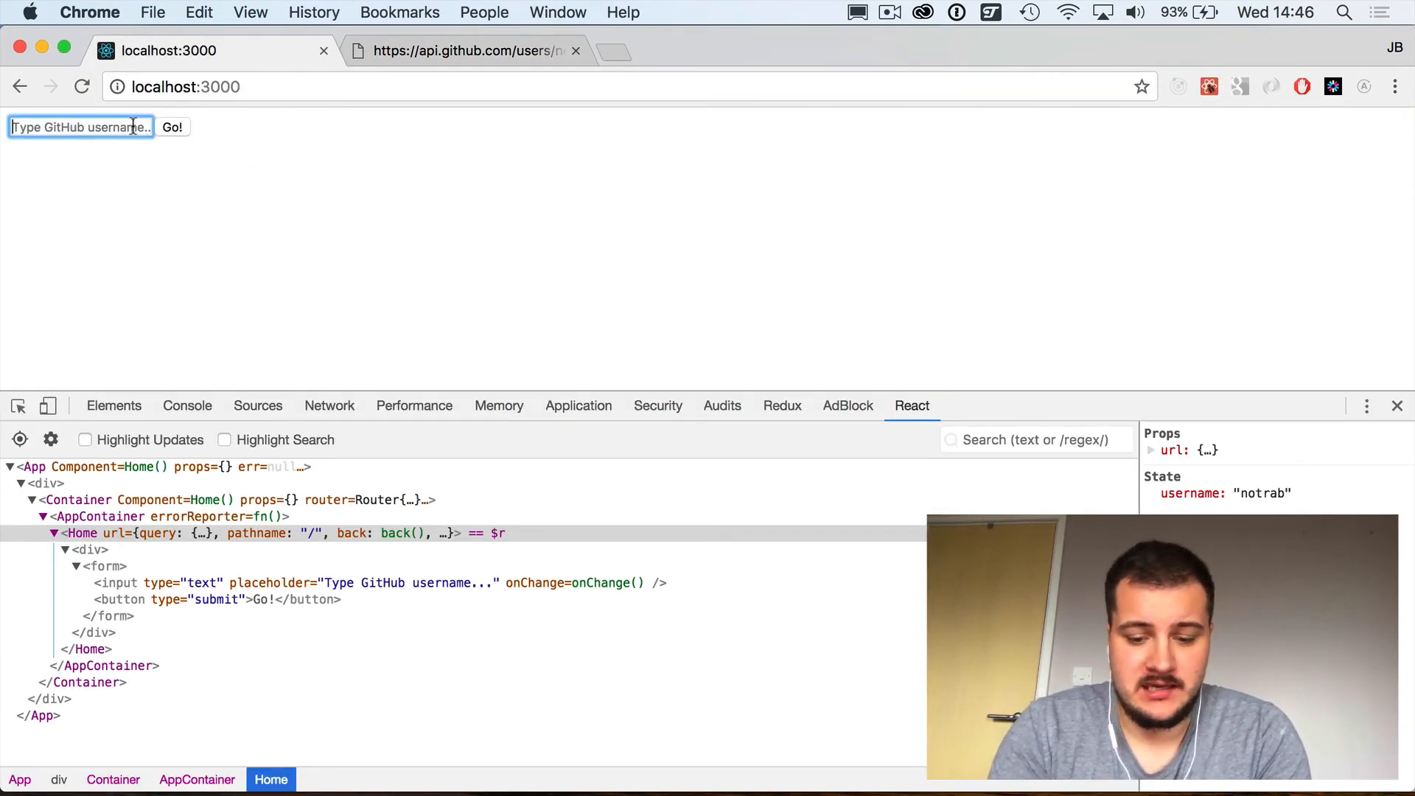
text(notrab)
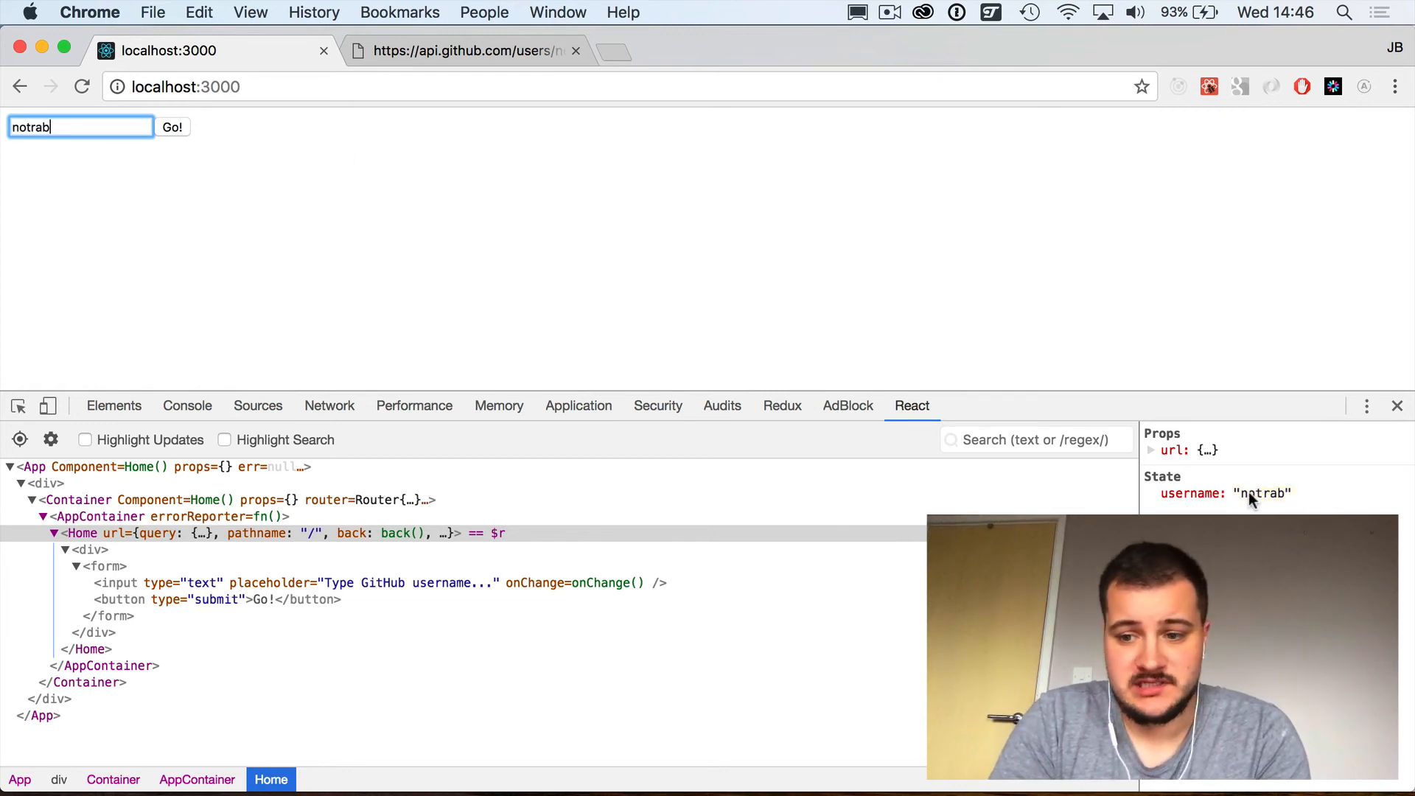
click(171, 127)
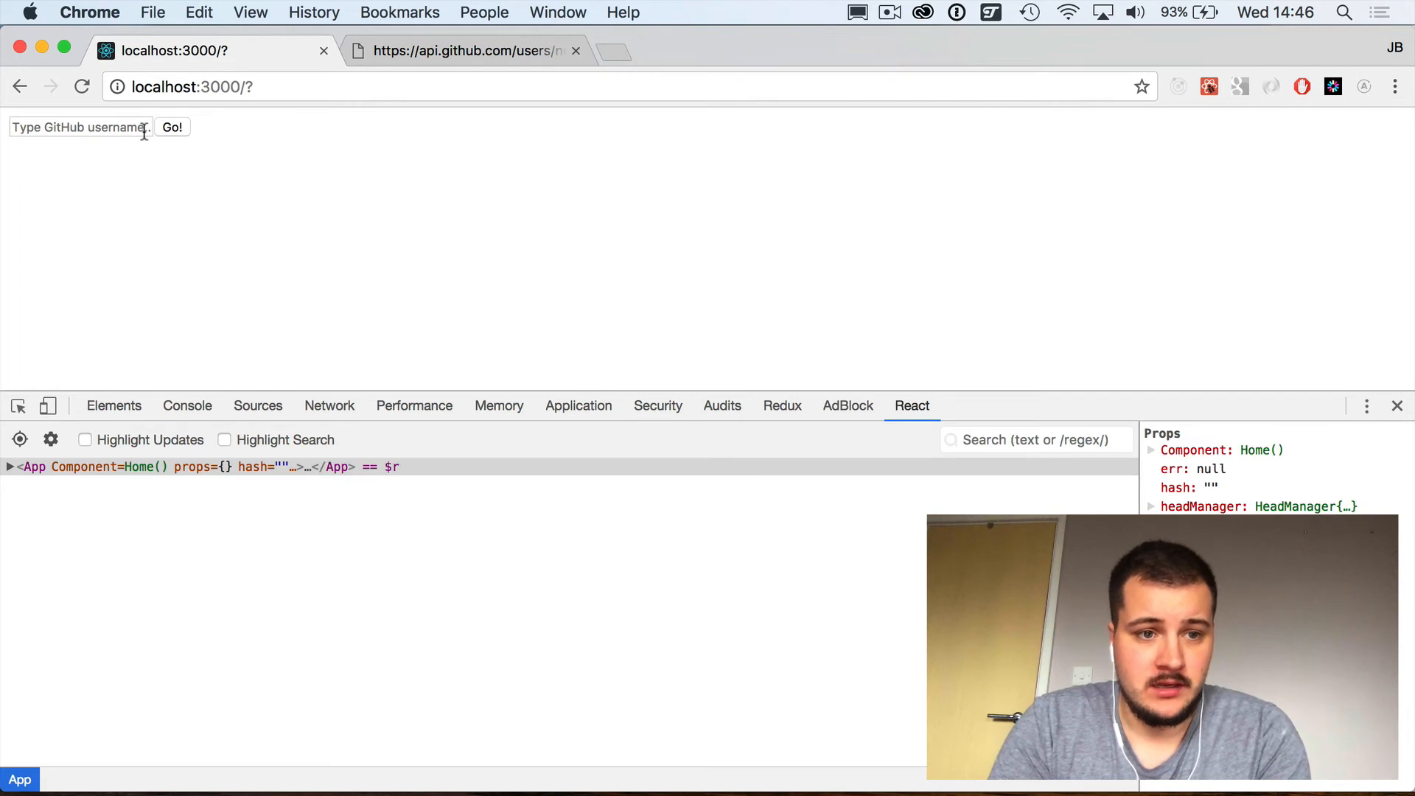
text(notrab)
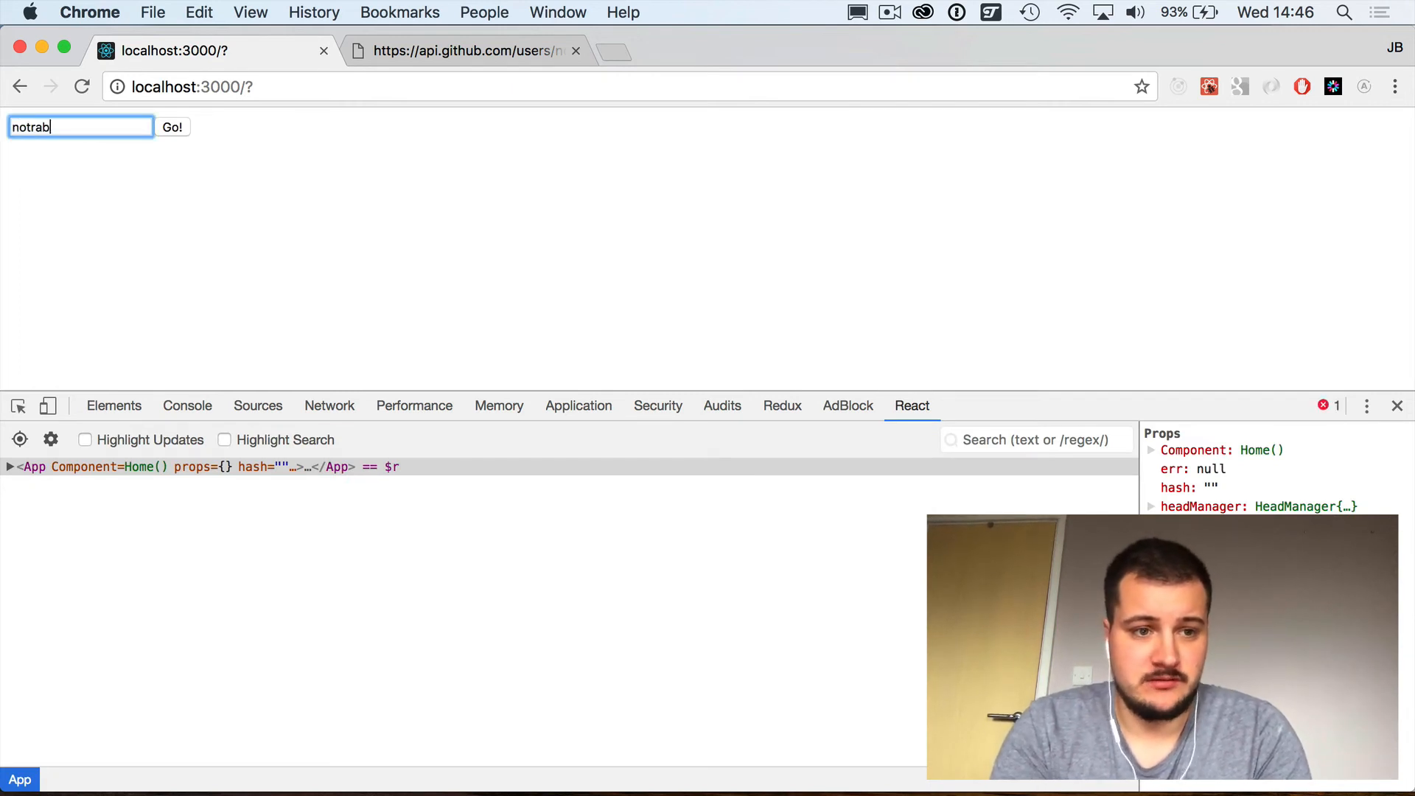
click(187, 405)
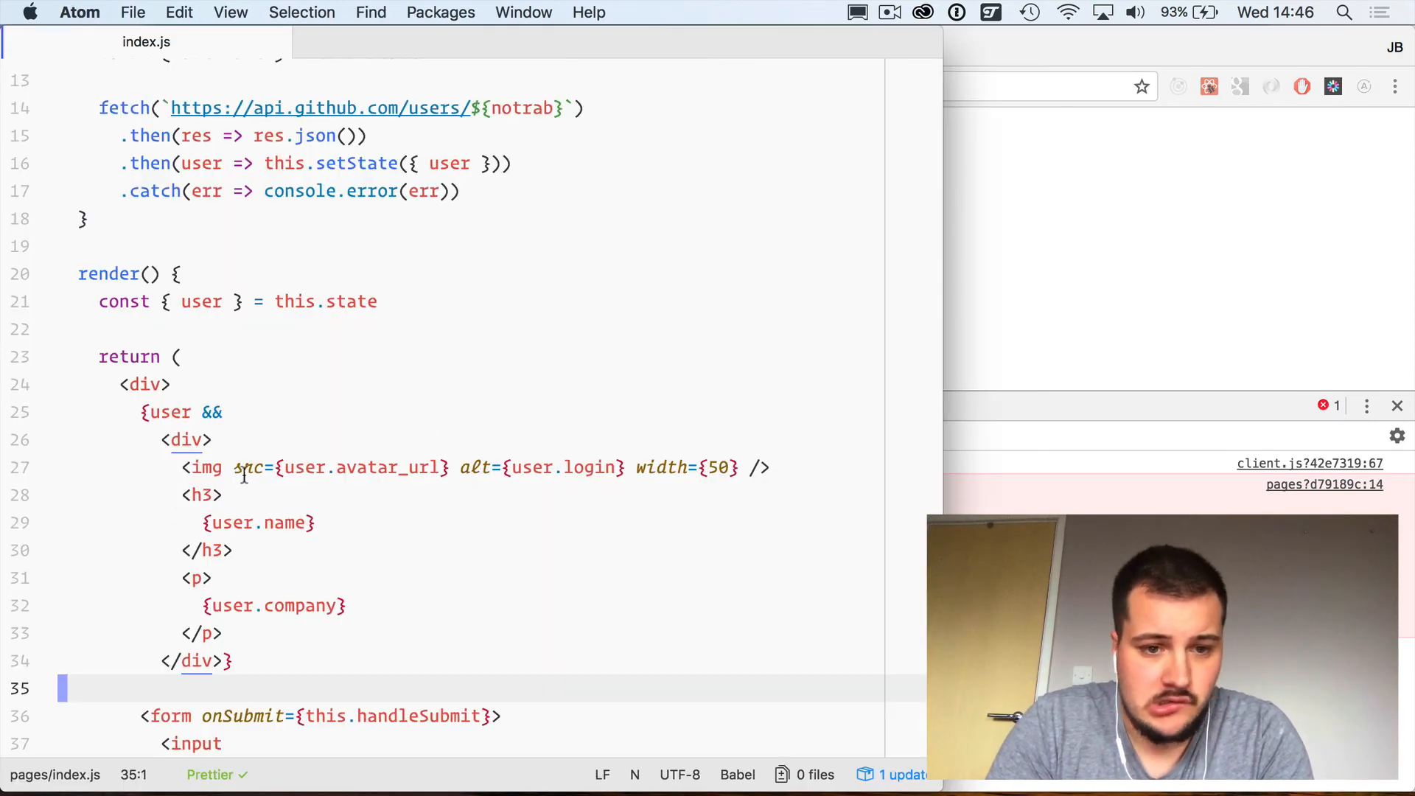
Step: Replace the hard-coded ${notrab} in the fetch URL with ${username} from autocomplete
scroll(down, 3)
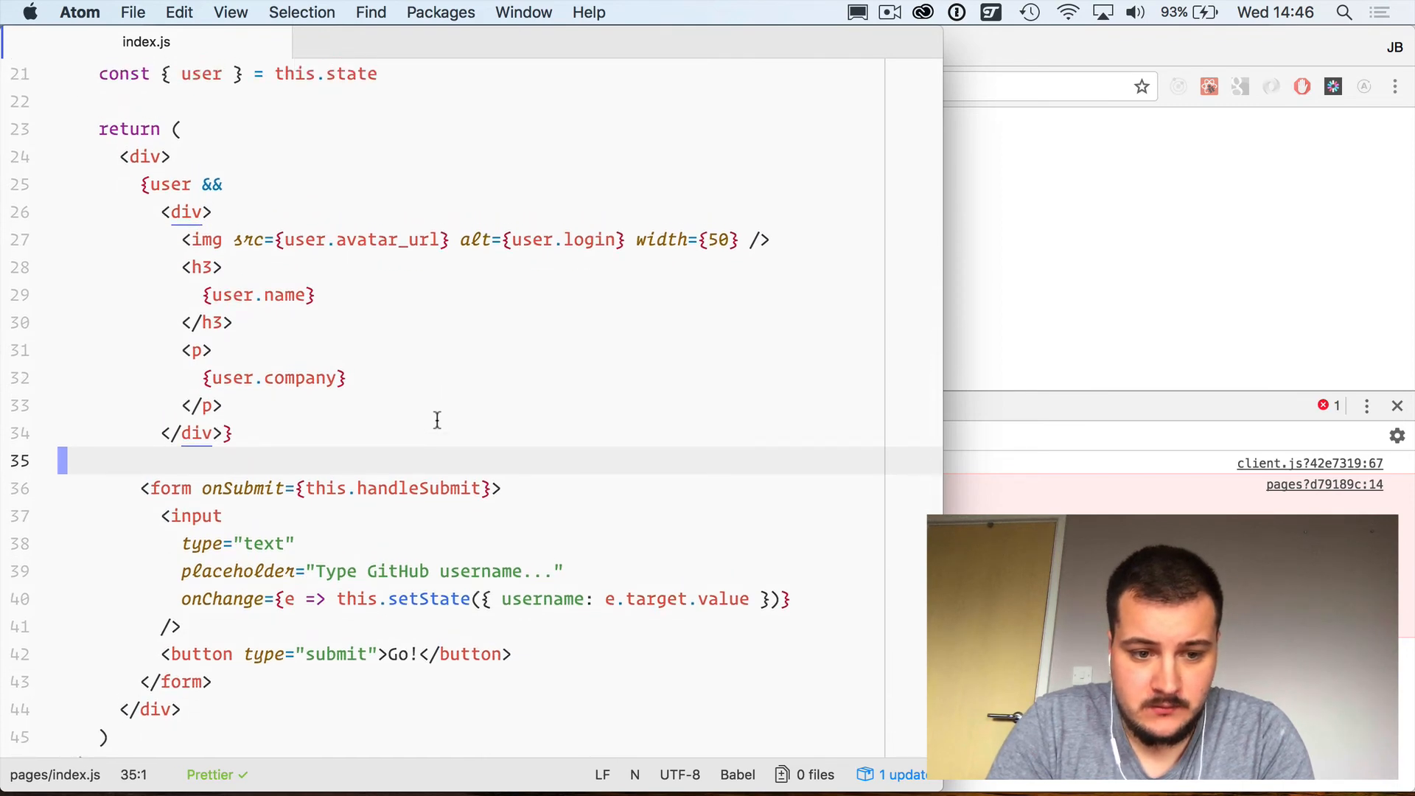
scroll(up, 3)
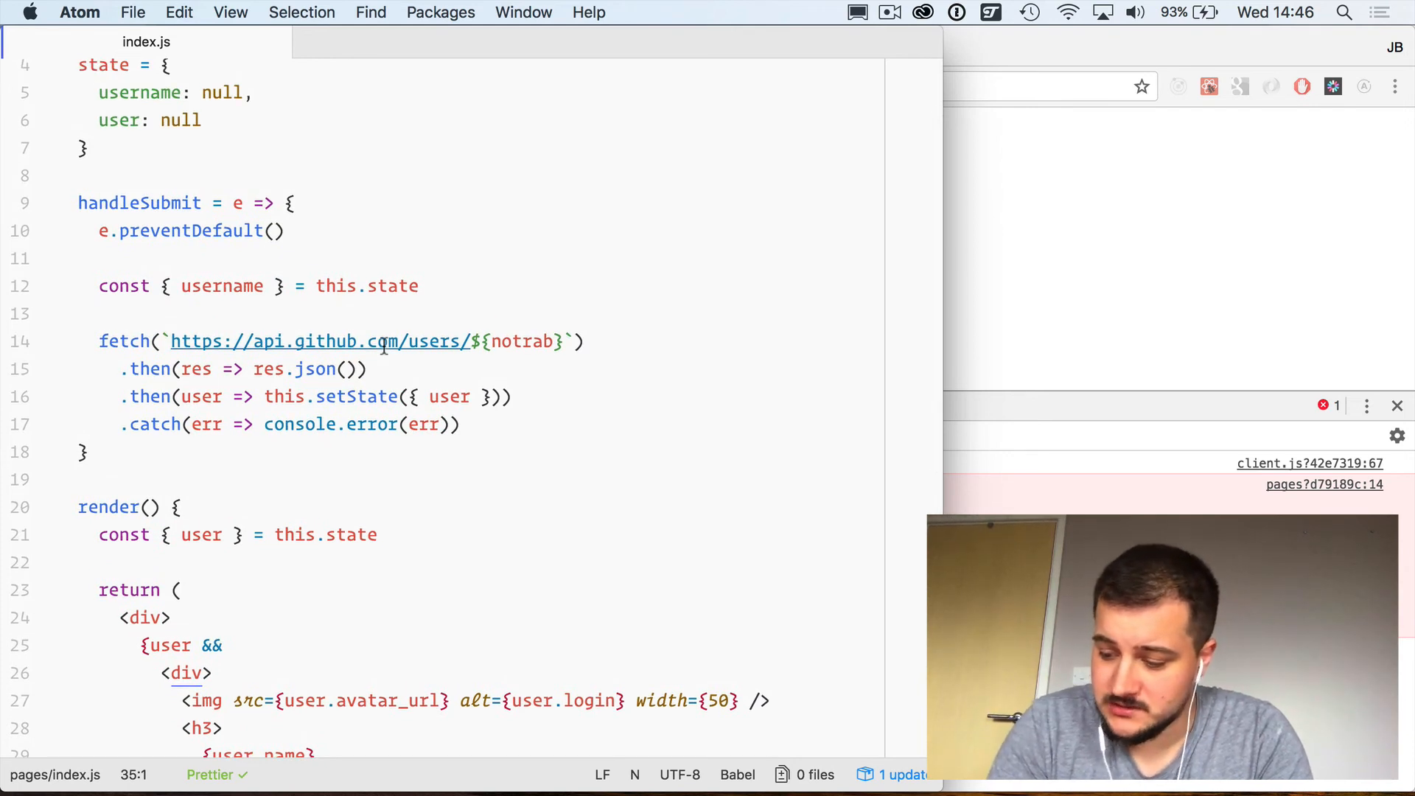
click(495, 341)
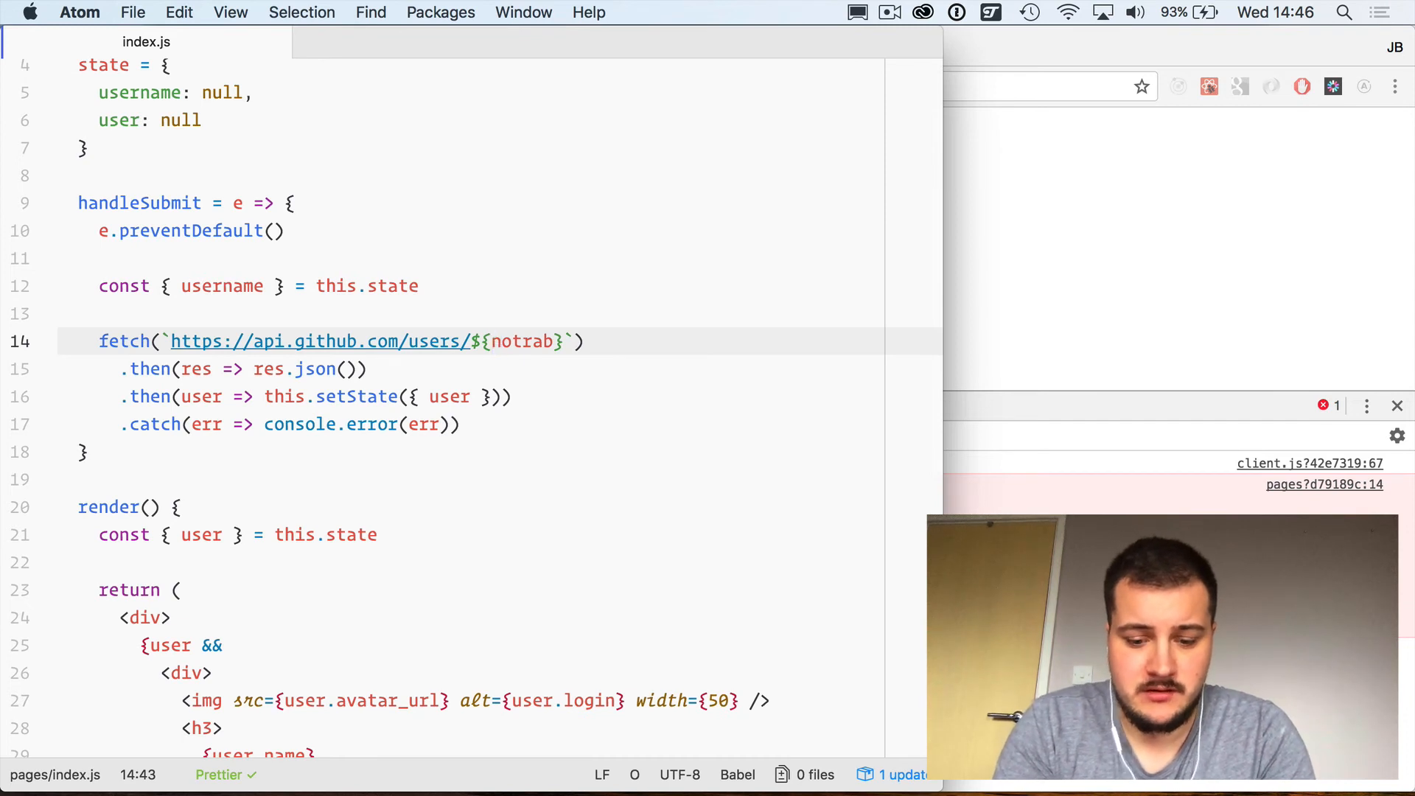
text(use)
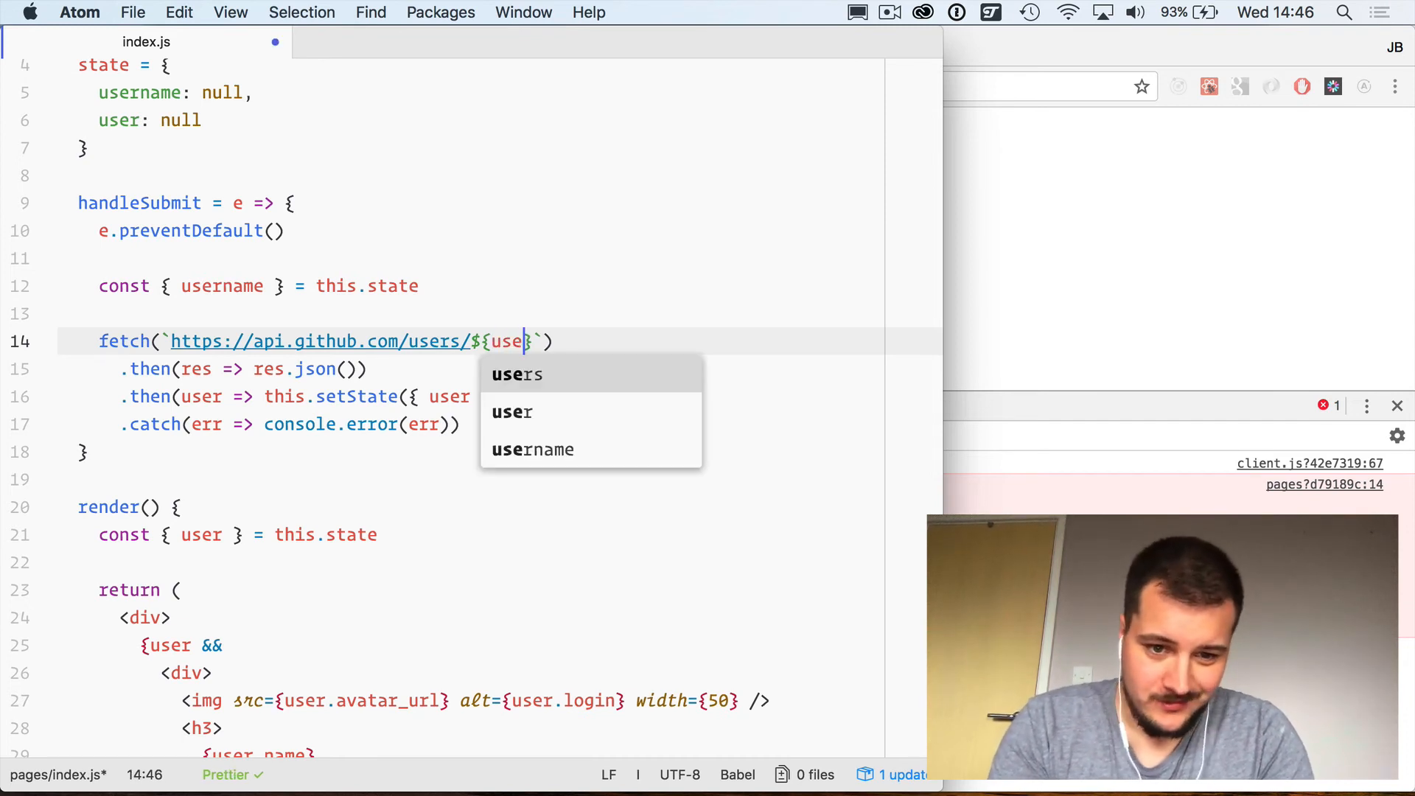
click(532, 450)
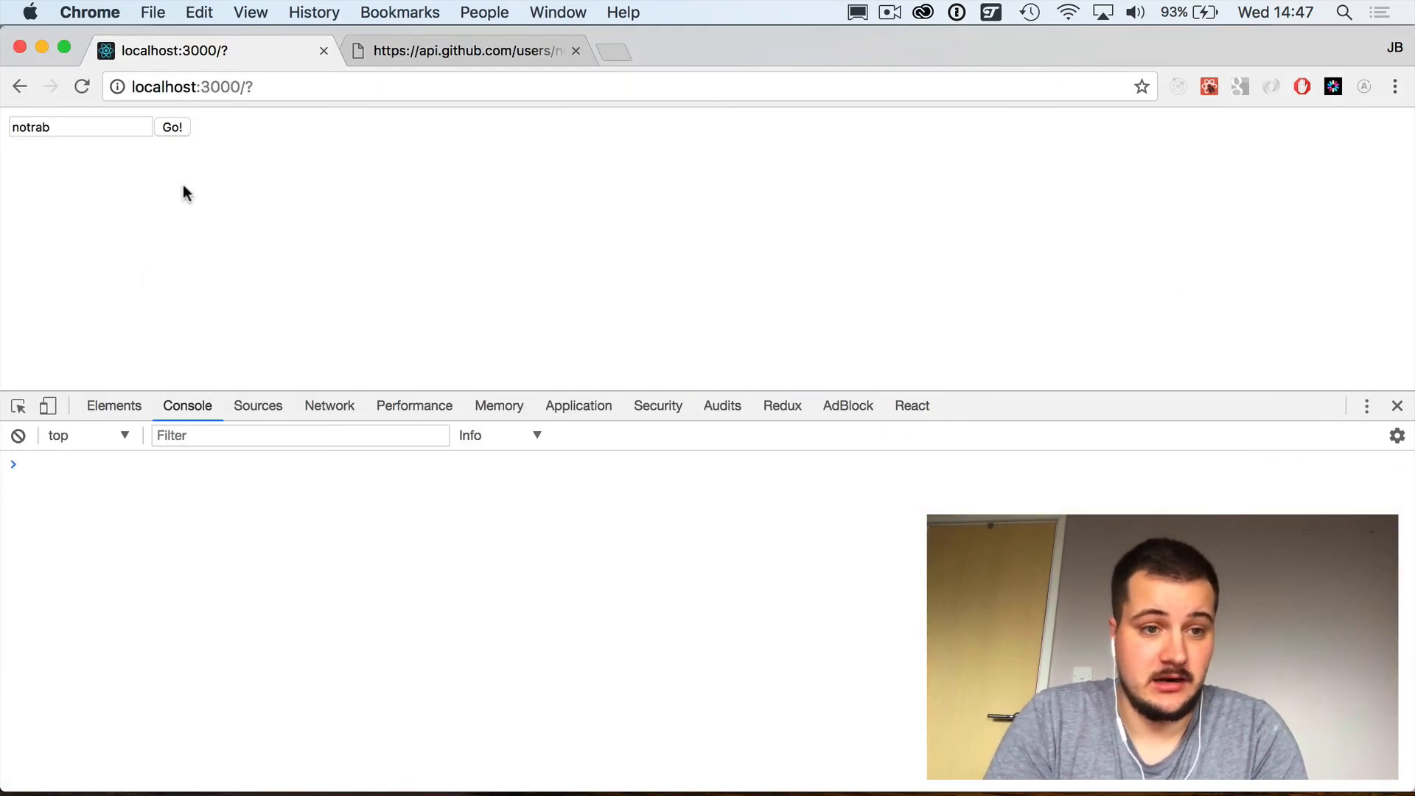
click(171, 127)
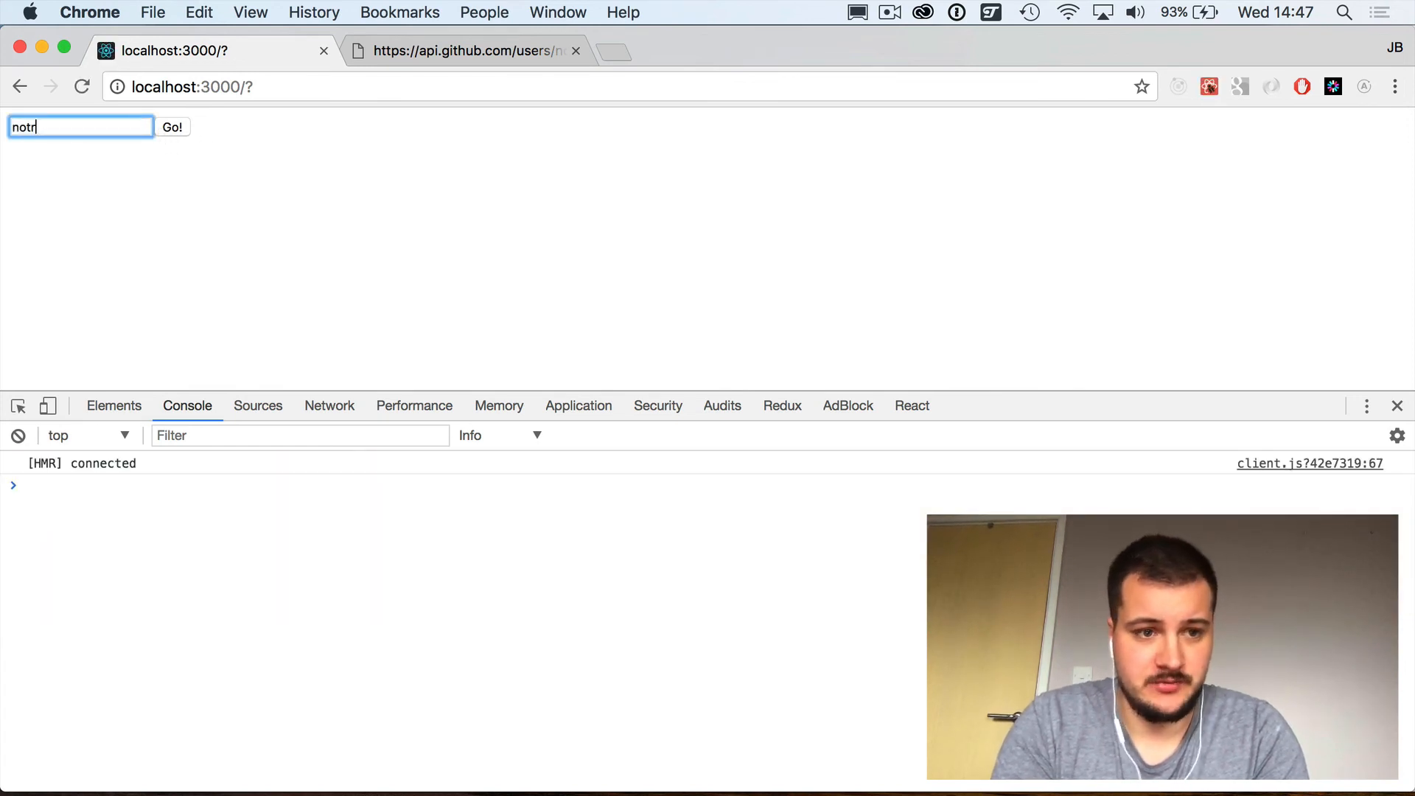
text(ab)
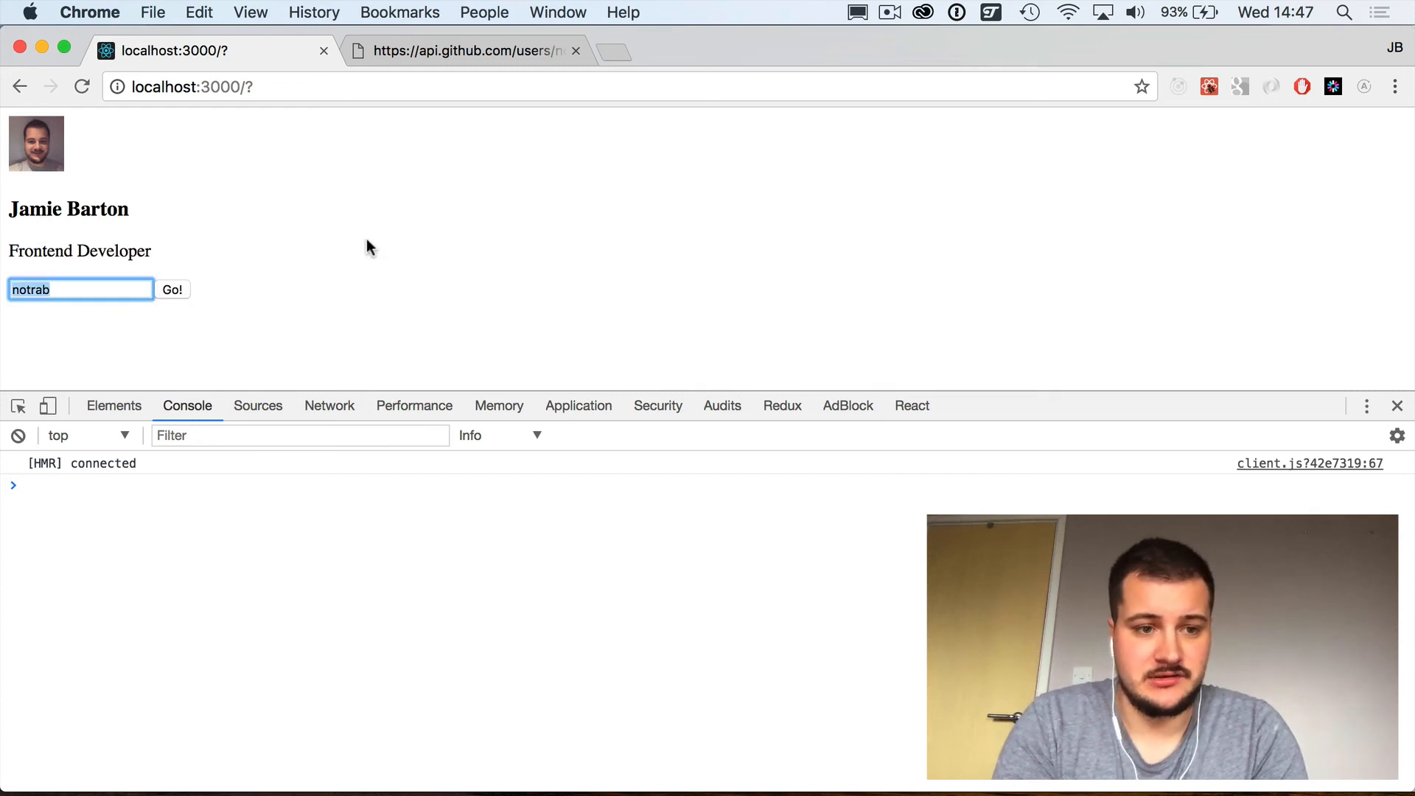
text(liam)
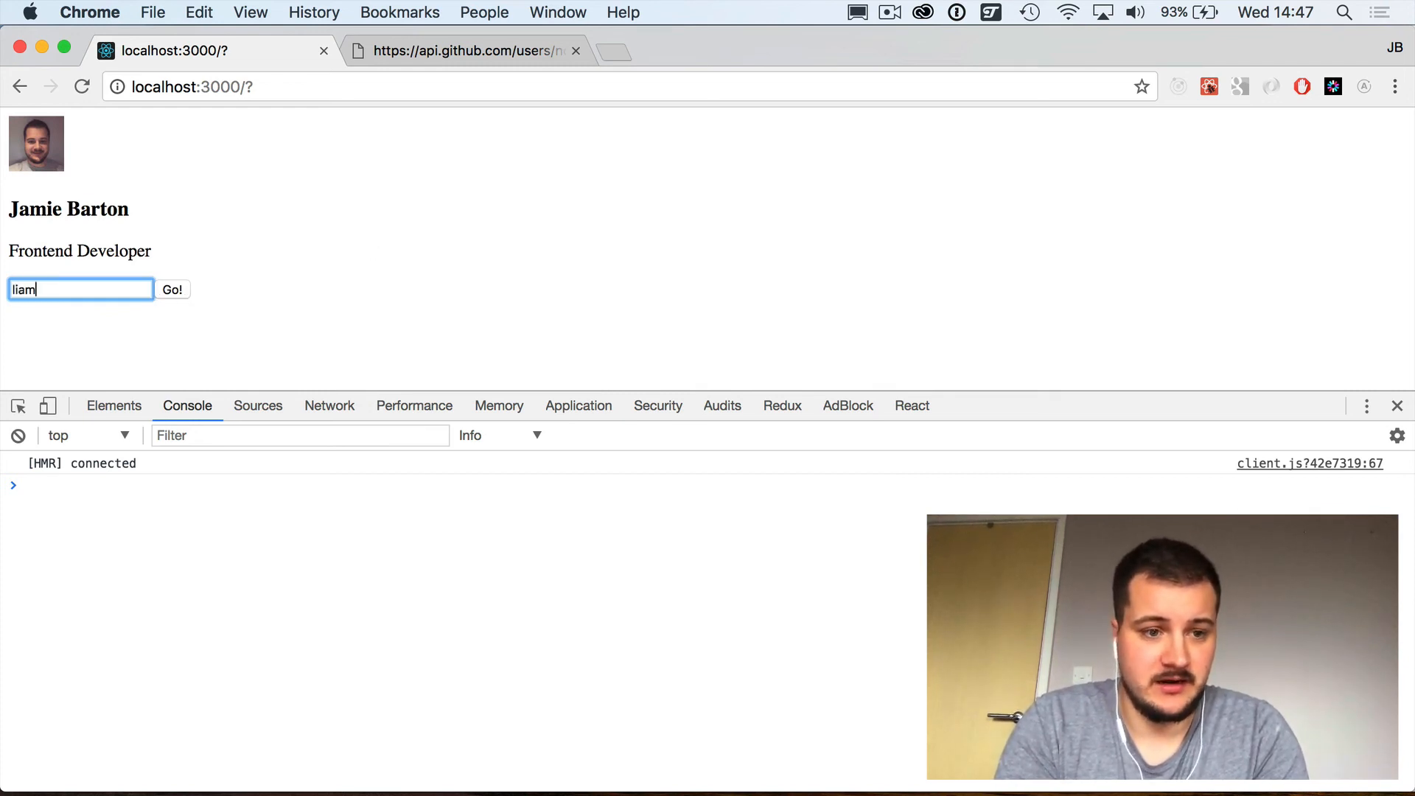
text(pmccabe)
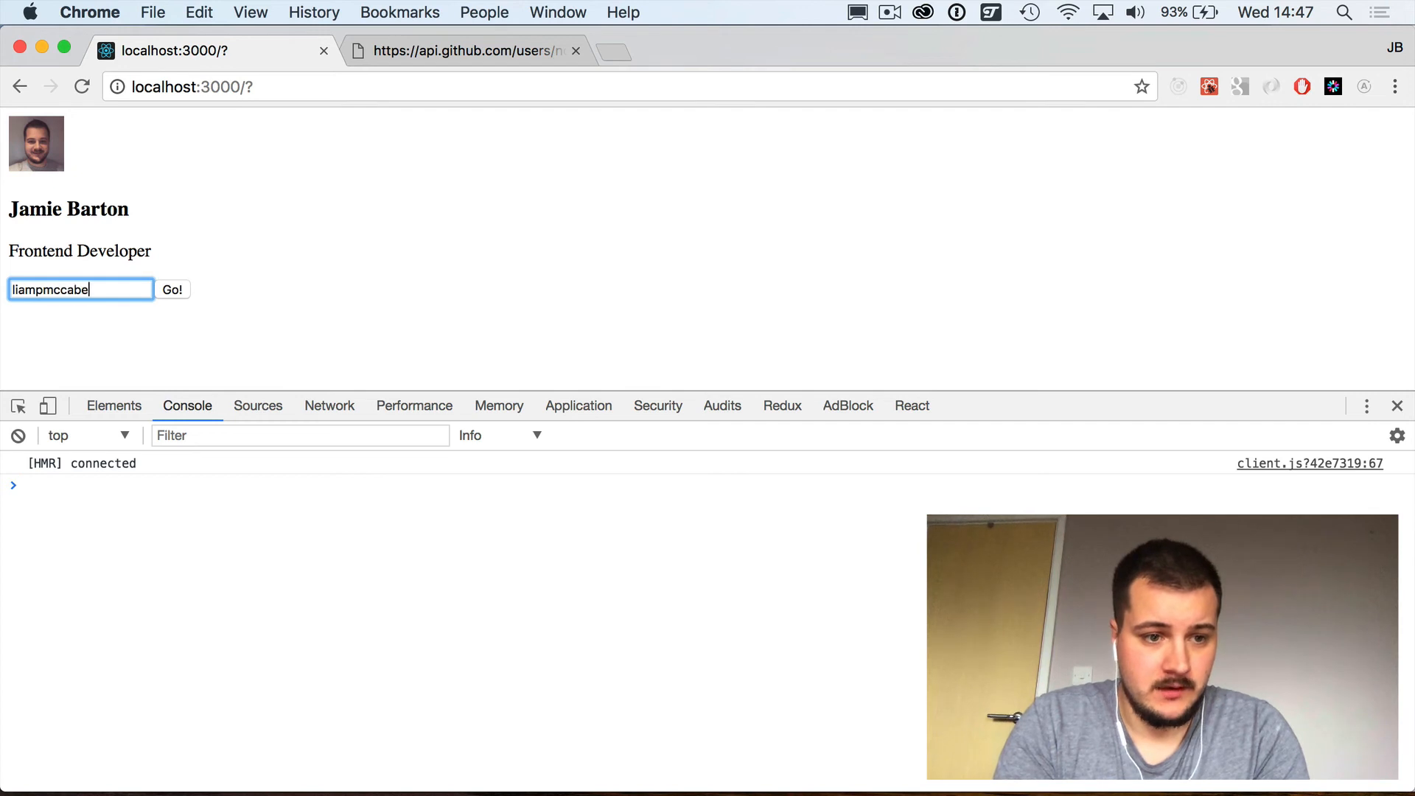
click(171, 289)
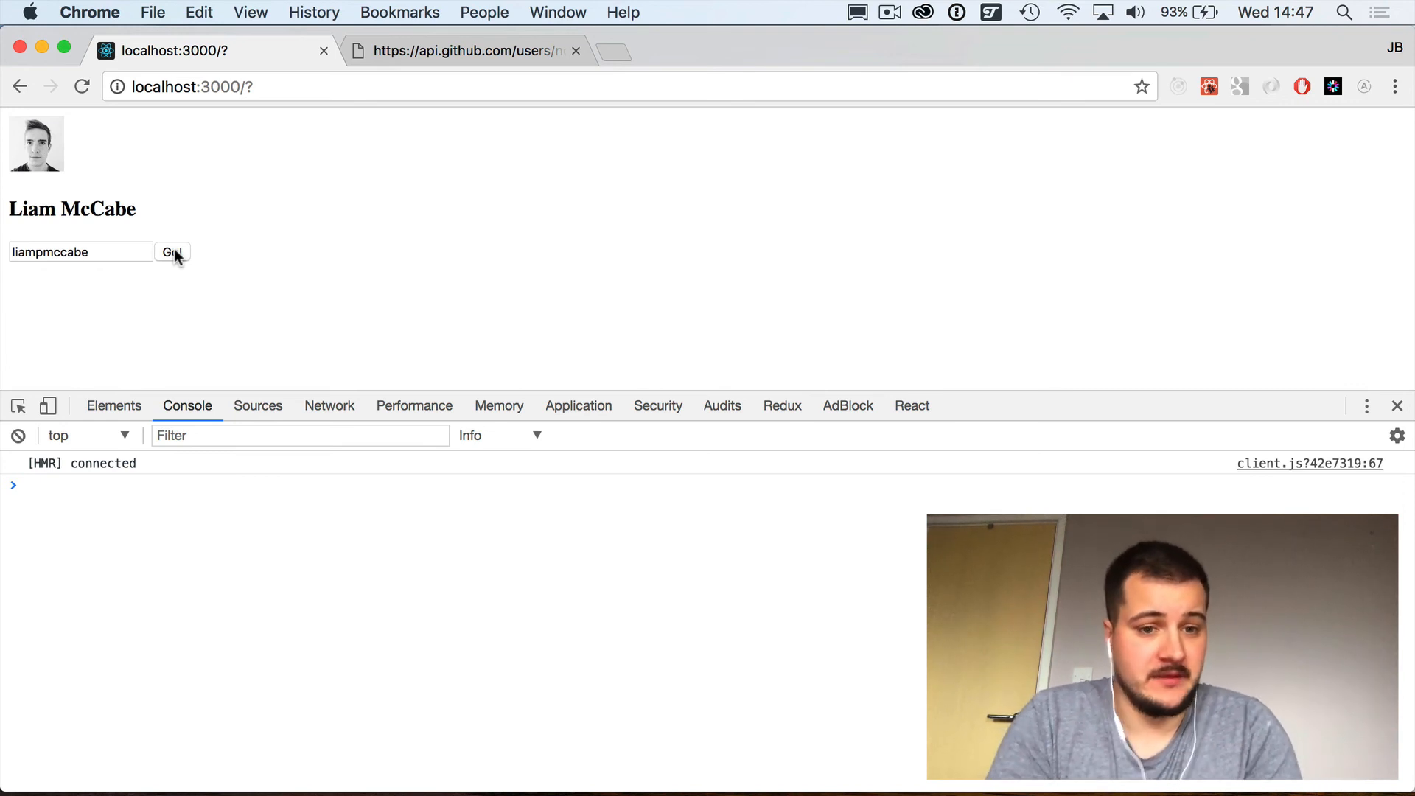
click(329, 405)
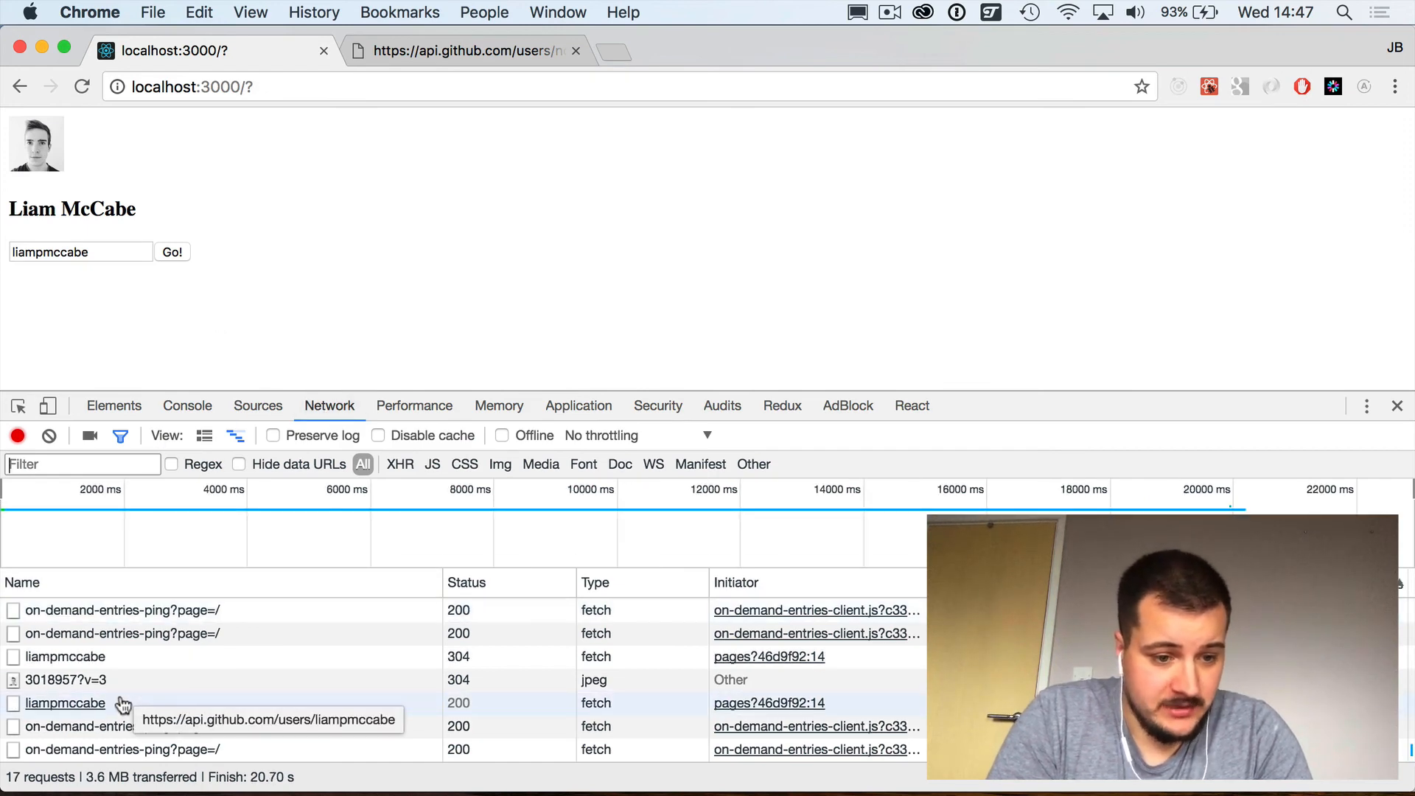
click(65, 703)
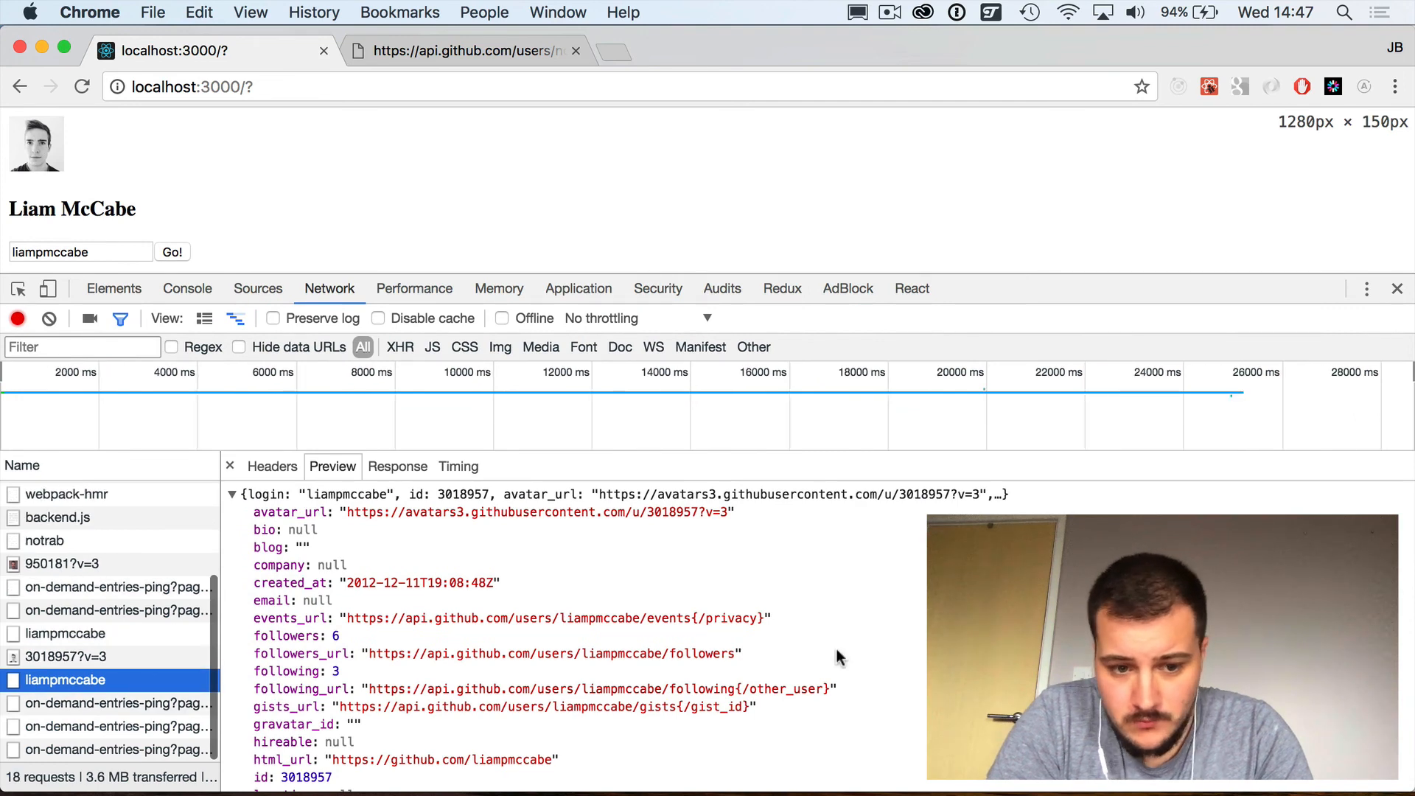
scroll(down, 3)
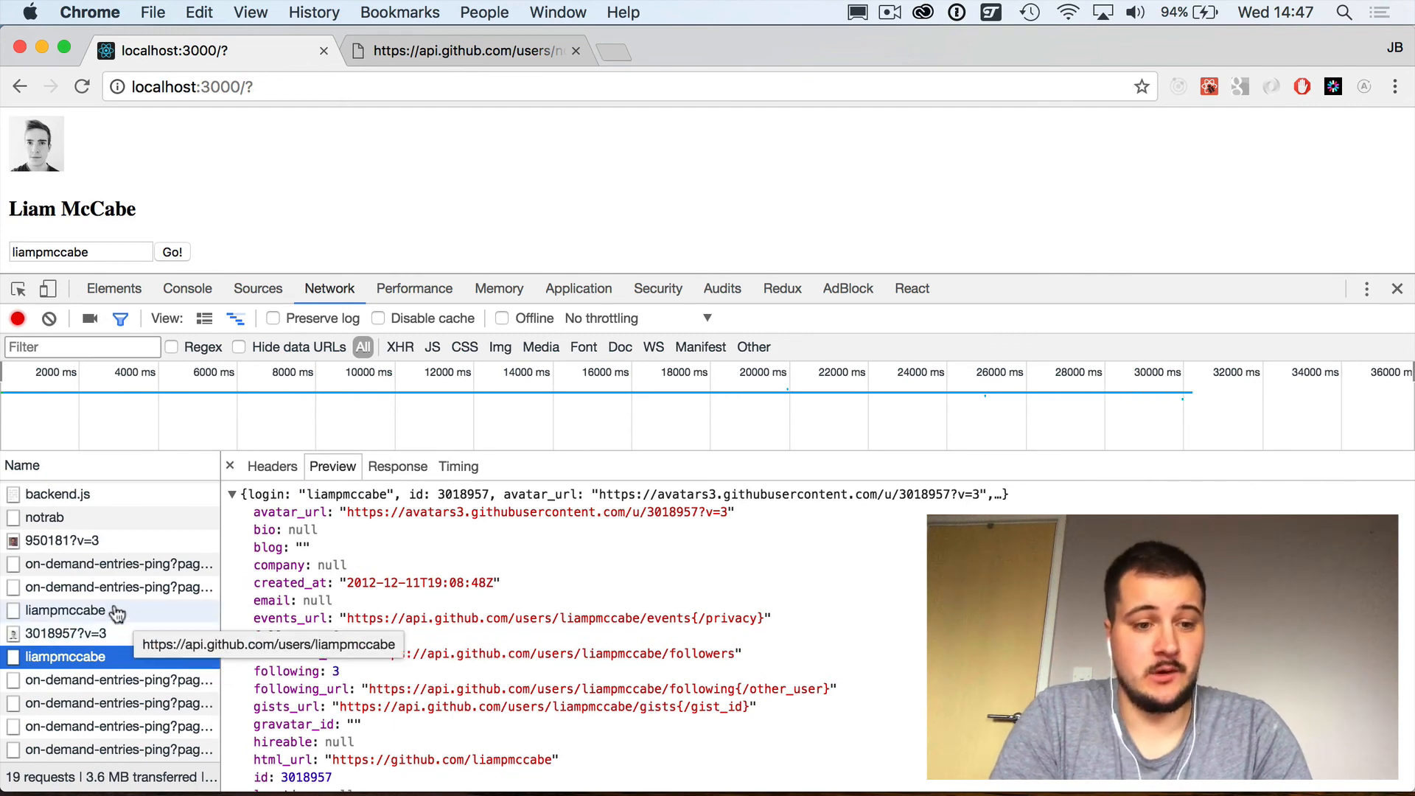
click(44, 518)
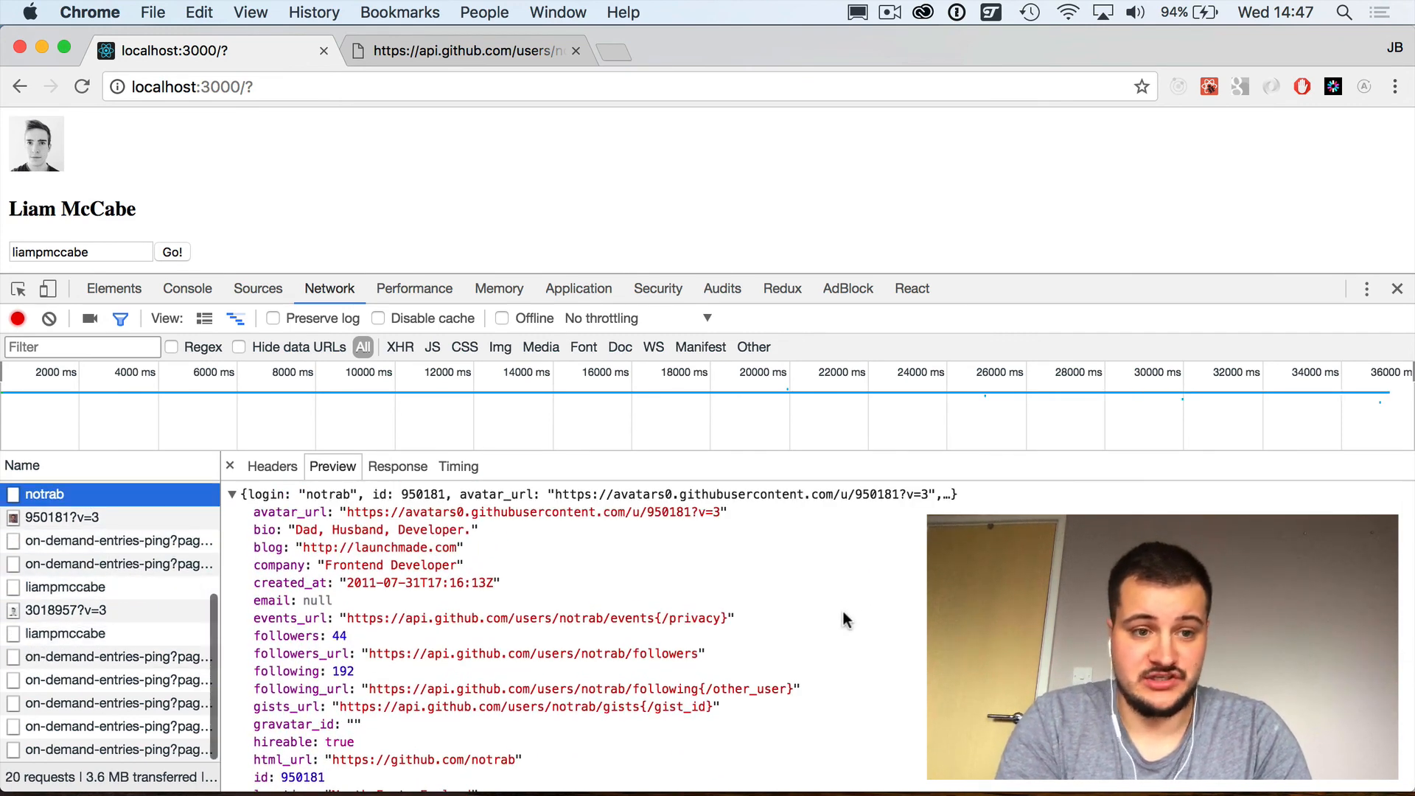
drag(632, 275, 632, 343)
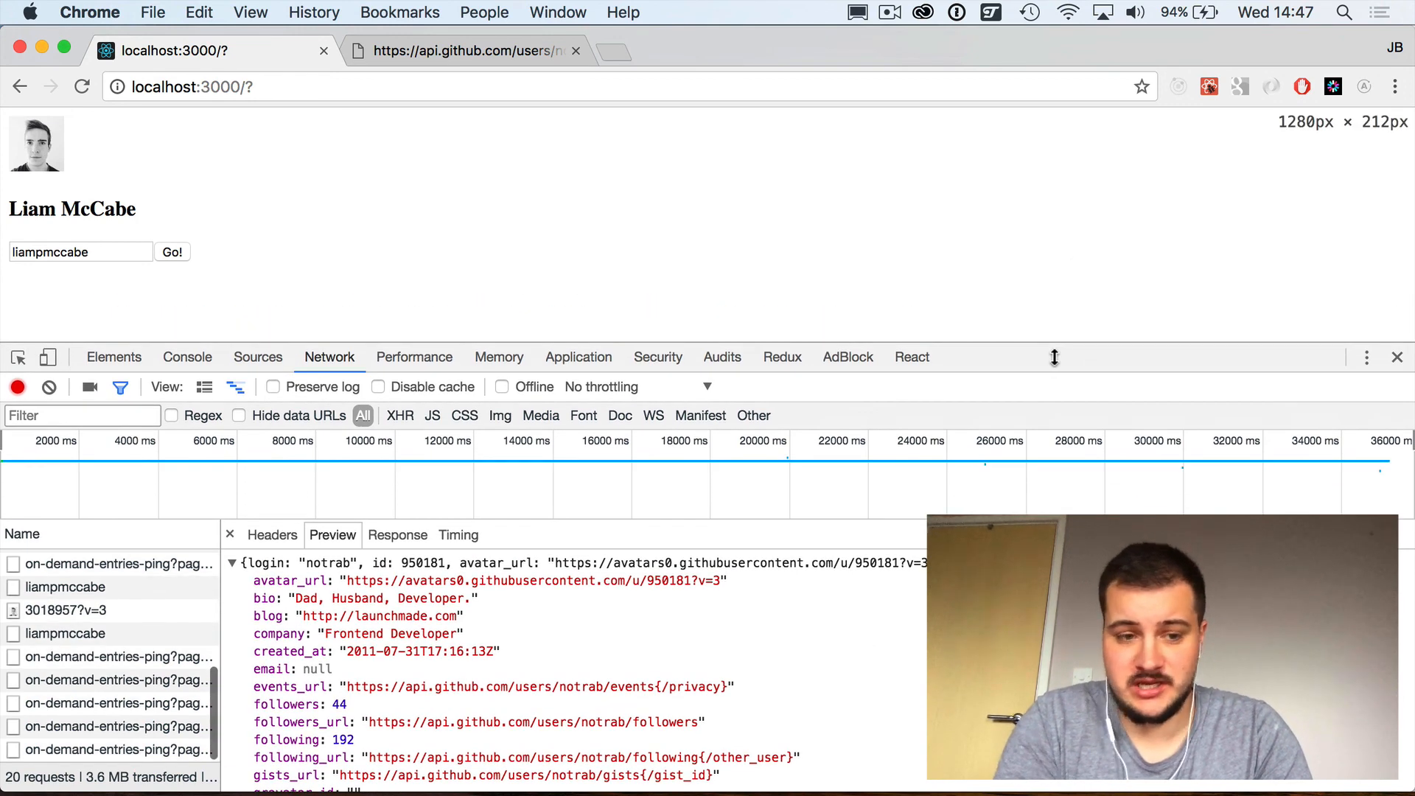
click(1398, 356)
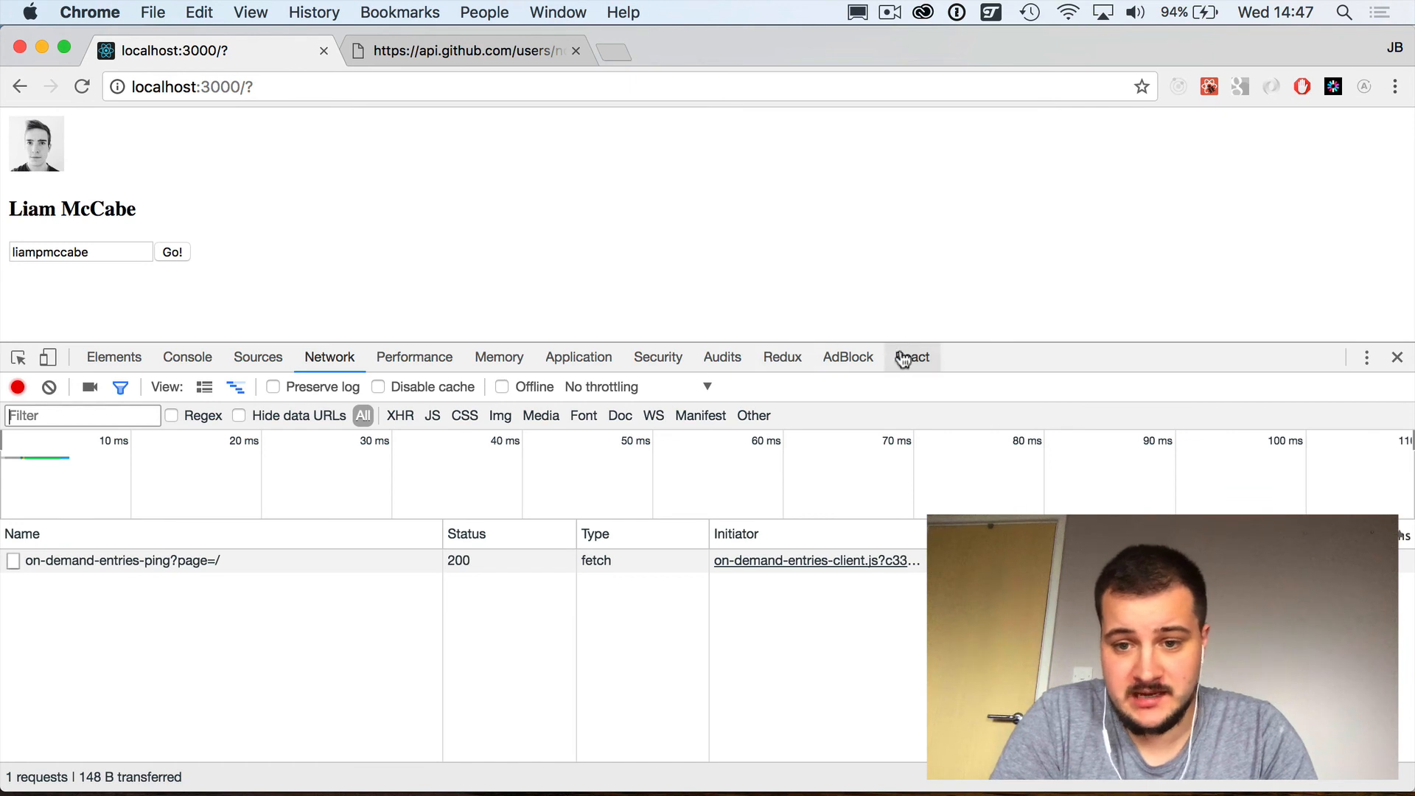
Step: Inspect the Home component's state in React DevTools, expanding the user object to show avatar_url
click(911, 357)
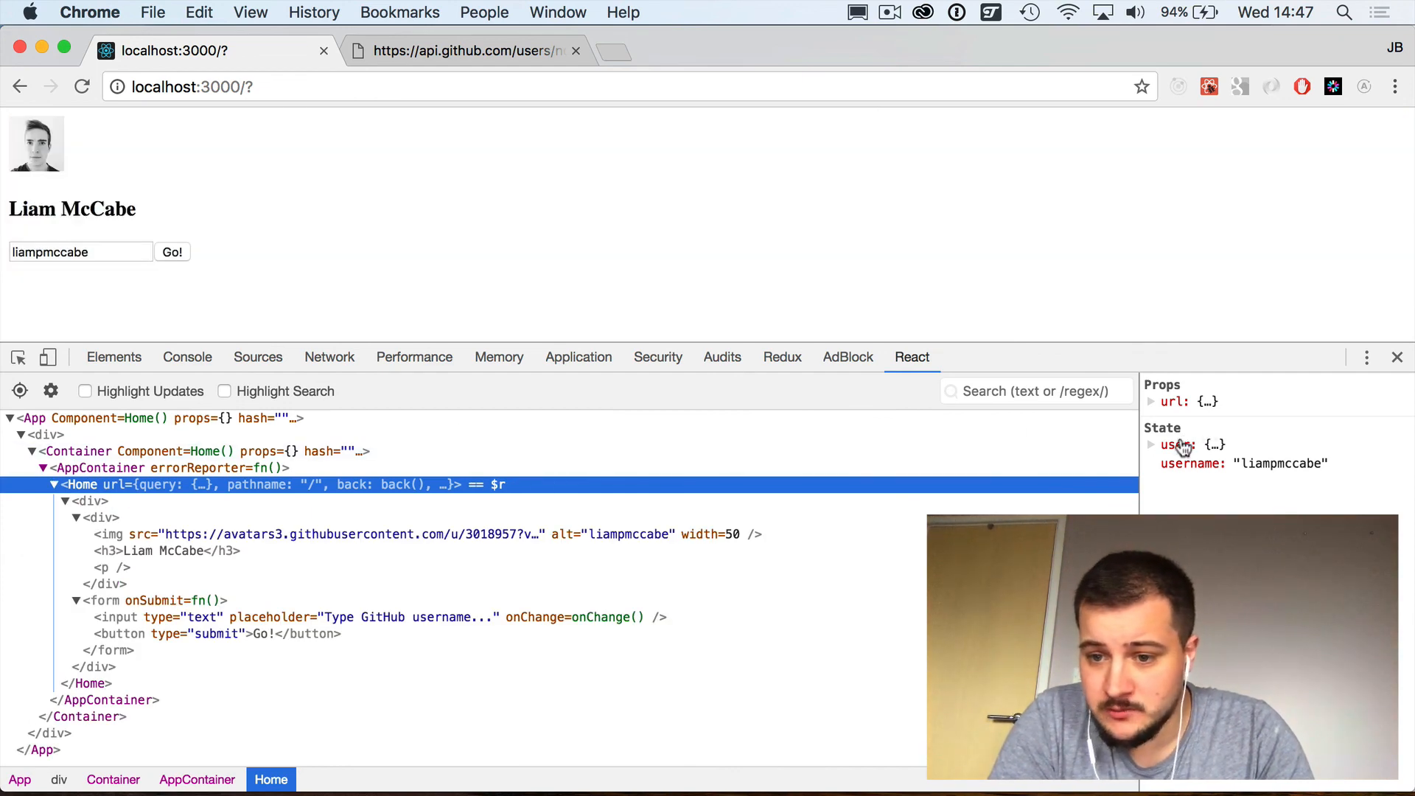
click(1151, 444)
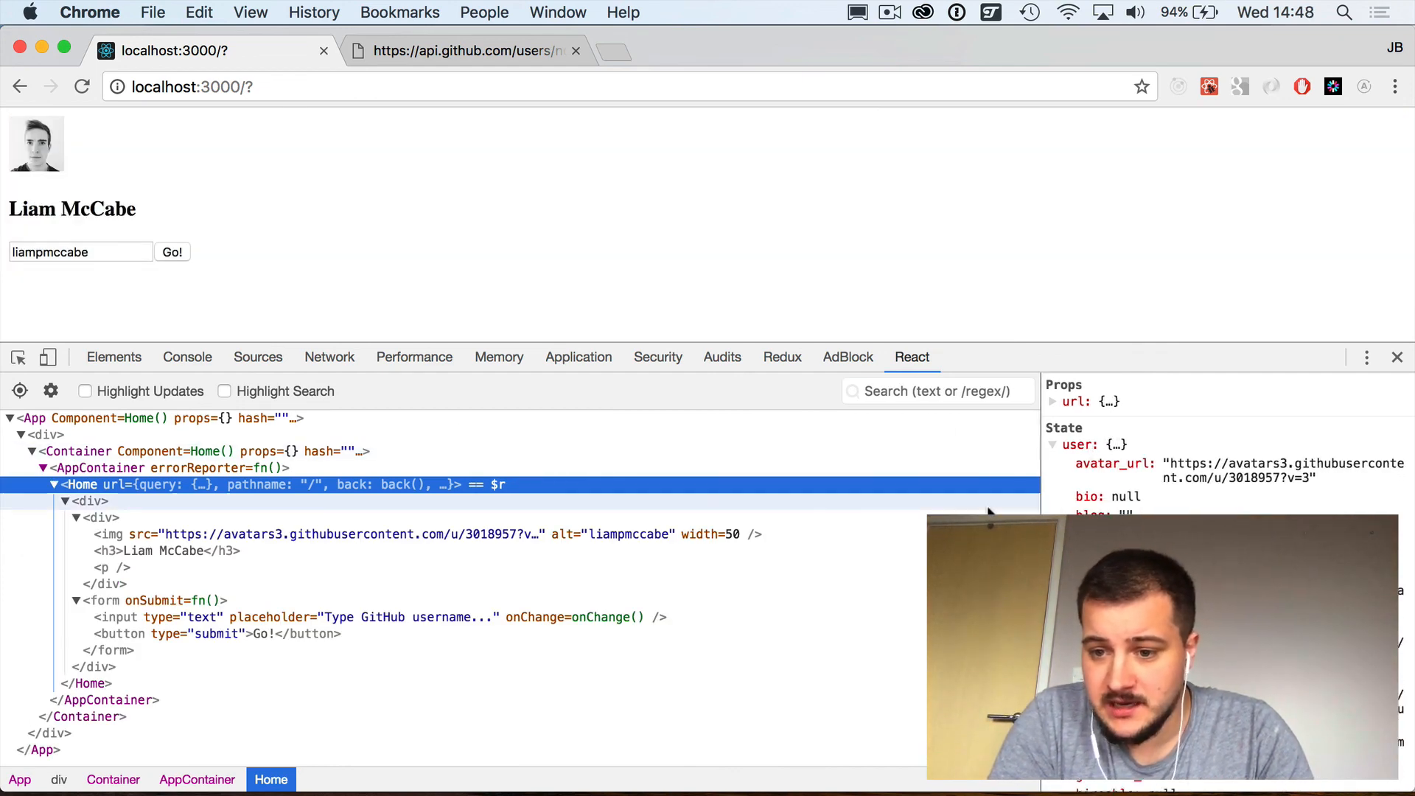